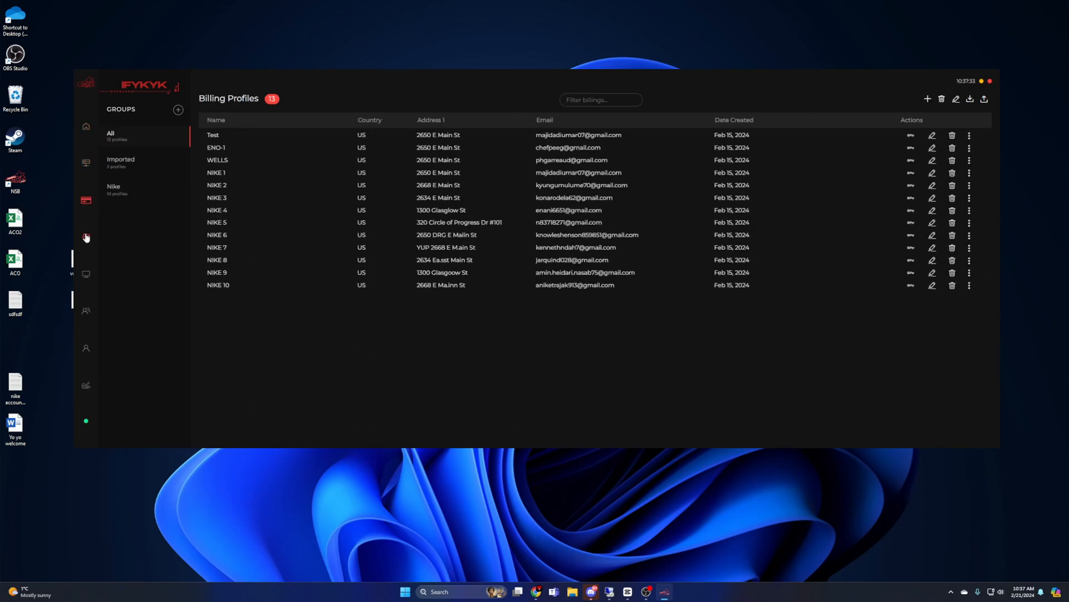
View the captcha solvers, checkout analytics and then the Discord monitors list from the sidebar
left_click(86, 275)
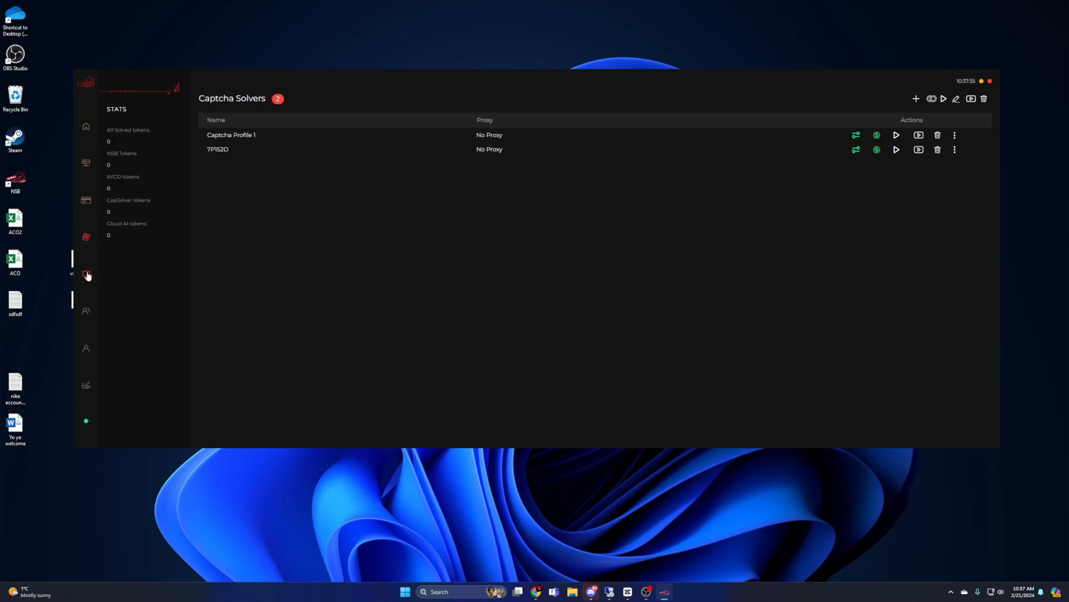
left_click(86, 310)
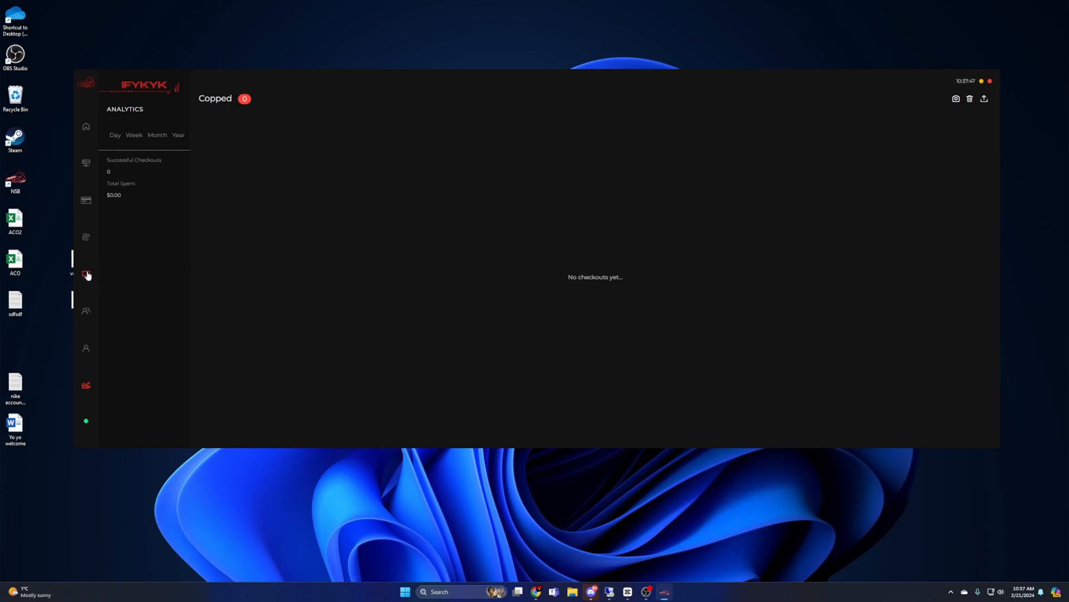
left_click(86, 274)
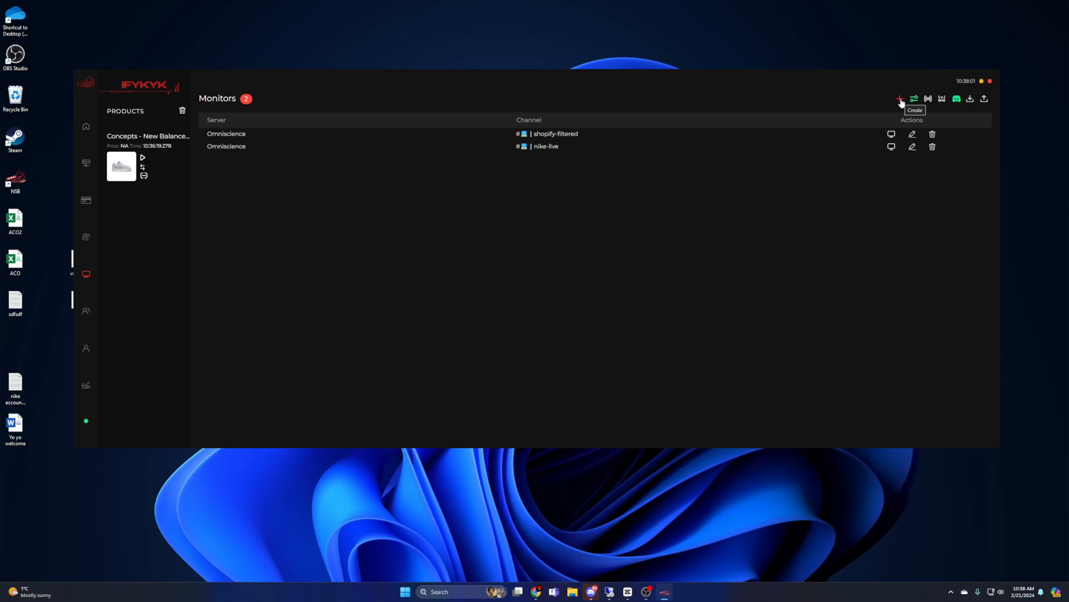
Create a Discord monitor on the Omniscience server's shopify-unfiltered channel and submit it
left_click(900, 98)
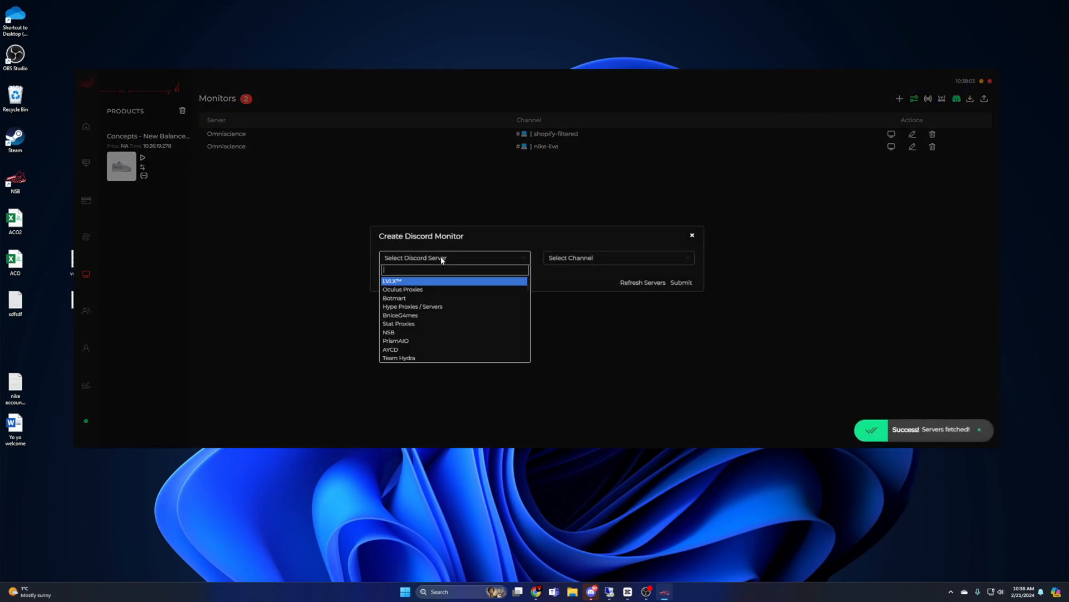
type("omn")
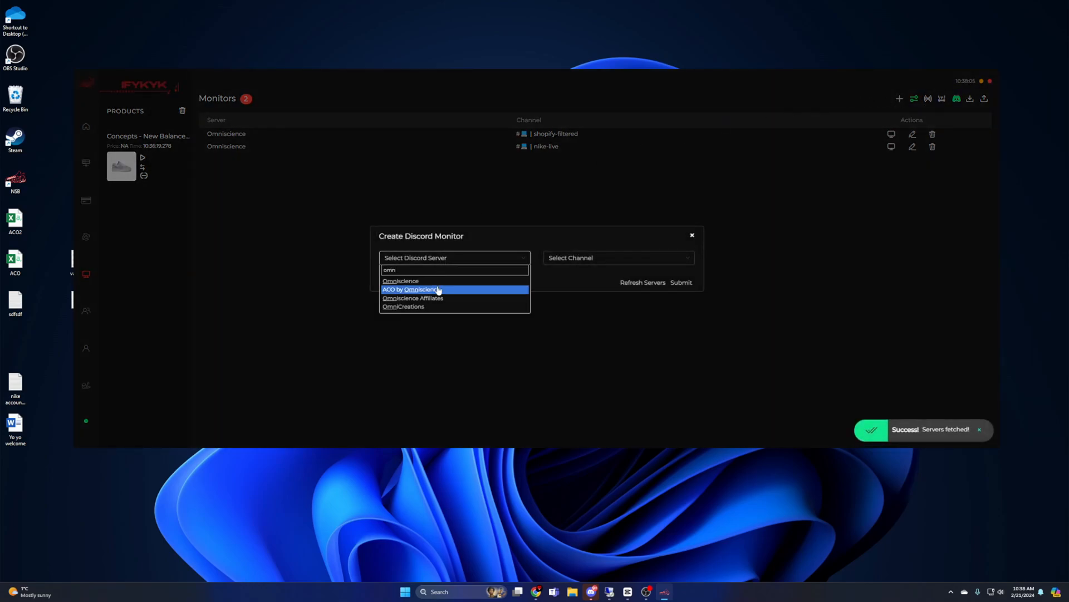
left_click(400, 280)
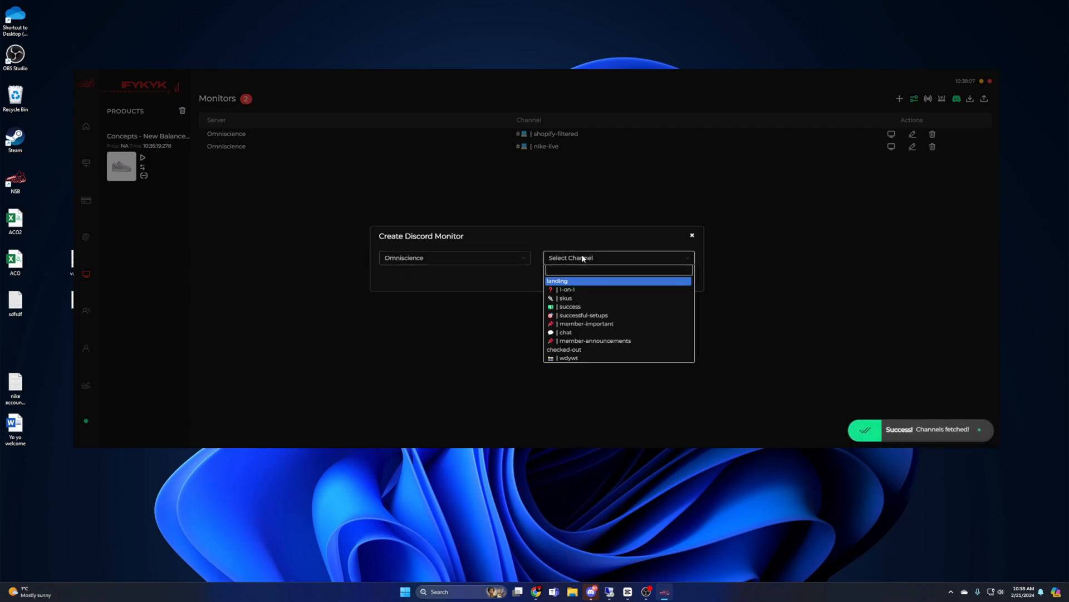
type("shopify")
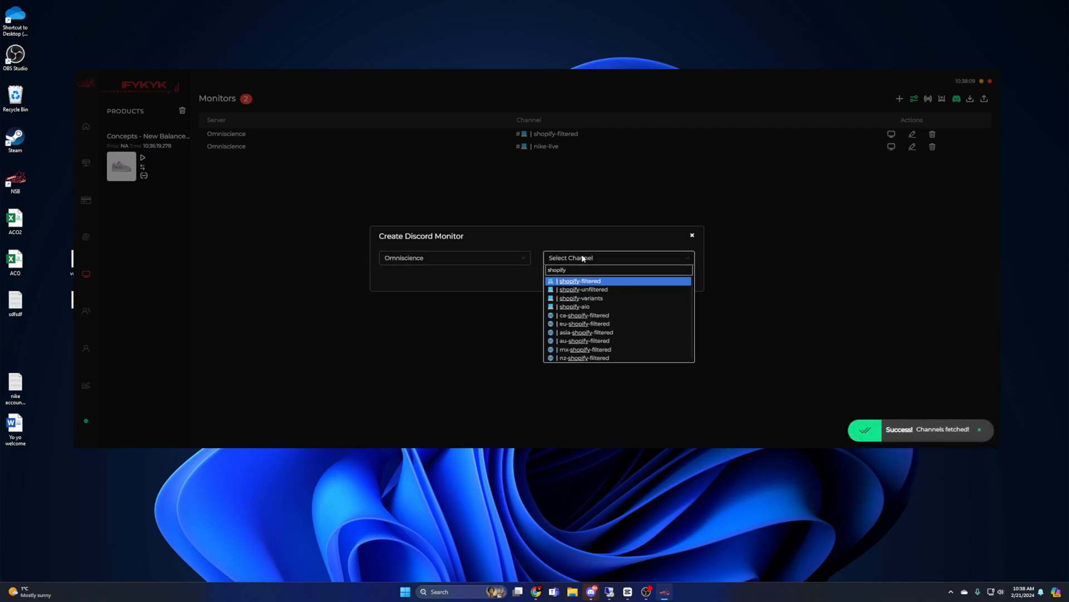
left_click(584, 290)
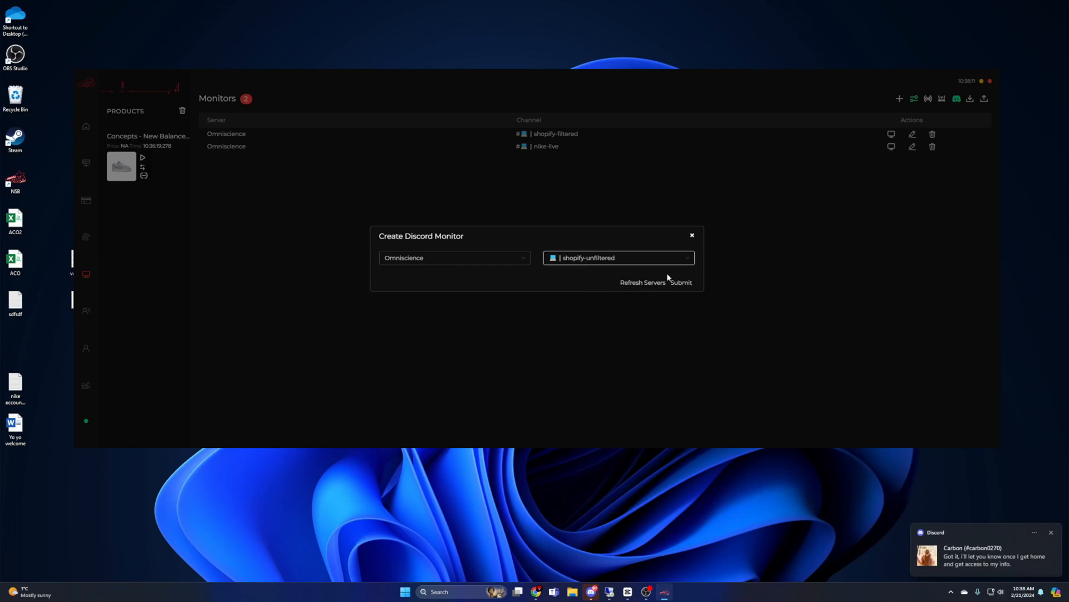
left_click(679, 282)
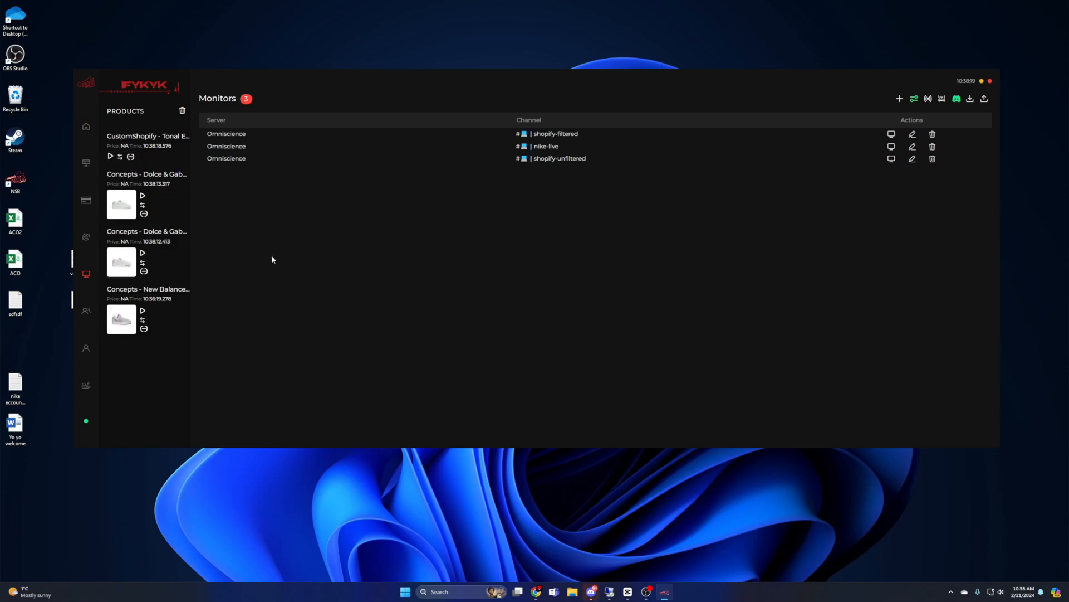
mouse_move(97, 352)
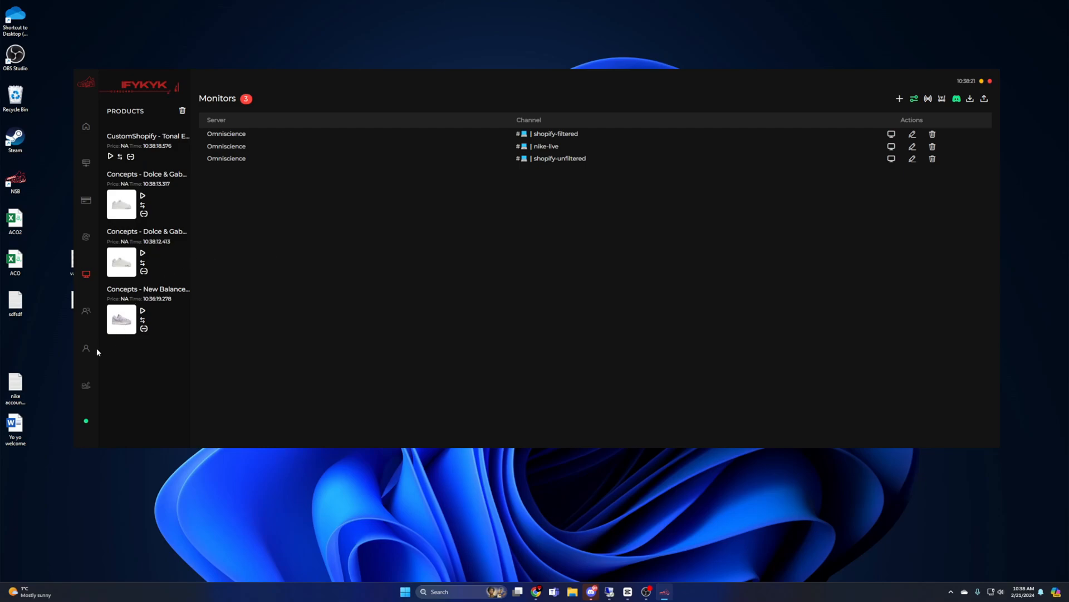
Create a custom Discord server for me and my friends with its default name
left_click(86, 349)
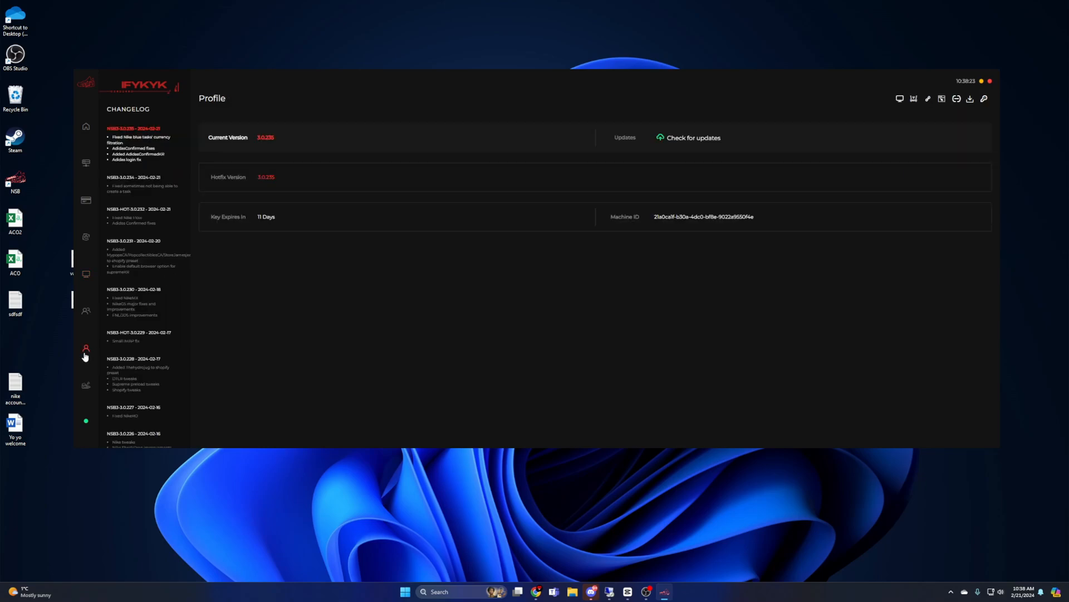
mouse_move(616, 511)
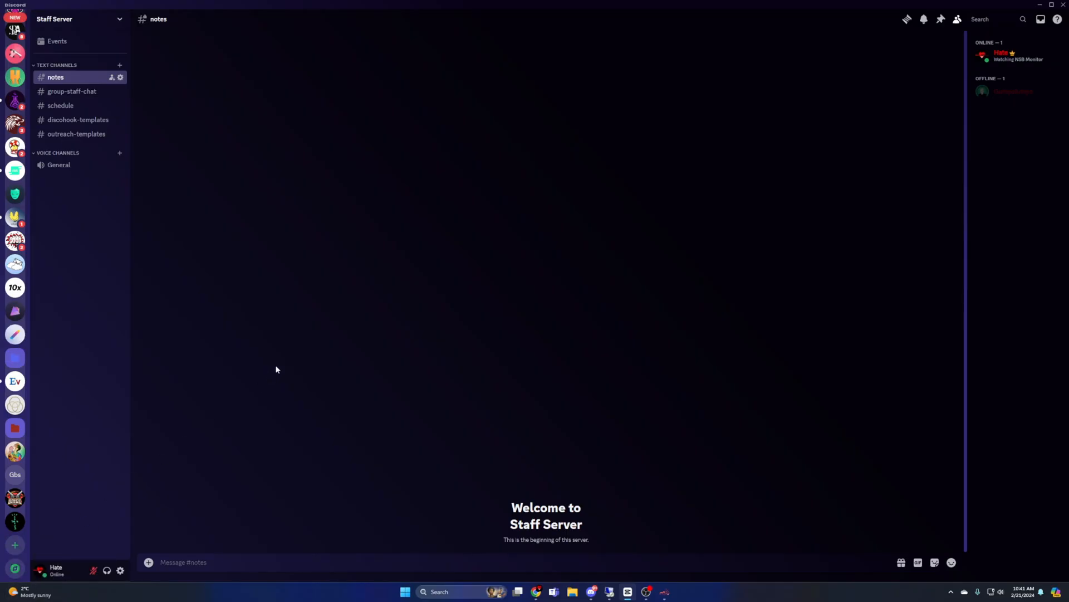
left_click(15, 545)
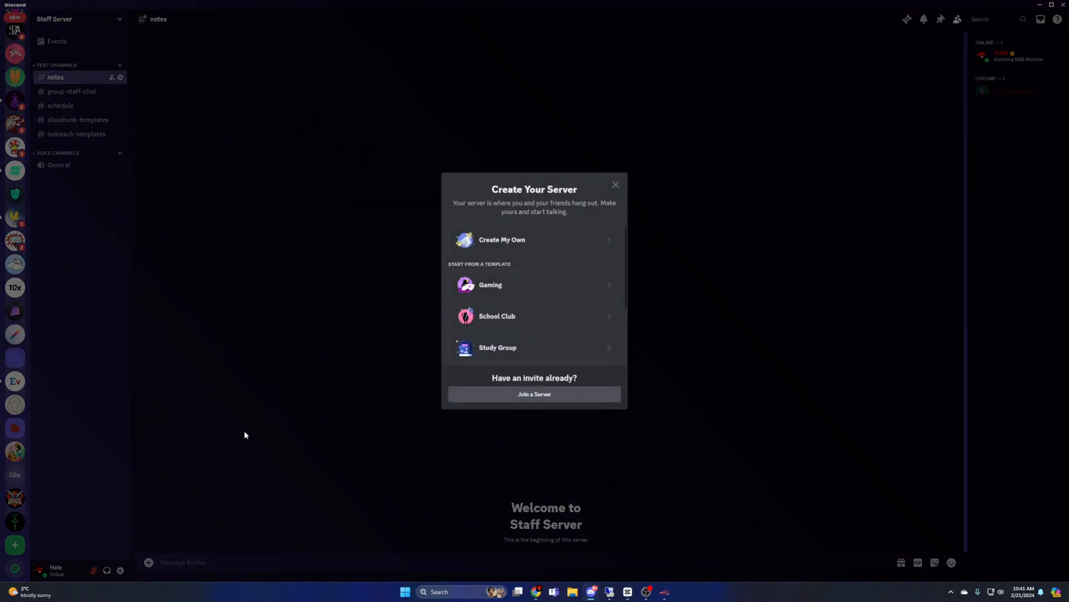
left_click(533, 240)
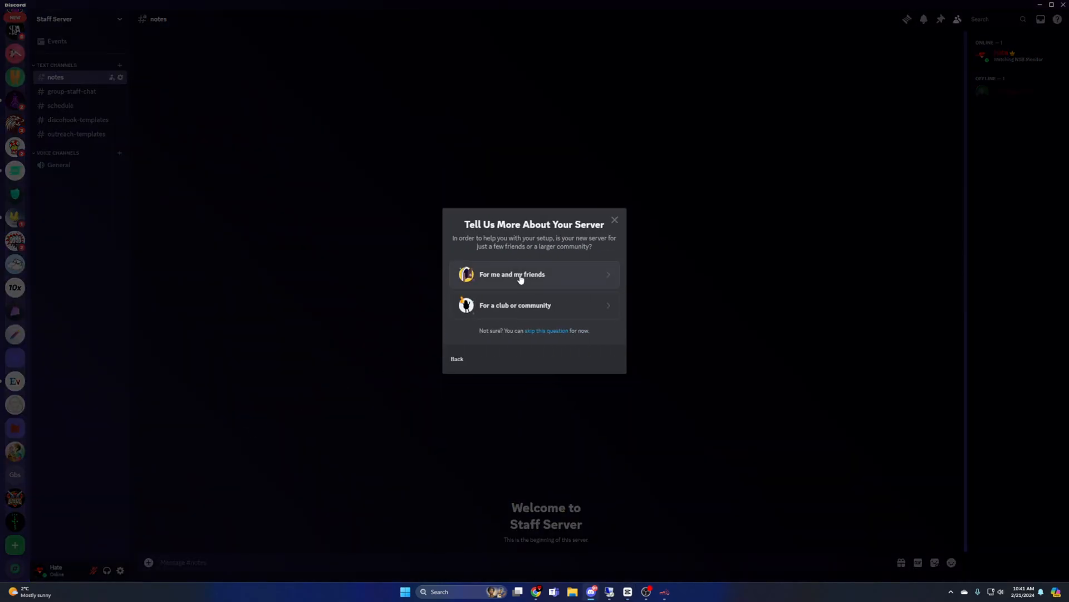
left_click(535, 274)
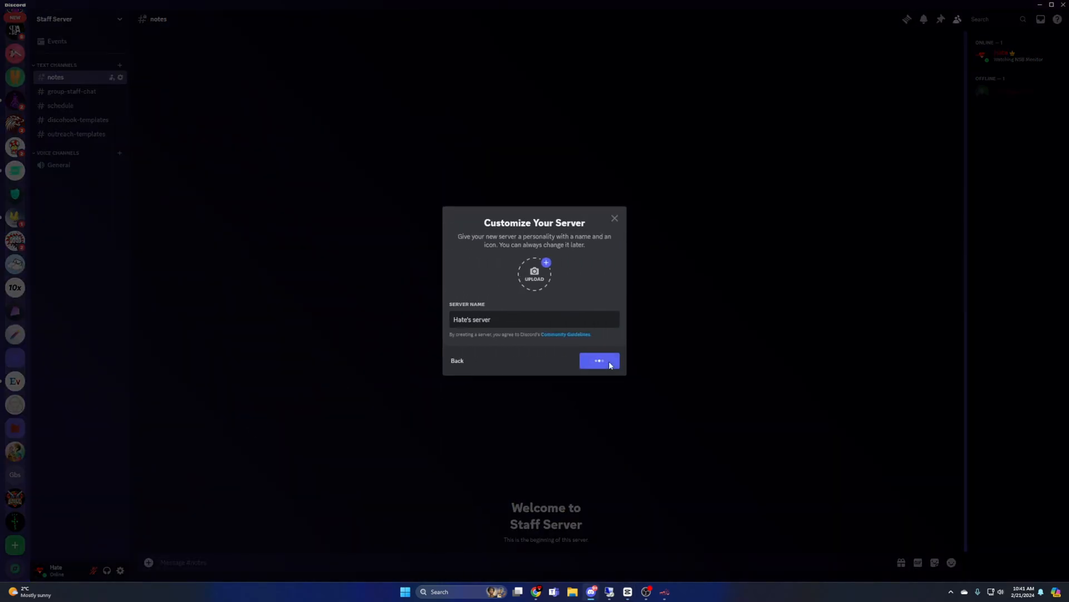
left_click(599, 360)
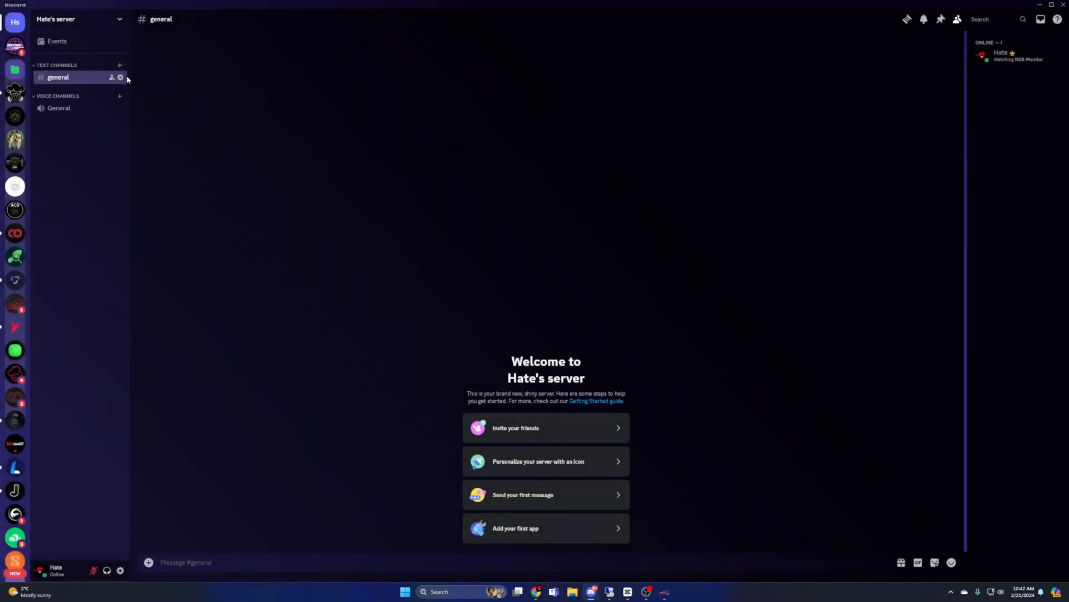
Start a new webhook in the general channel's Integrations settings
left_click(121, 77)
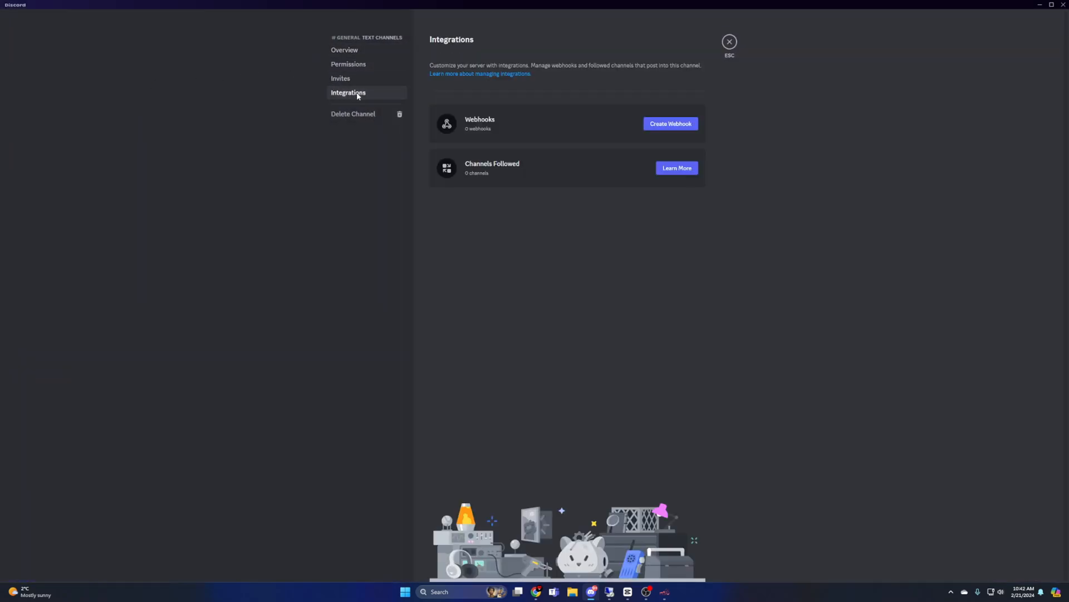
left_click(479, 123)
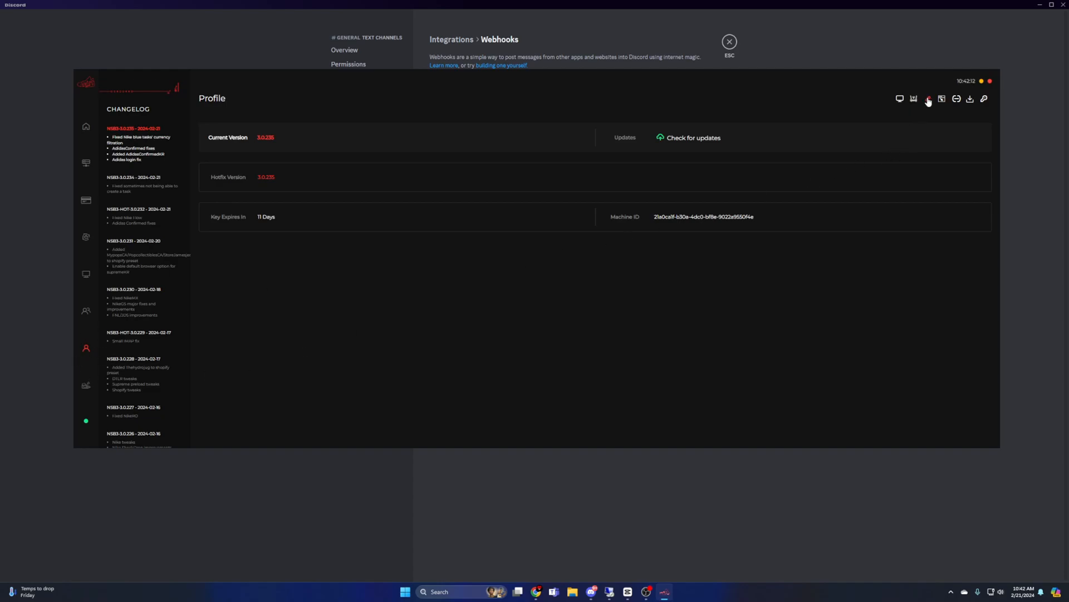
Save the pasted Discord webhook URL for checkout notifications in the bot's webhook settings
left_click(928, 99)
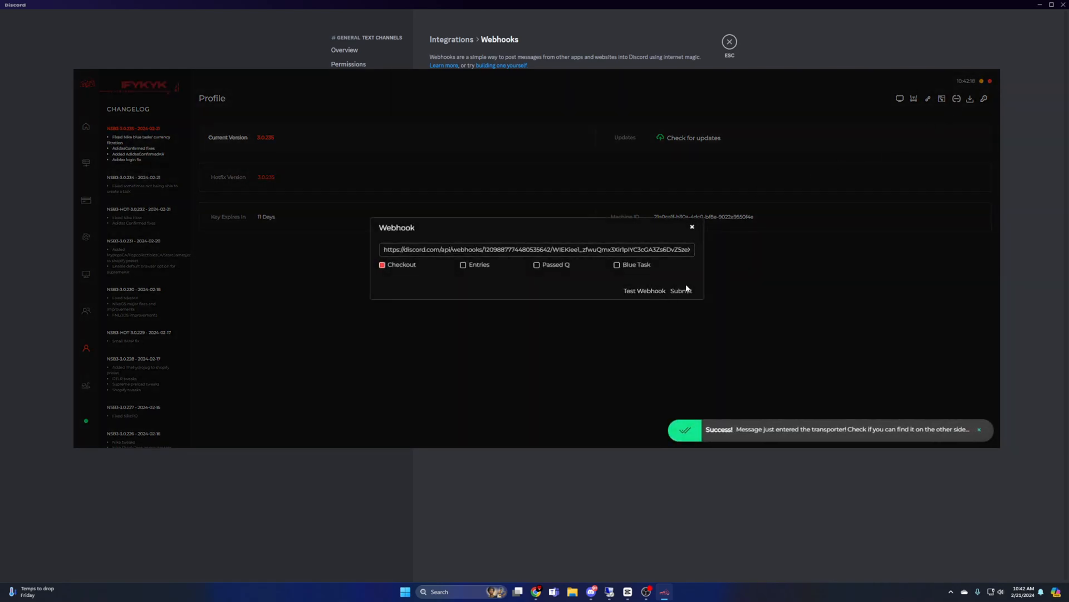
left_click(691, 227)
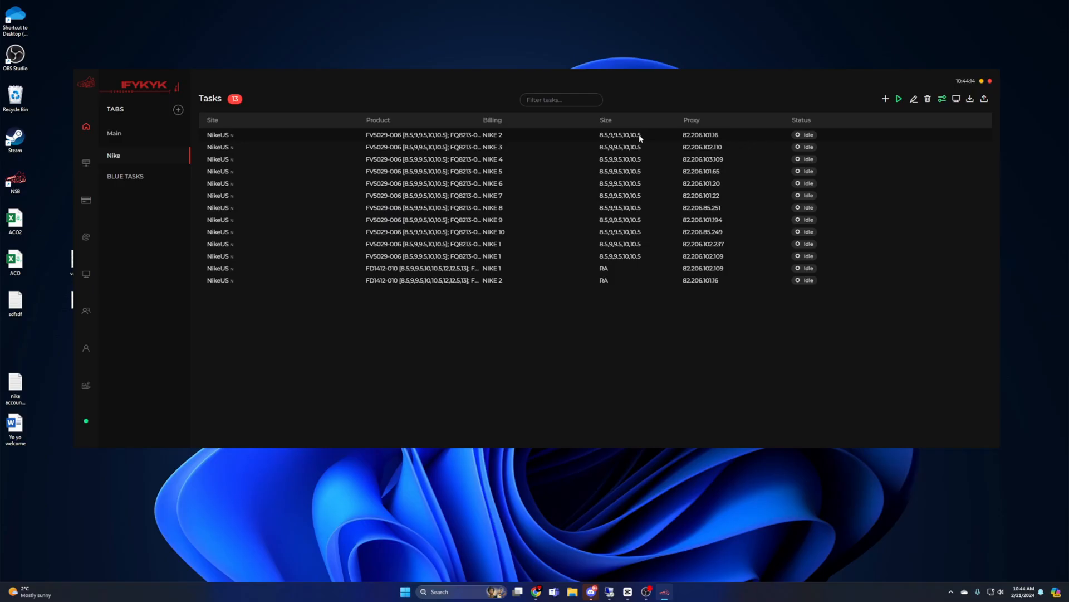
mouse_move(272, 110)
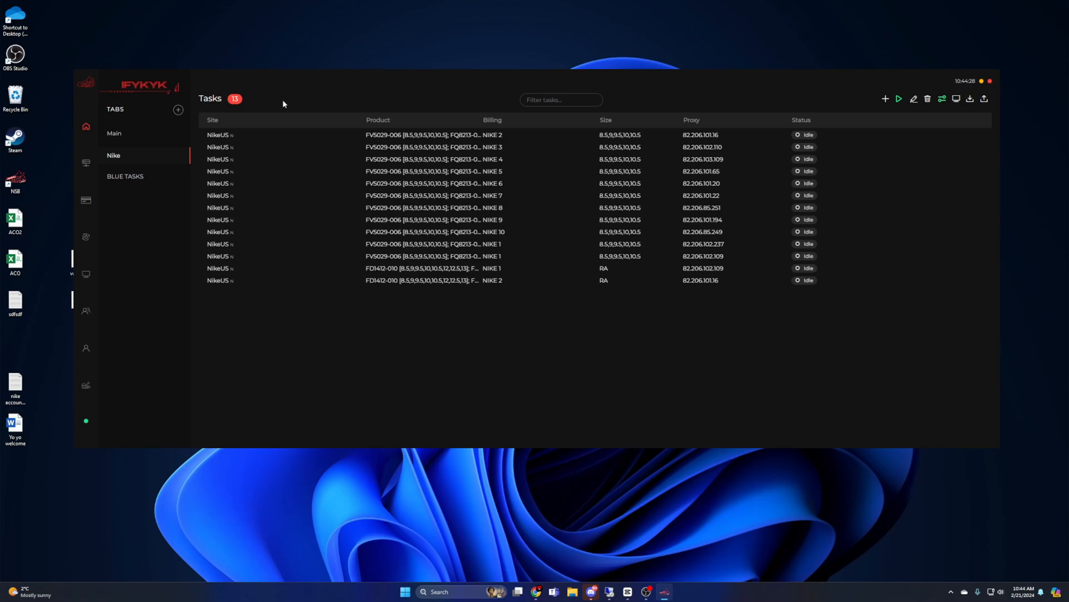
mouse_move(520, 134)
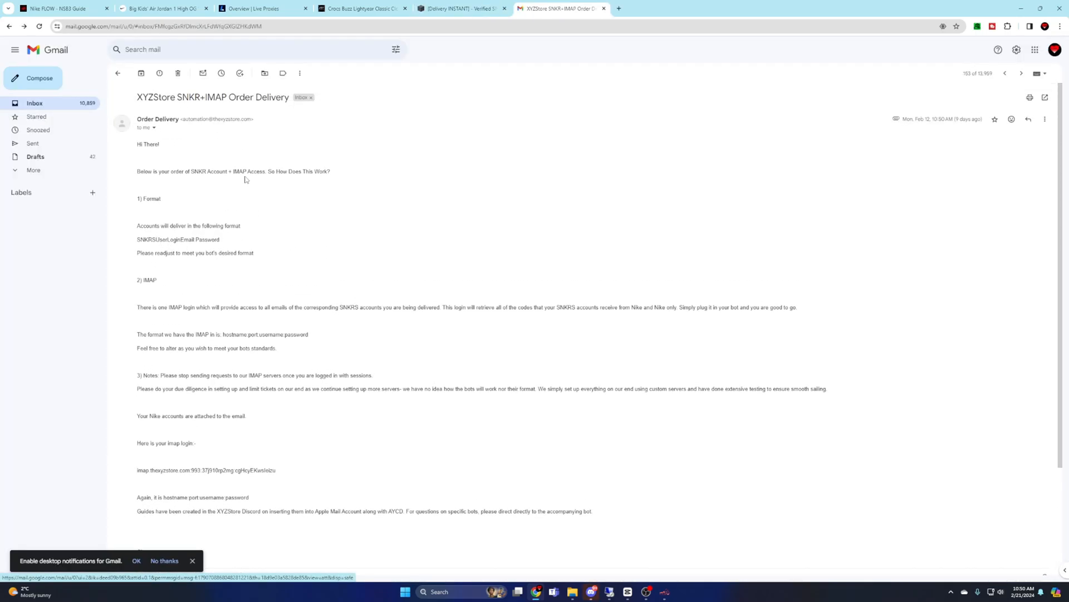
Preview the accounts.csv attachment in the XYZStore order delivery email
scroll("down", 3)
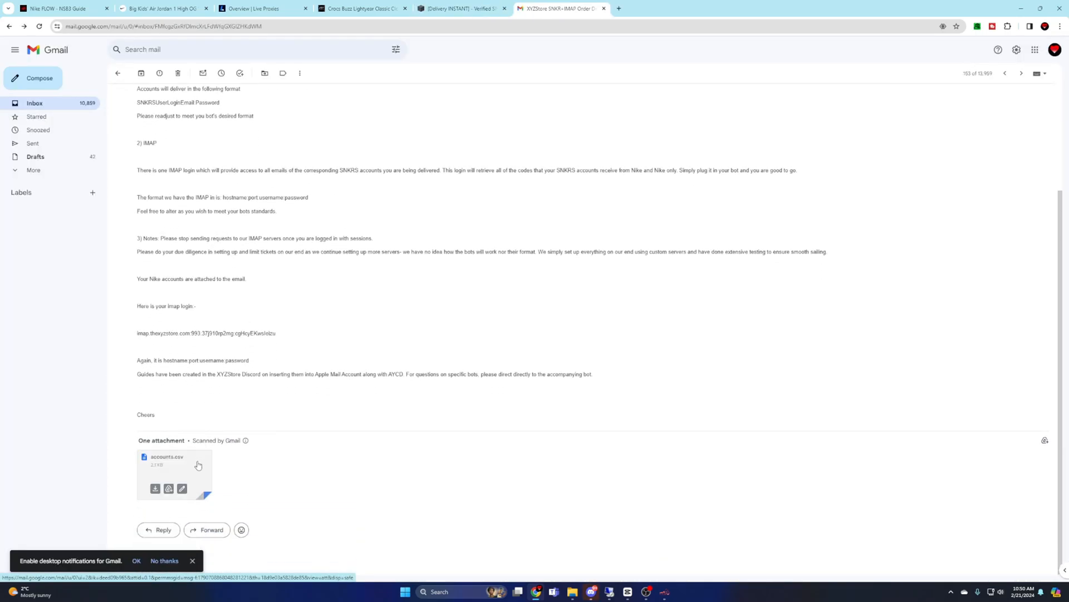
left_click(174, 475)
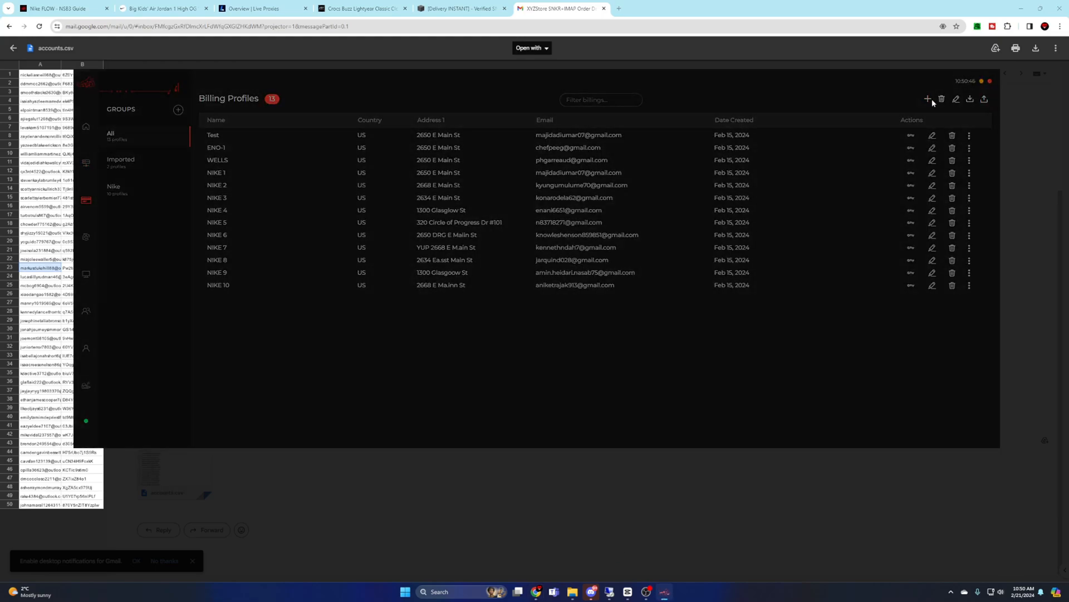
left_click(928, 99)
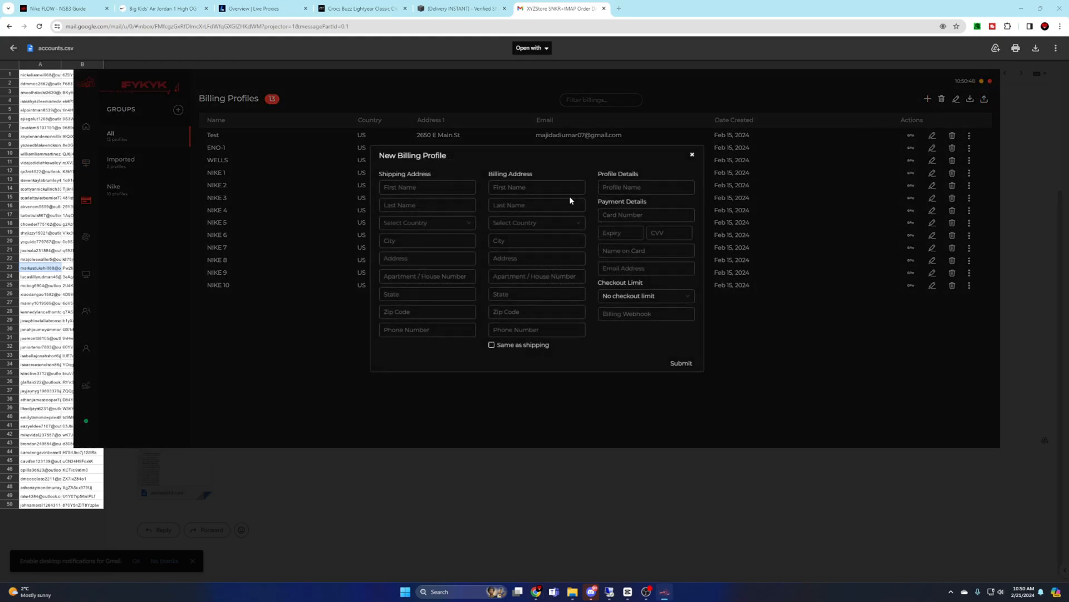
left_click(645, 267)
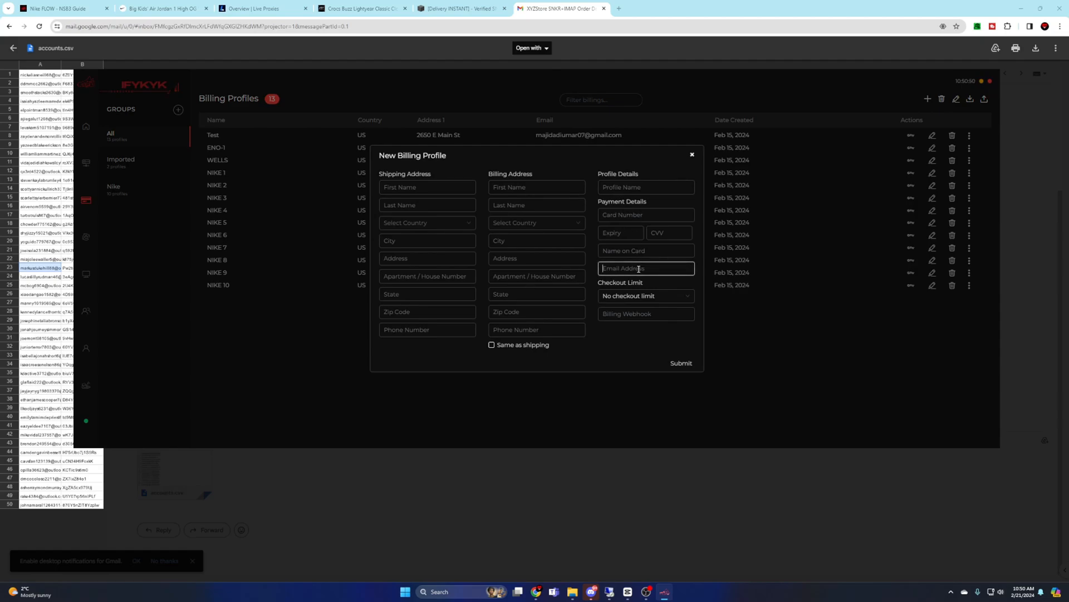
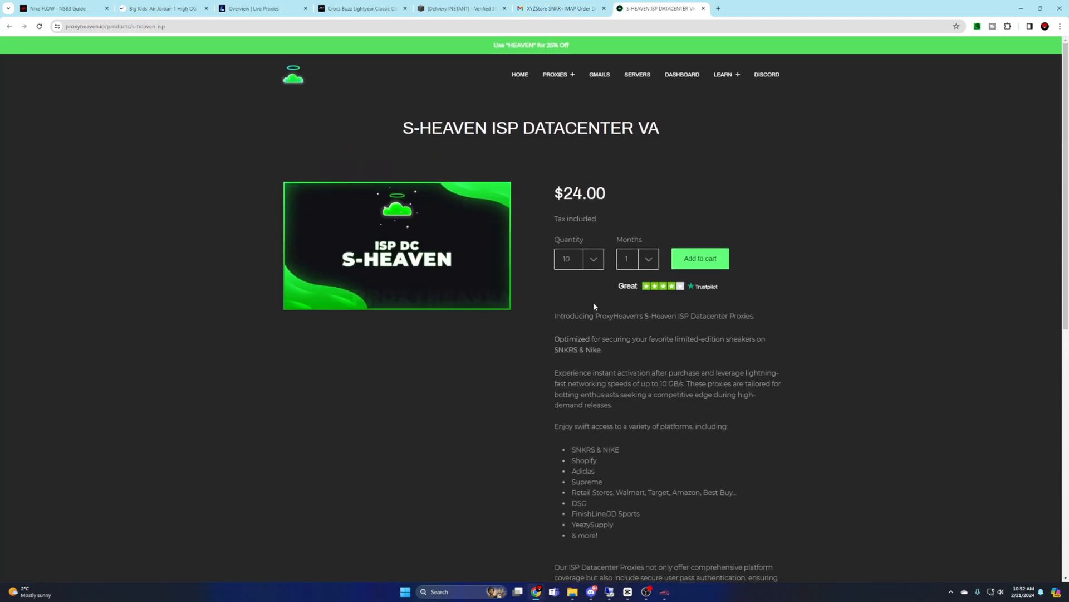
scroll("down", 3)
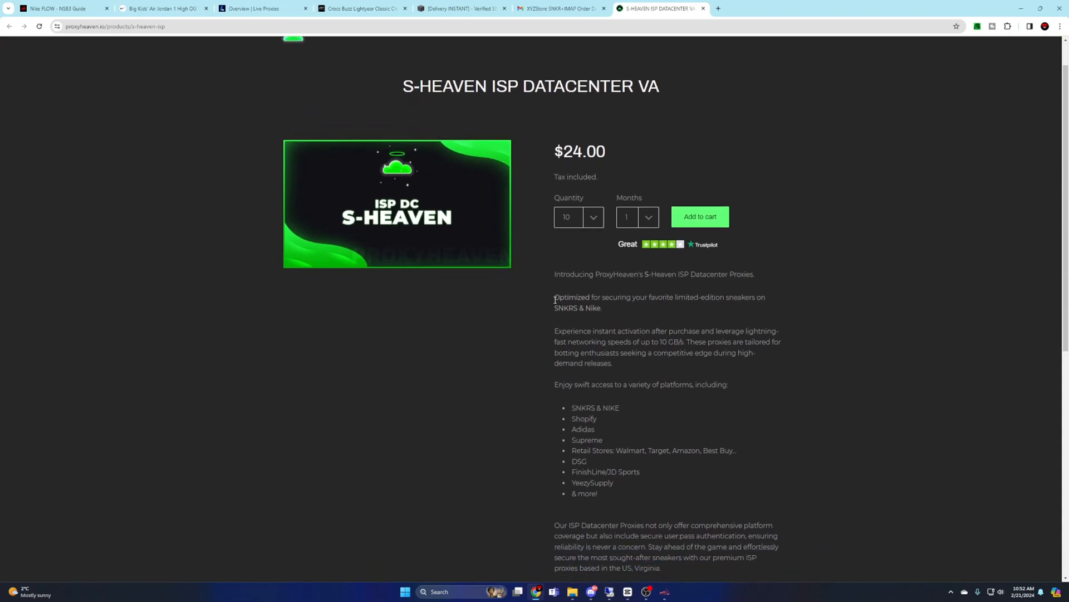
left_click_drag(554, 296, 602, 308)
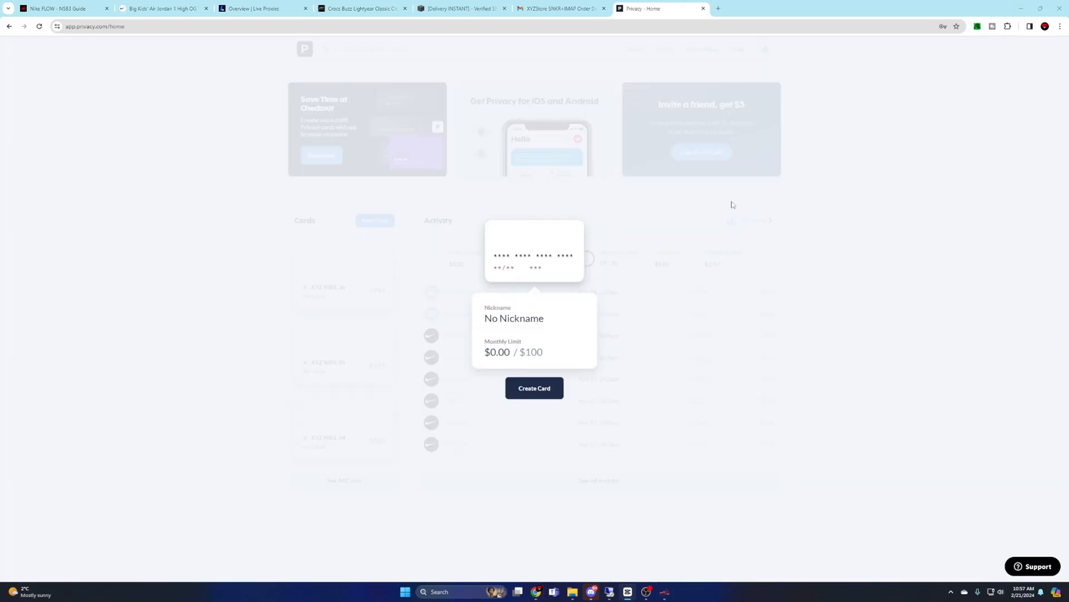
mouse_move(707, 215)
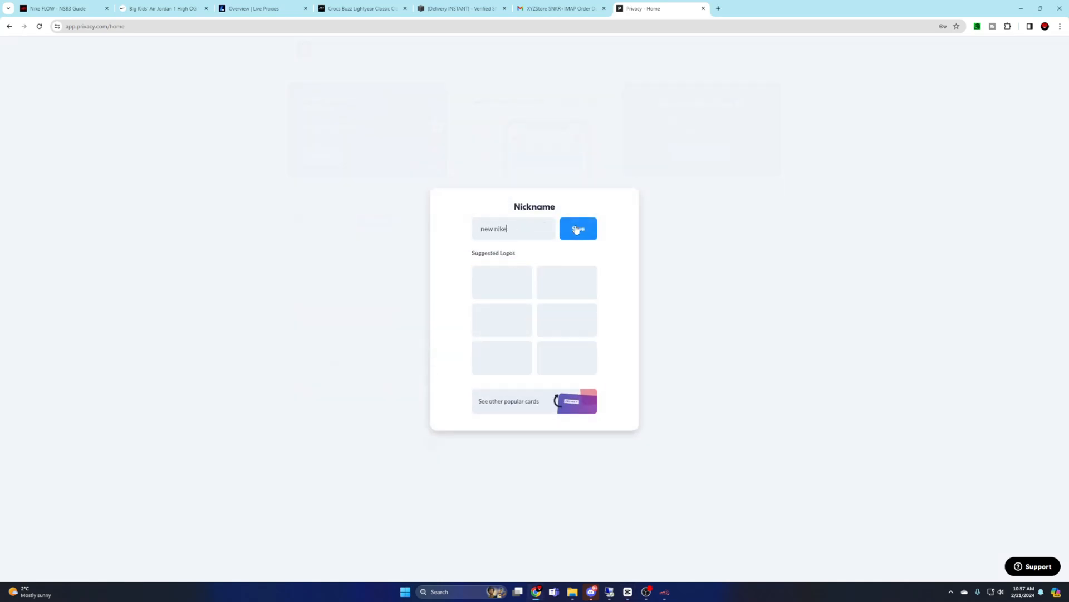
Create a Privacy card nicknamed new nike with its spend limit set to No Limit
left_click(579, 229)
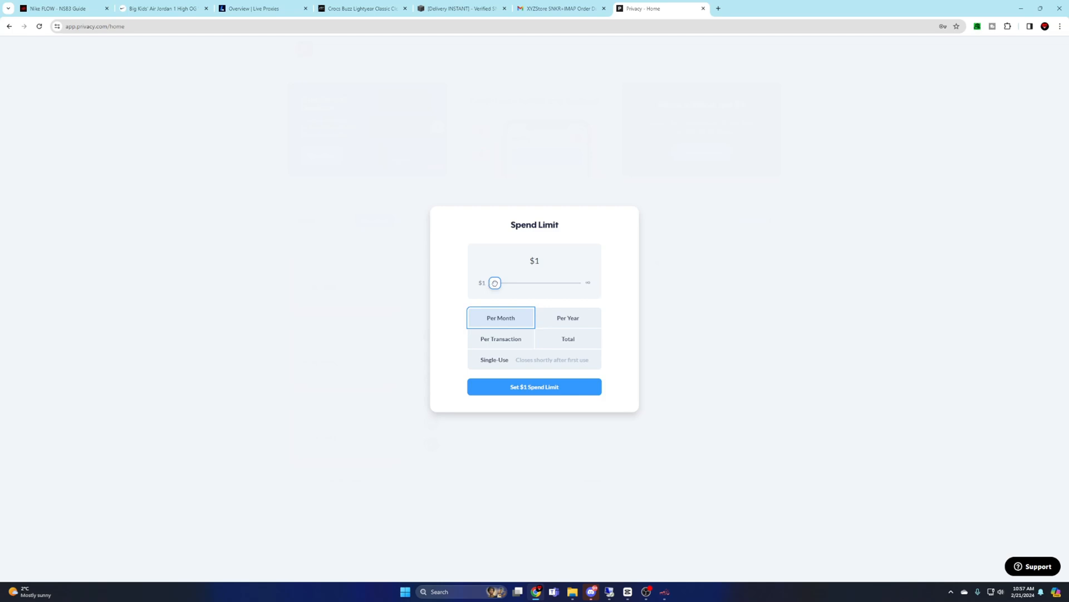
left_click_drag(495, 282, 574, 282)
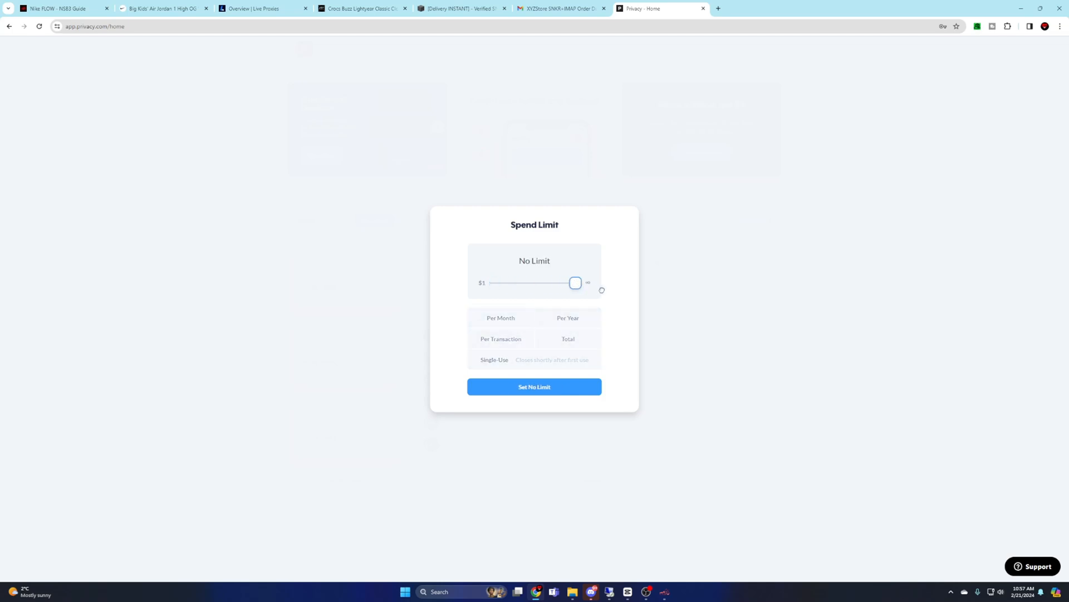
left_click(533, 387)
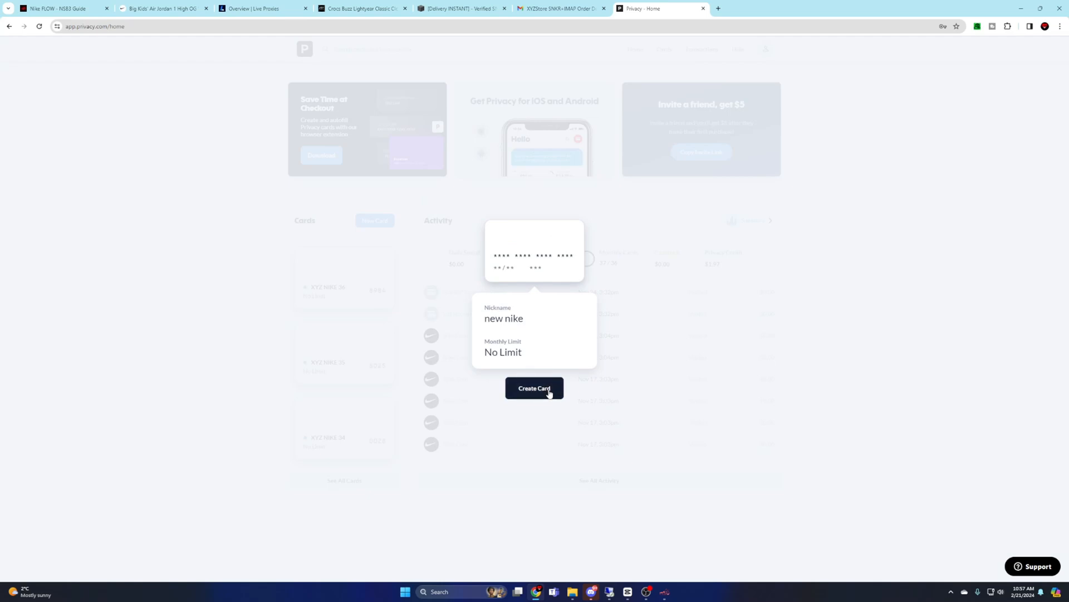
left_click(534, 387)
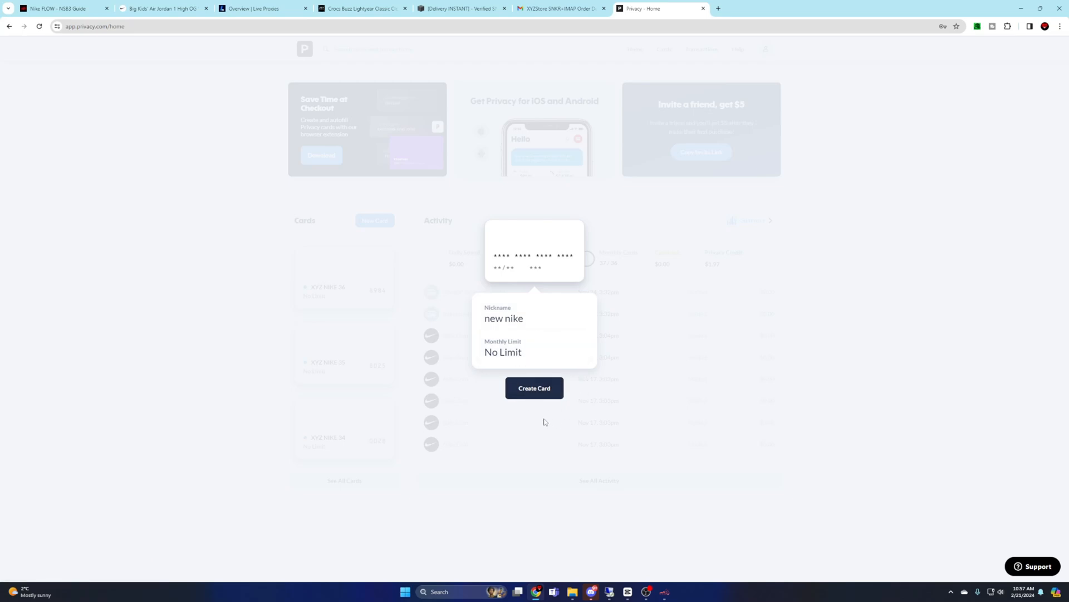
left_click(533, 387)
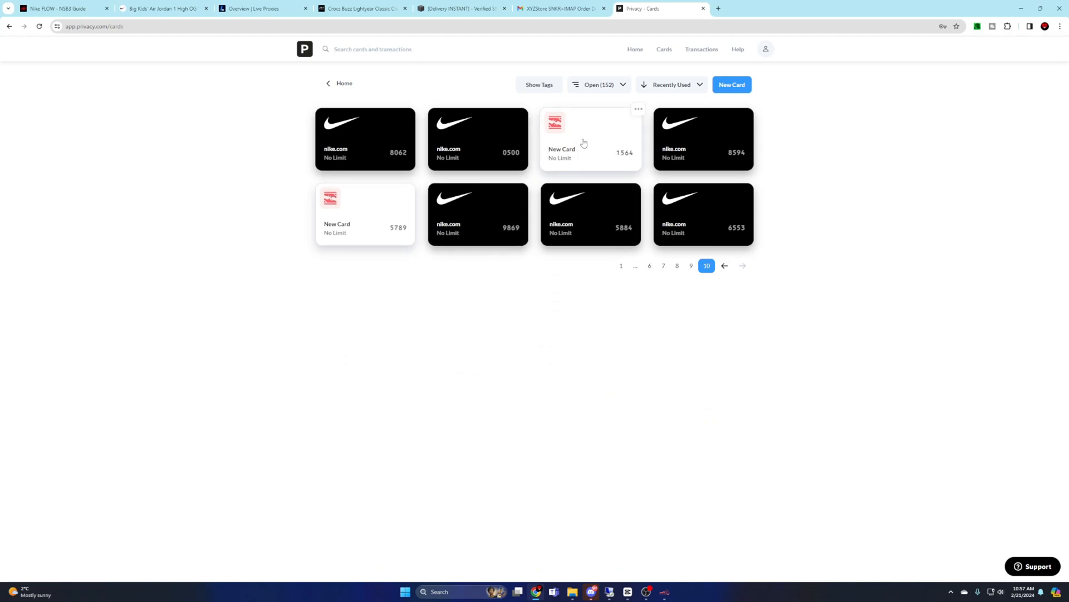
Review details of the card ending 1564 and the nike.com card ending 8062
left_click(590, 140)
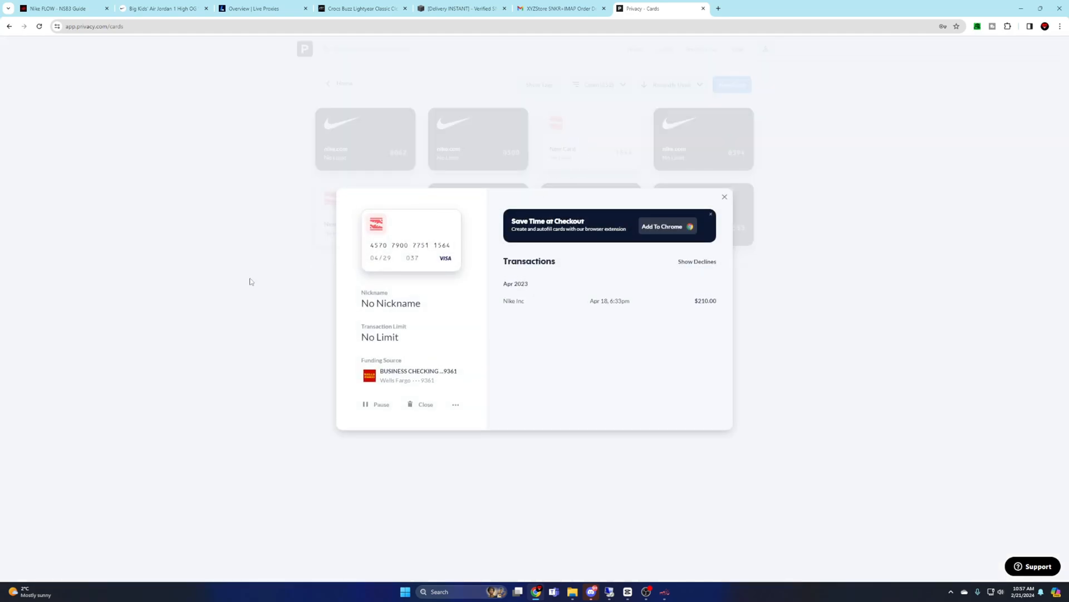
left_click(724, 198)
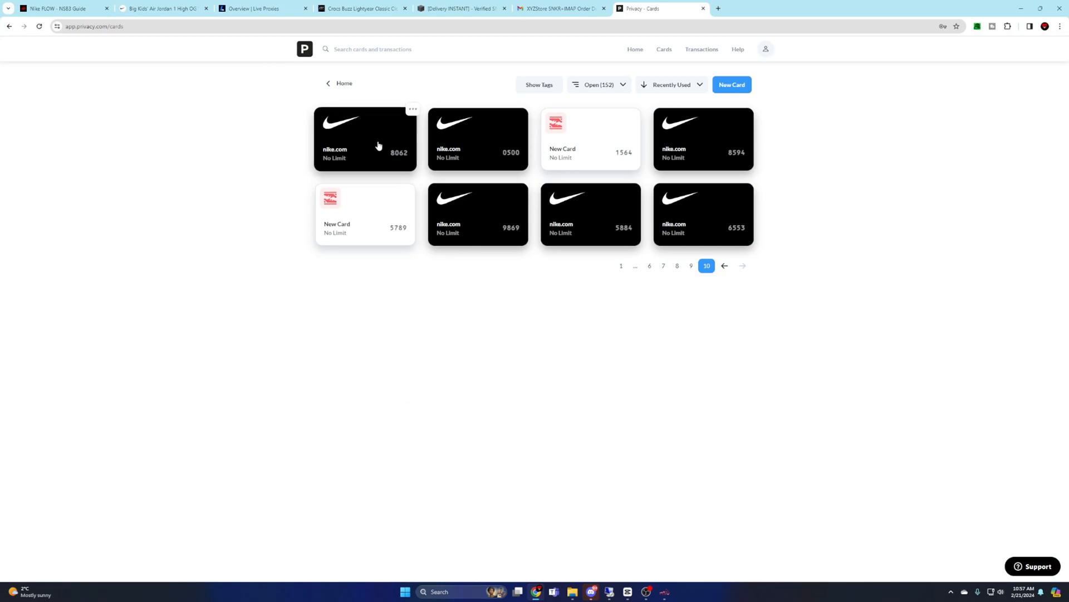
left_click(366, 138)
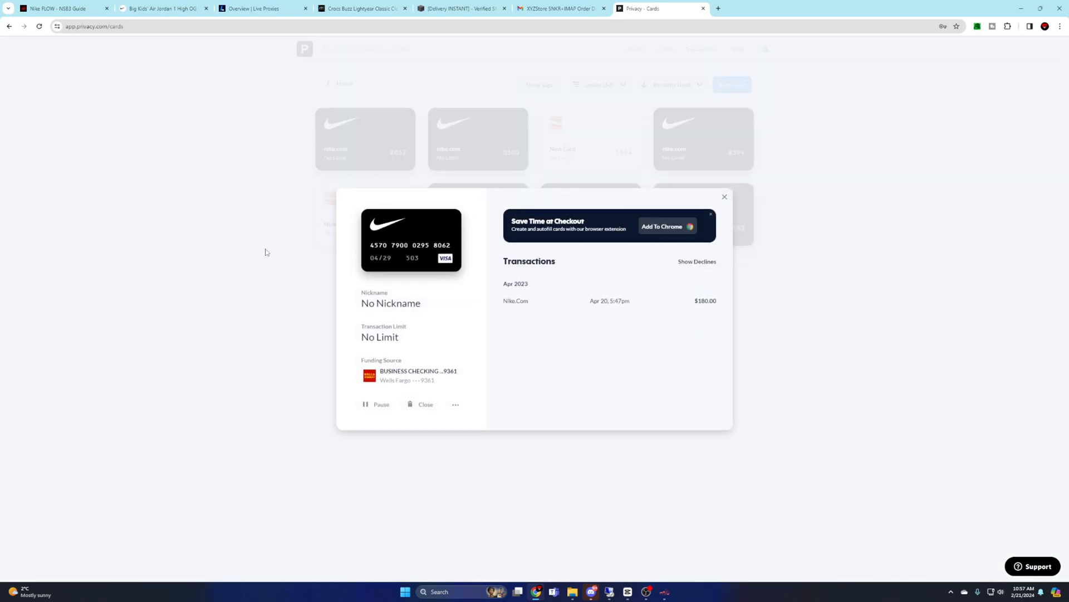
left_click(724, 197)
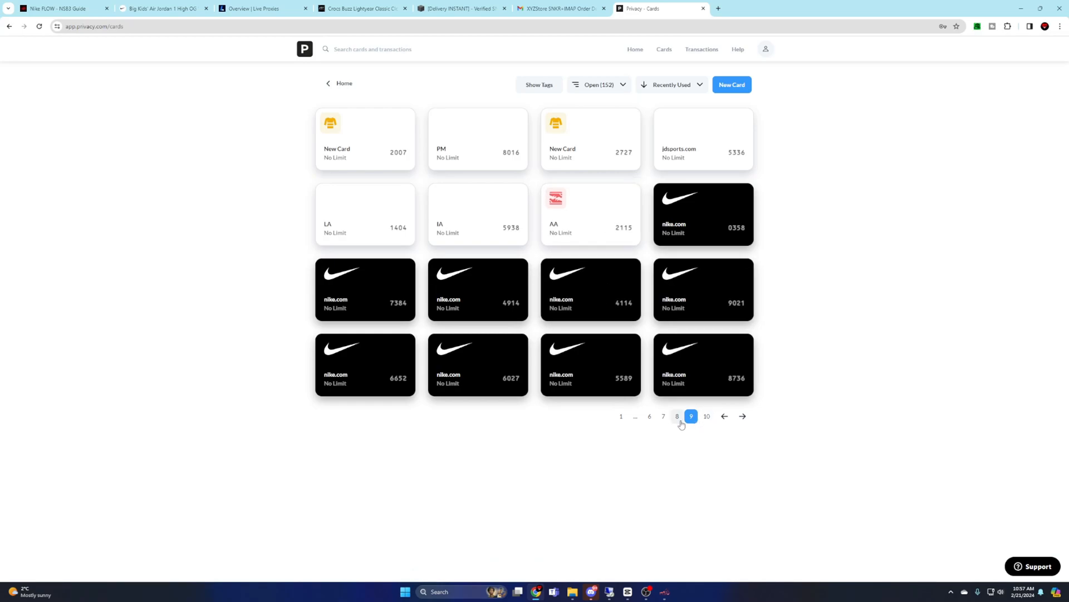
Page back through the card list via pages 8, 7 and 6 to the first page
left_click(677, 415)
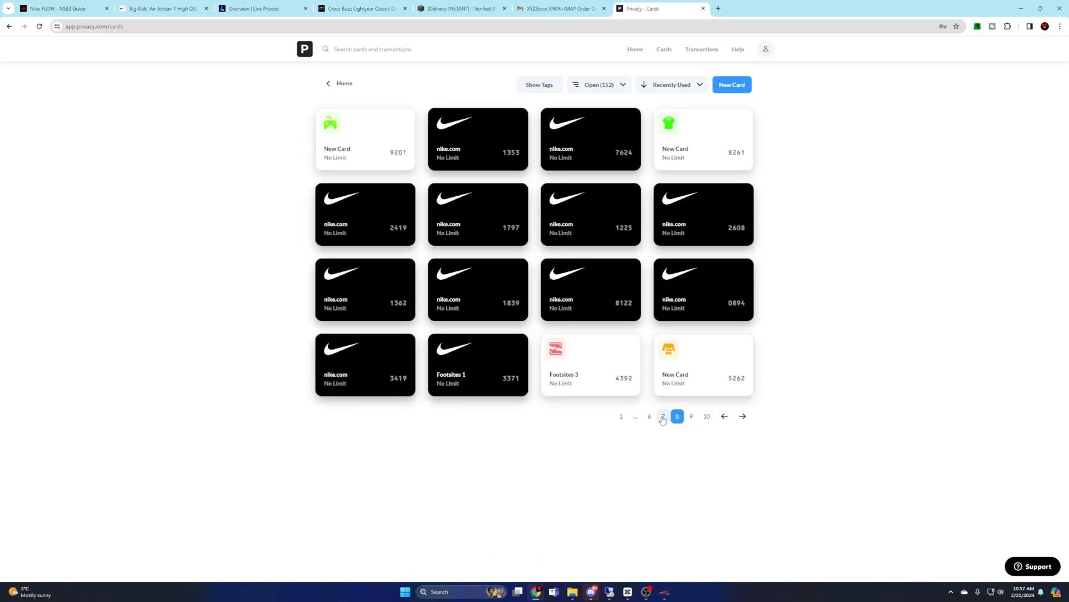
left_click(663, 416)
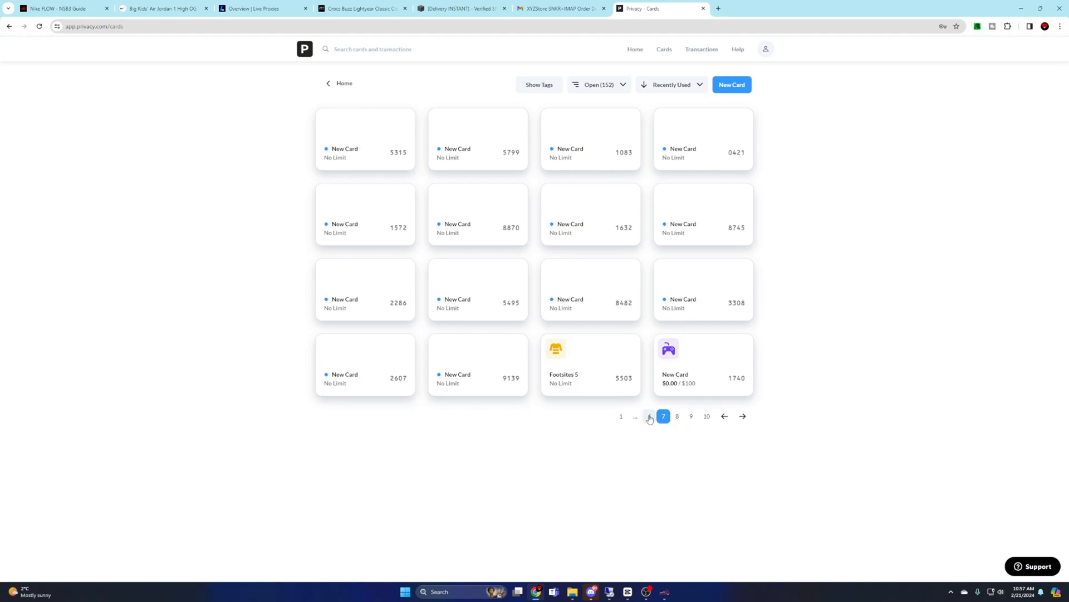
left_click(662, 416)
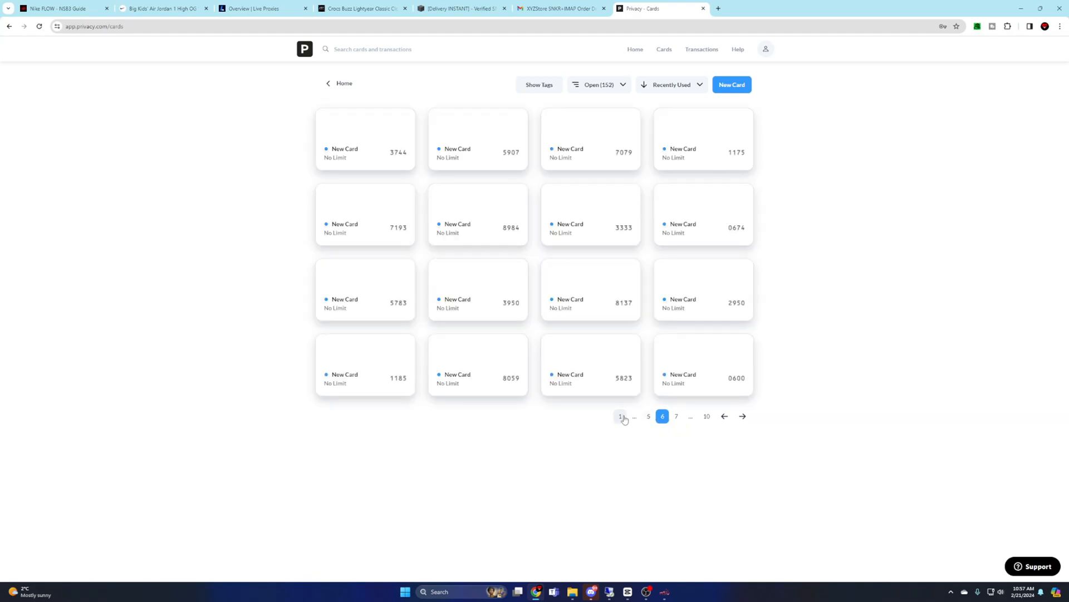
left_click(620, 415)
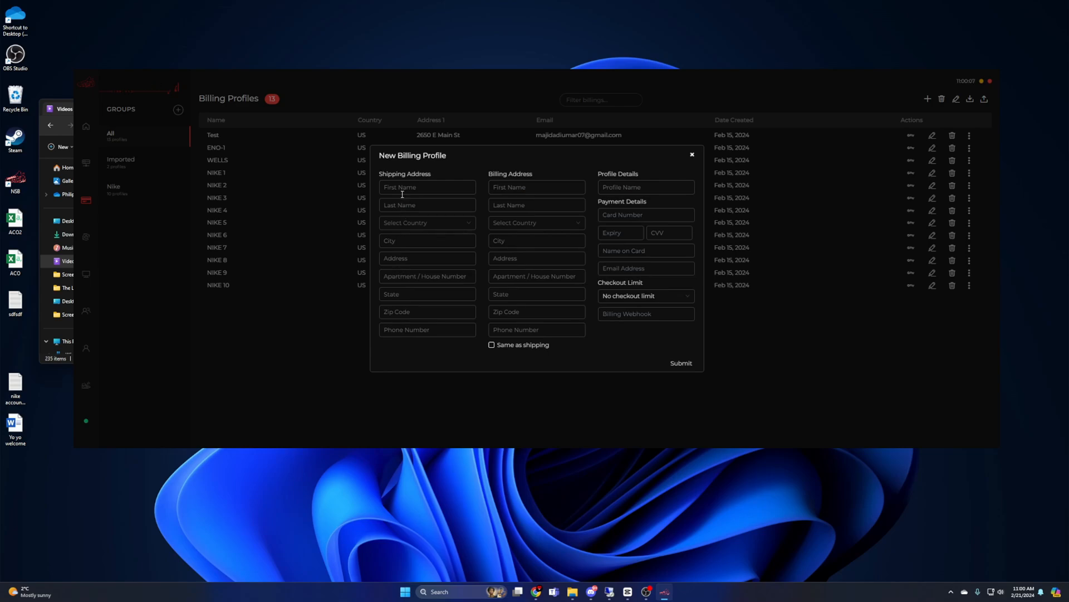
Enter the name jd smith, United States and the city philade for the shipping address
type("jd")
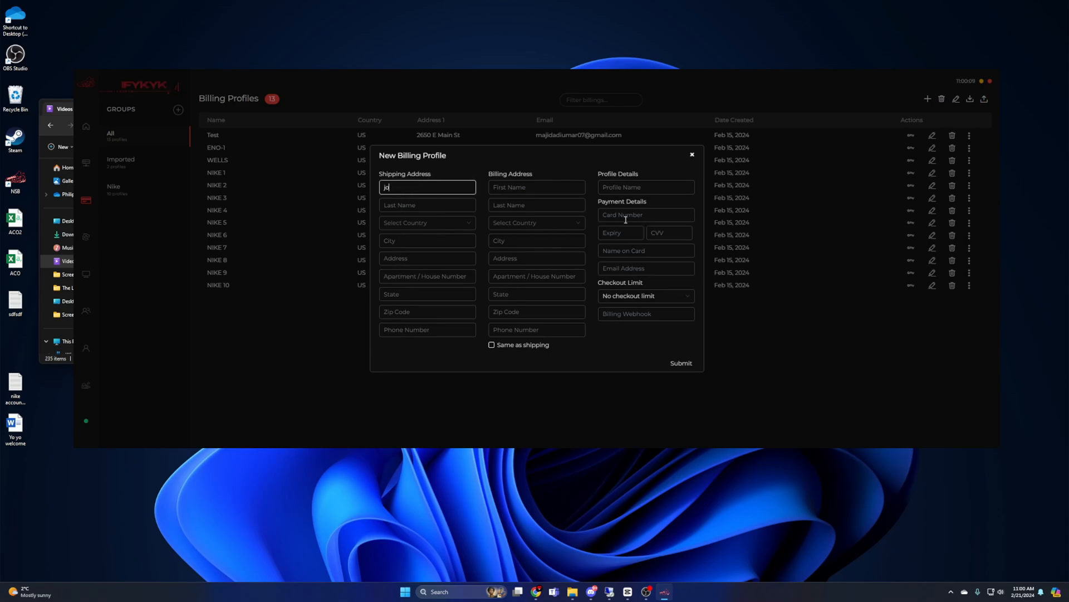
type("smith")
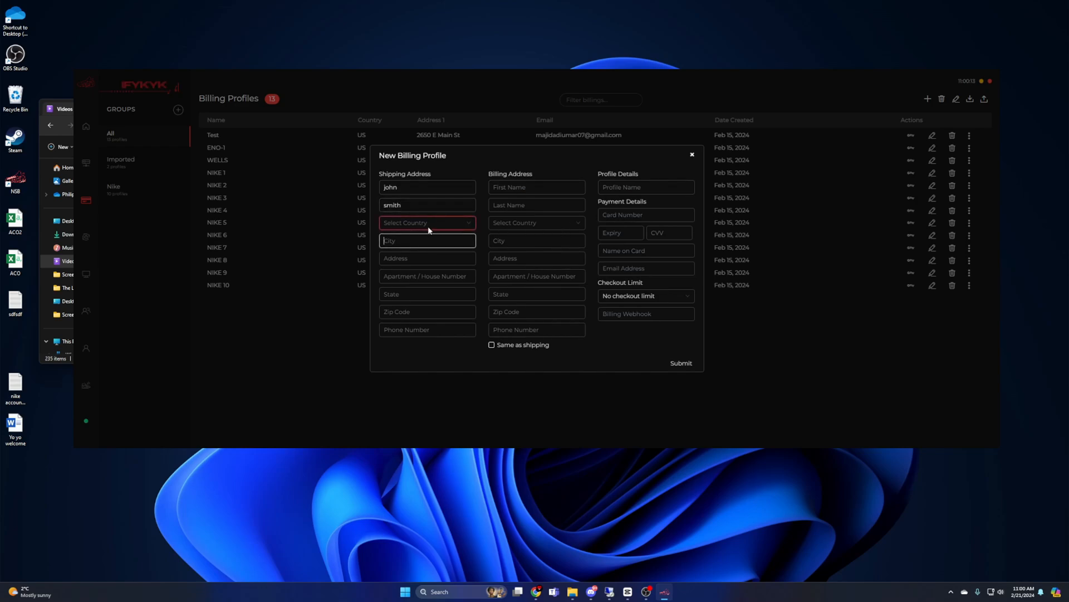
left_click(427, 223)
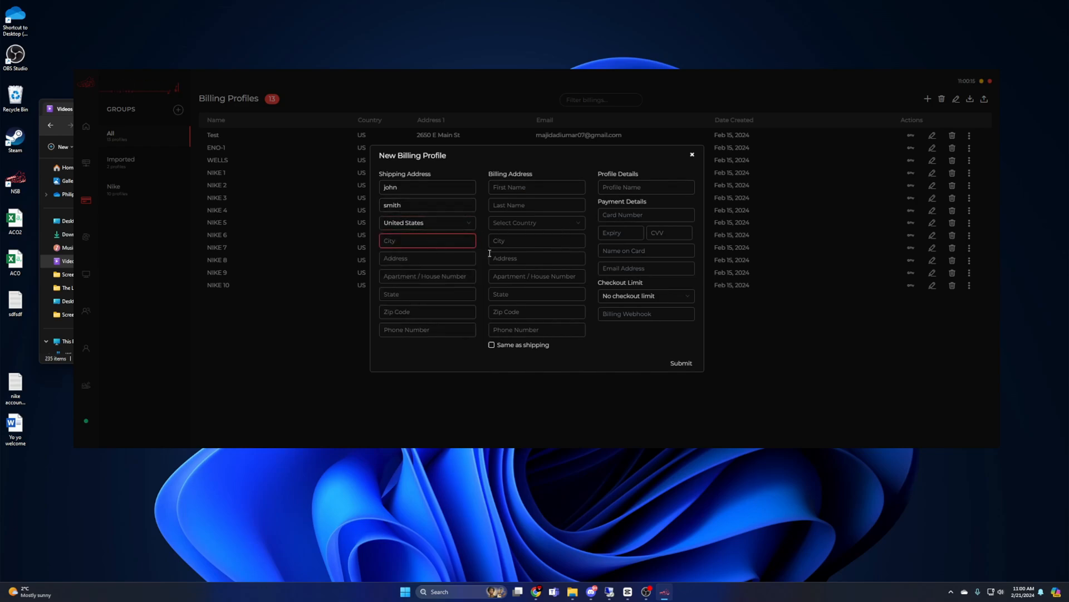
left_click(427, 240)
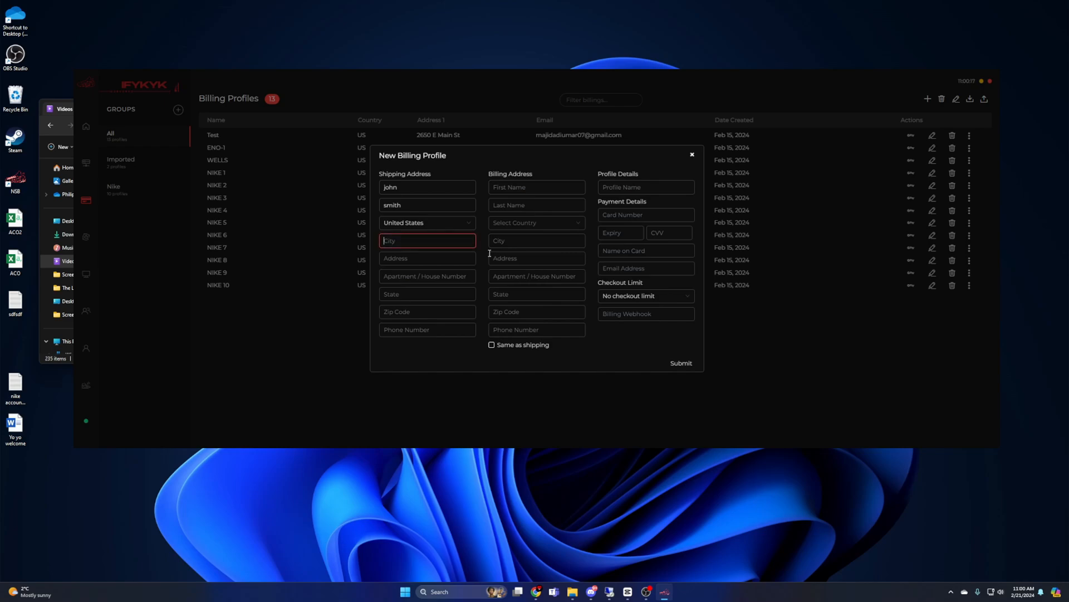
type("philadelphia")
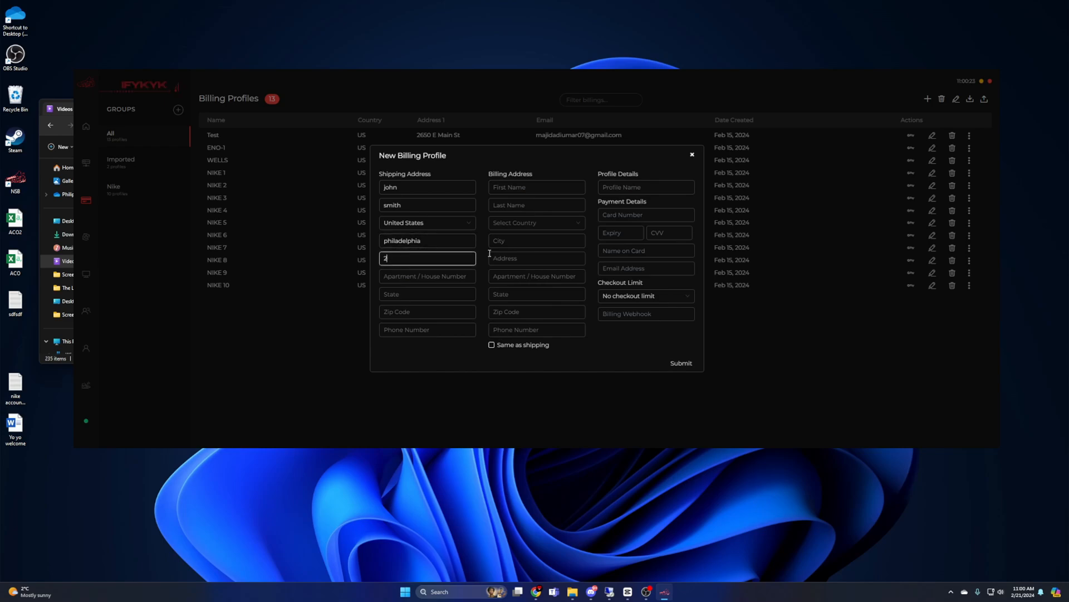
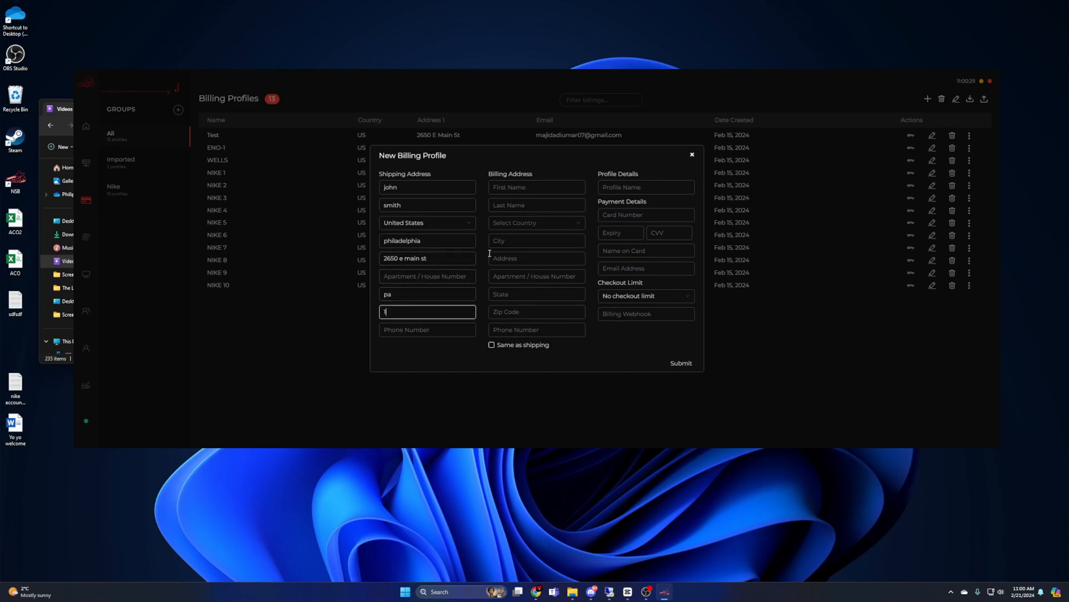
Fill in the address, zip and phone fields (650, 9456, 26) and make billing match shipping
type("9456")
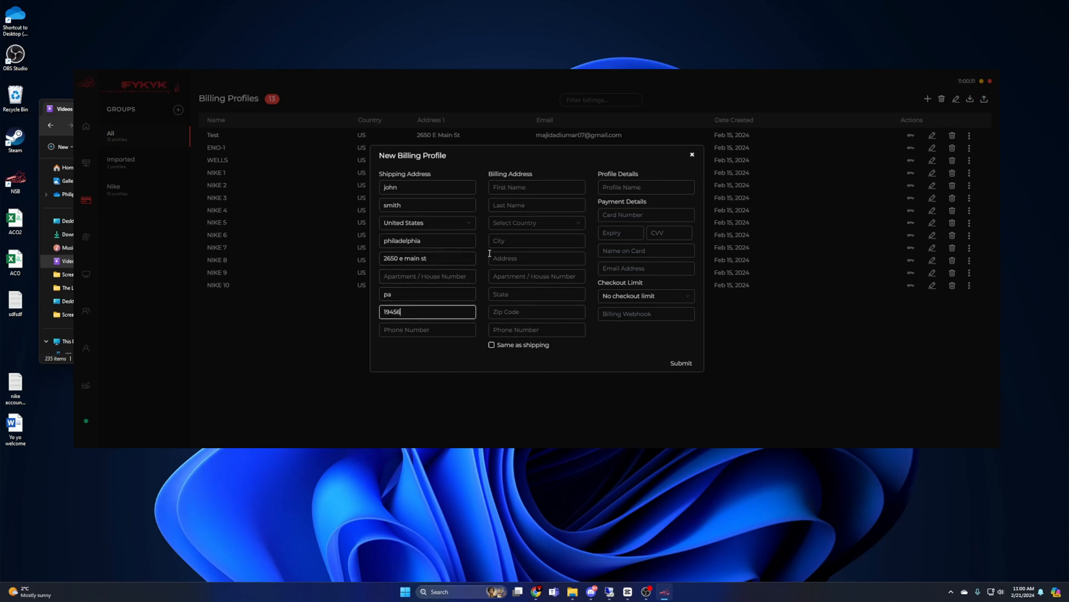
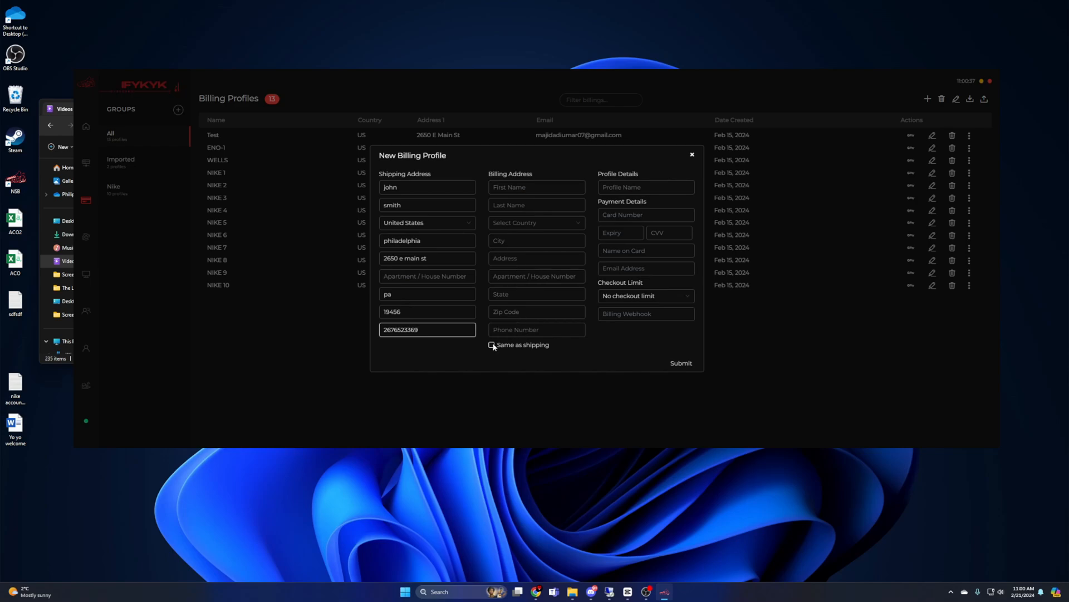
left_click(491, 345)
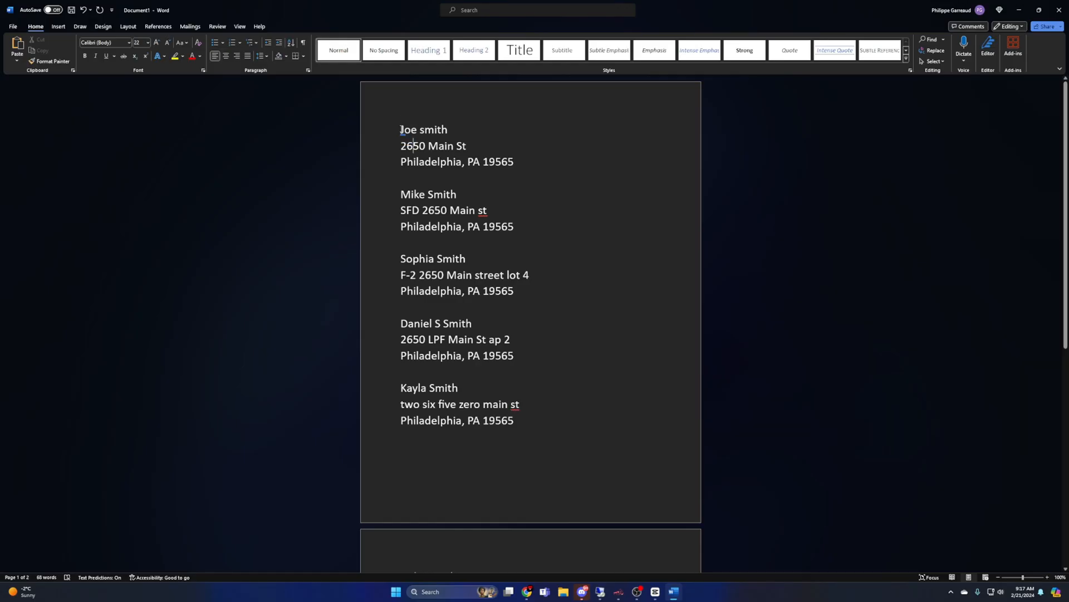
double_click(408, 140)
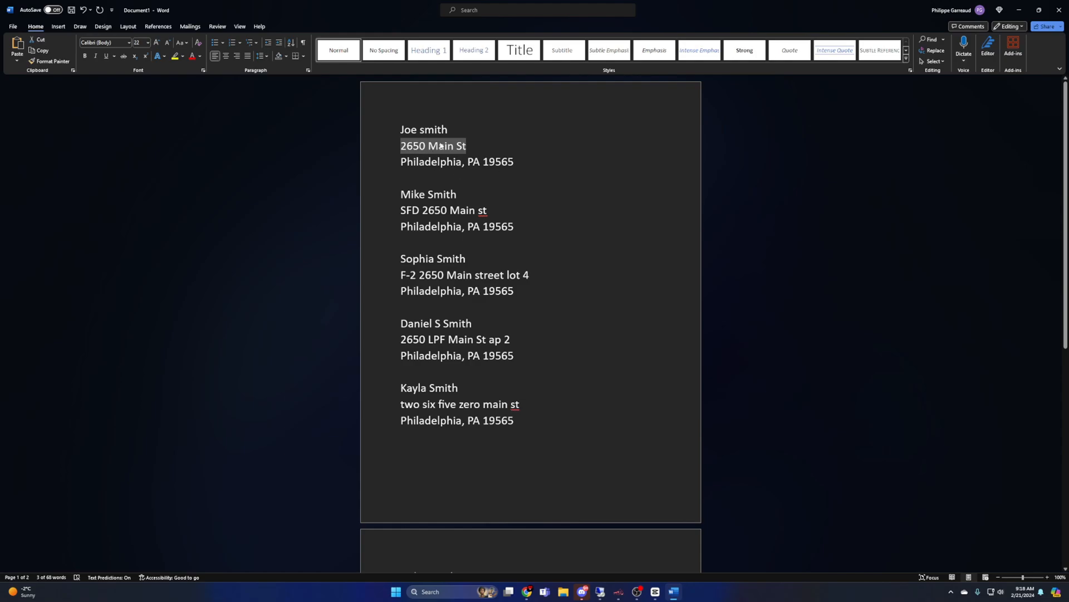
mouse_move(604, 183)
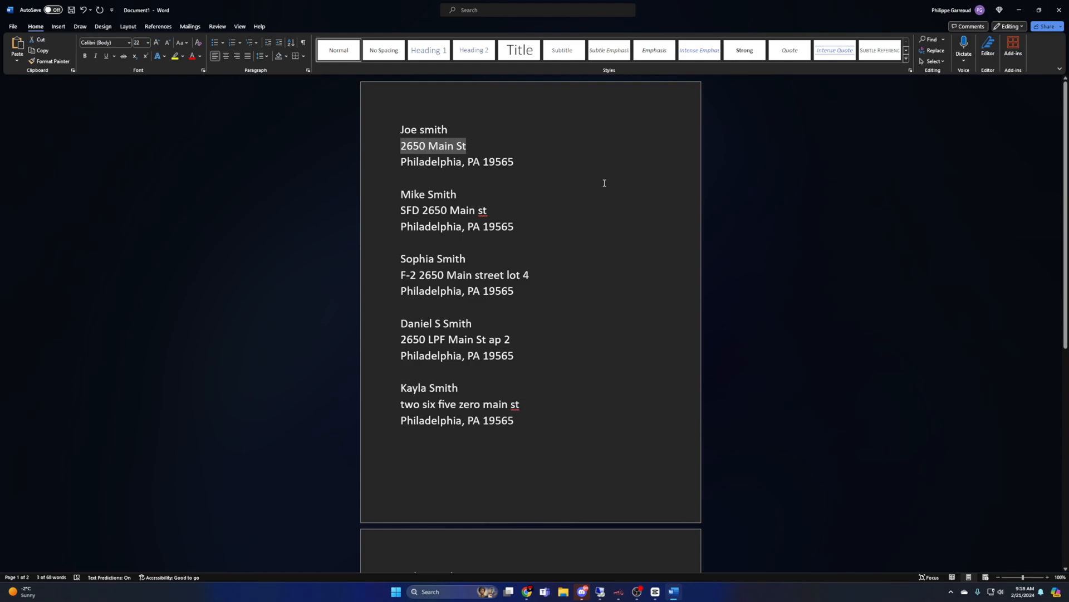
mouse_move(409, 157)
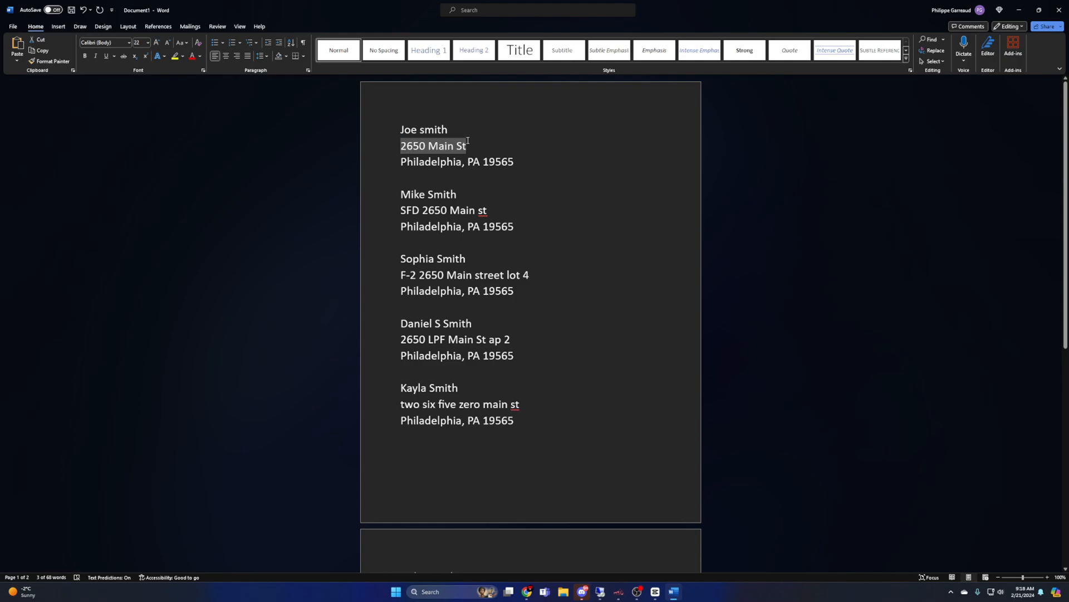
mouse_move(490, 175)
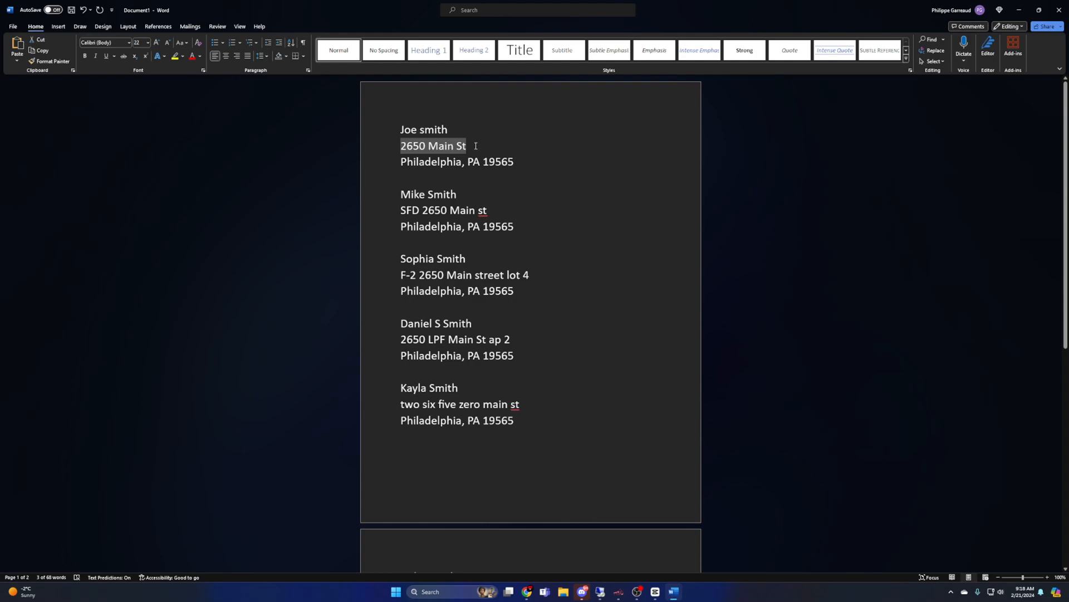
mouse_move(442, 197)
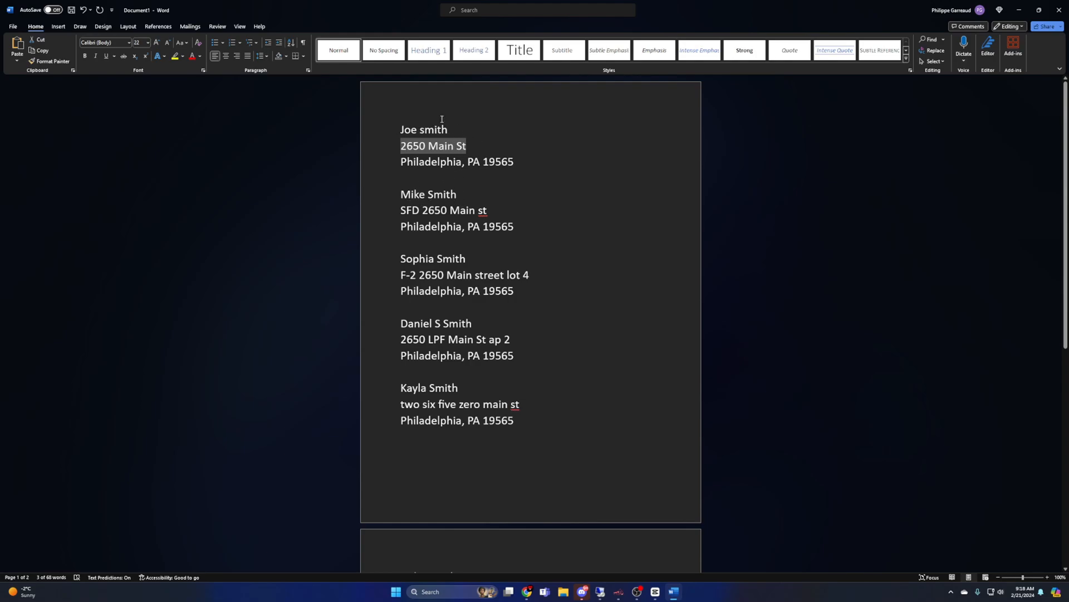
mouse_move(453, 215)
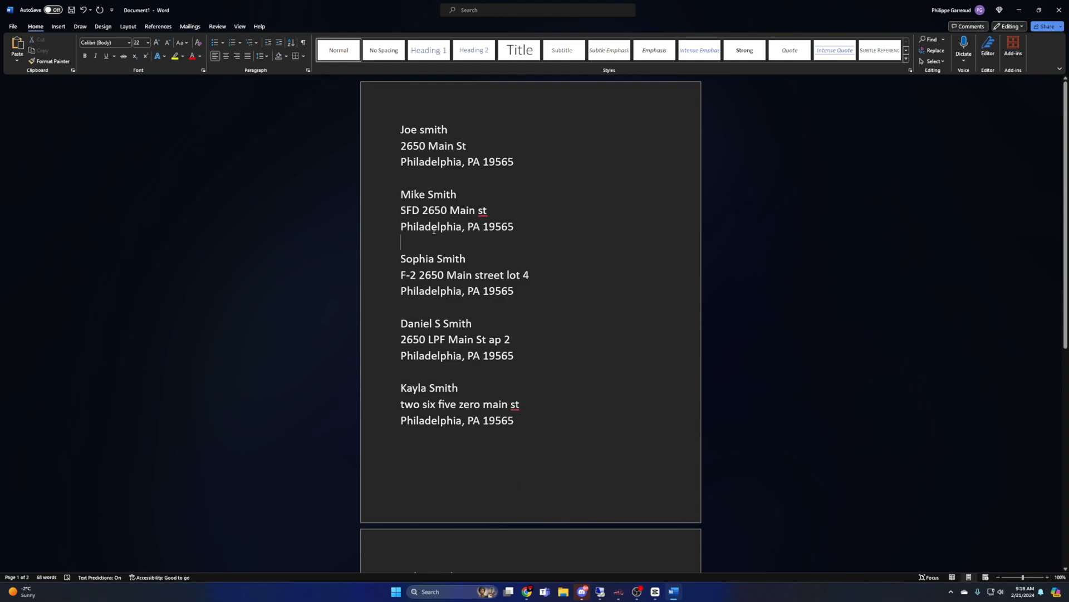
scroll("down", 3)
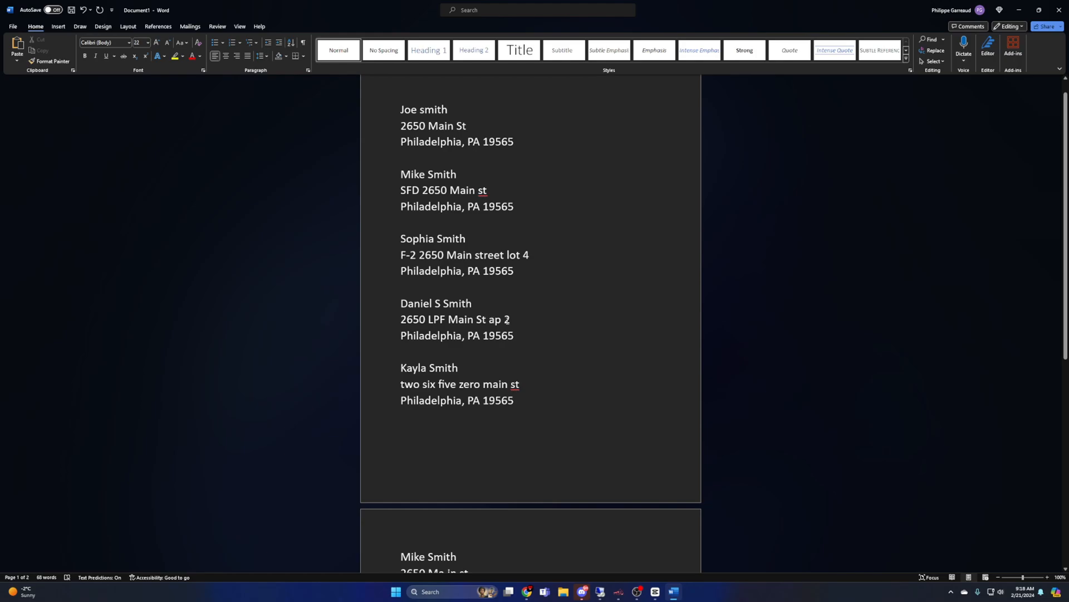
scroll("down", 3)
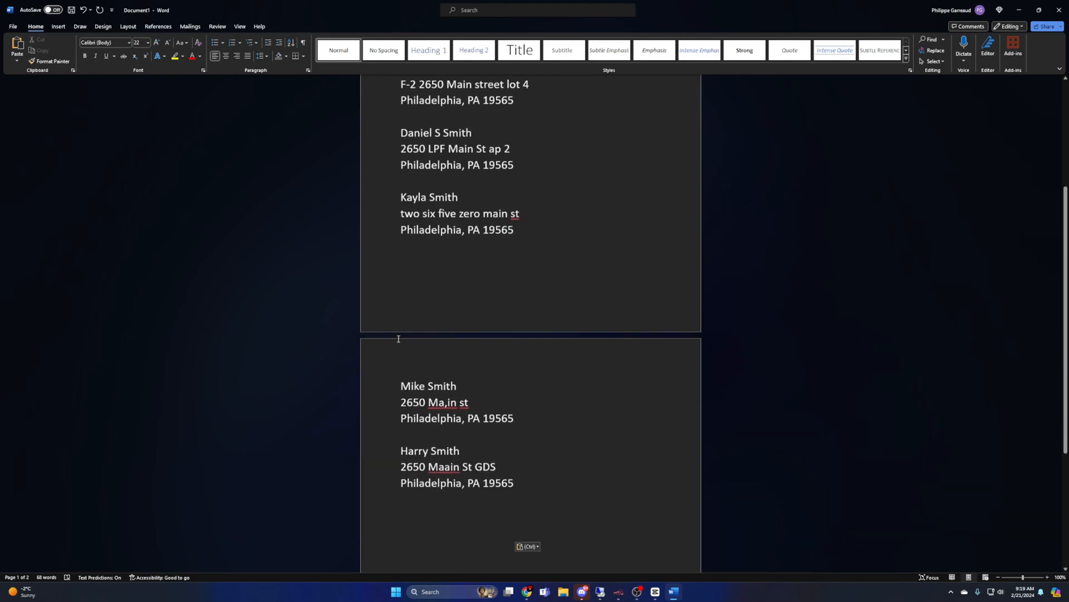
scroll("down", 3)
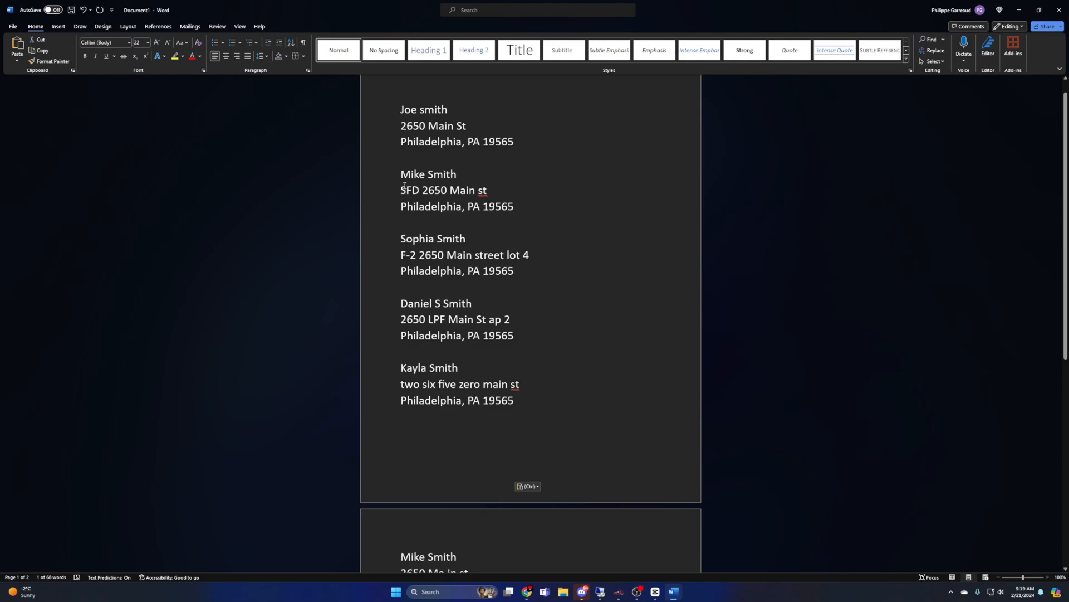
left_click_drag(401, 190, 479, 189)
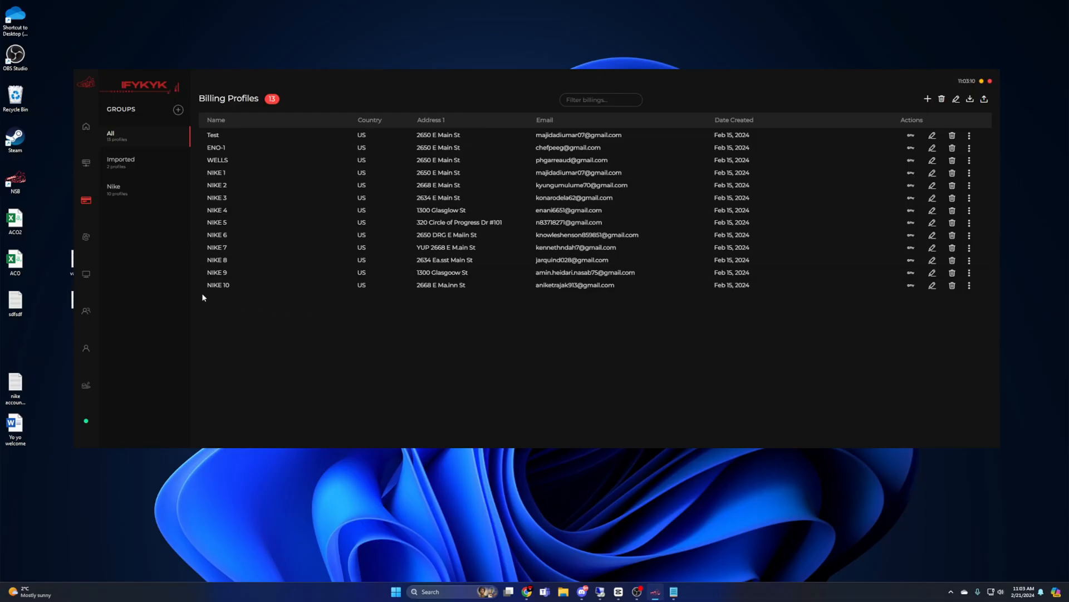
mouse_move(132, 214)
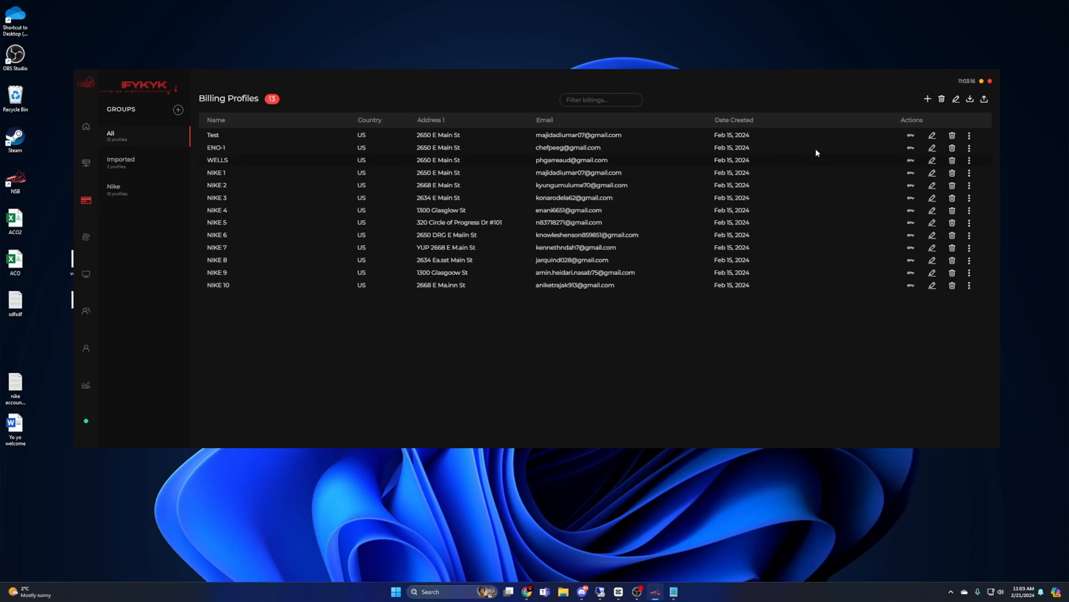
left_click(927, 99)
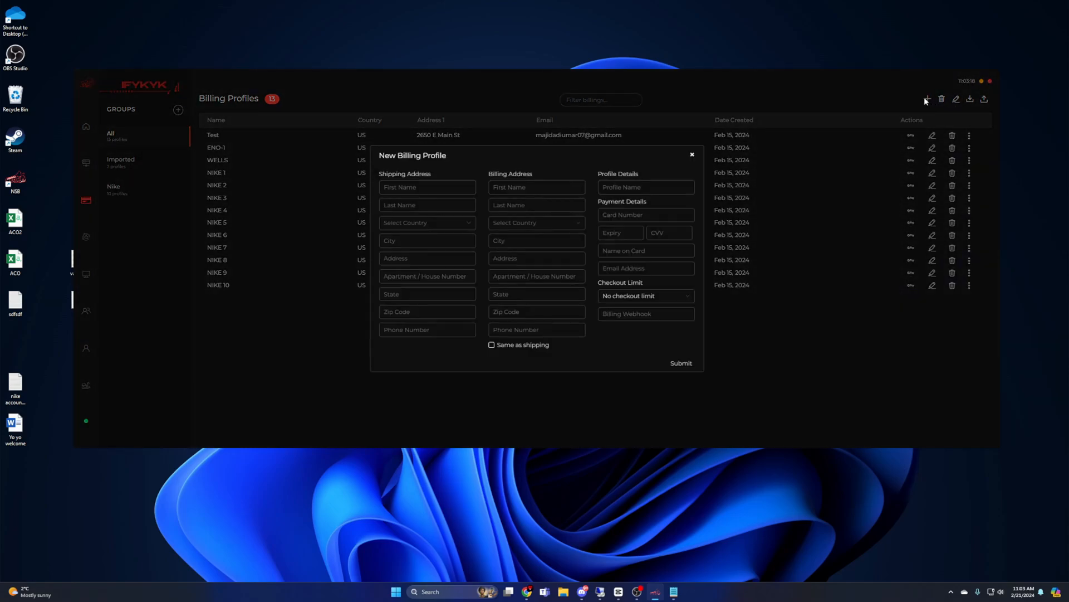
left_click(427, 188)
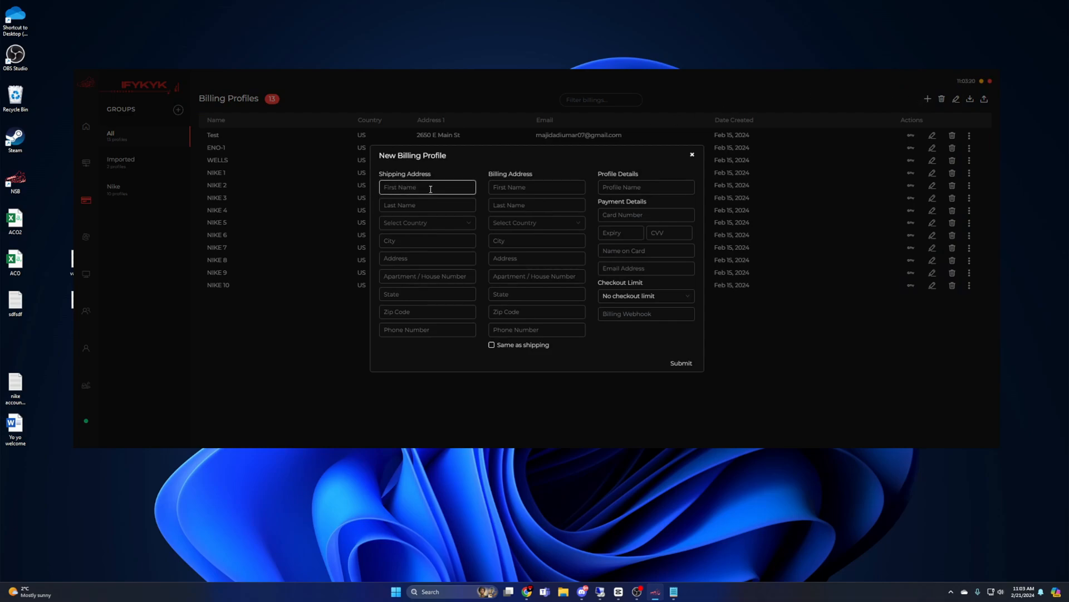
type("john smith")
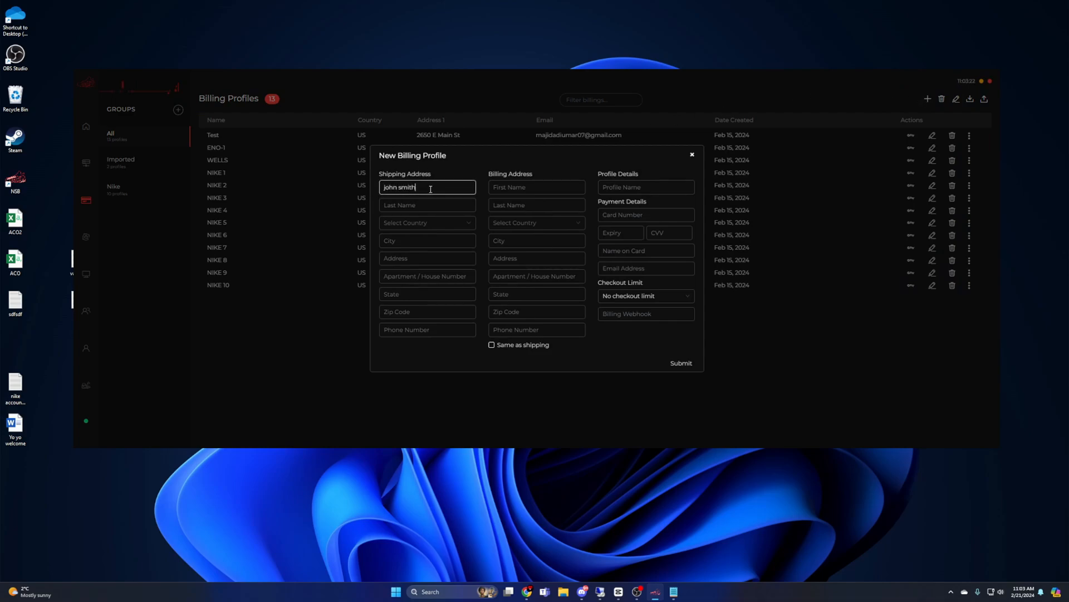
key("Backspace")
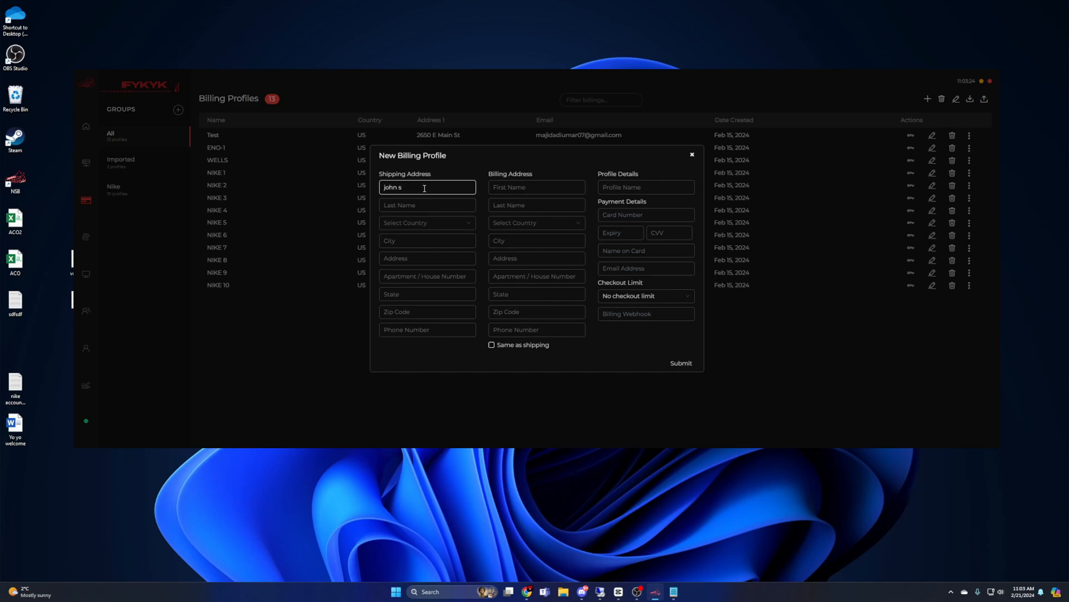
type("smith")
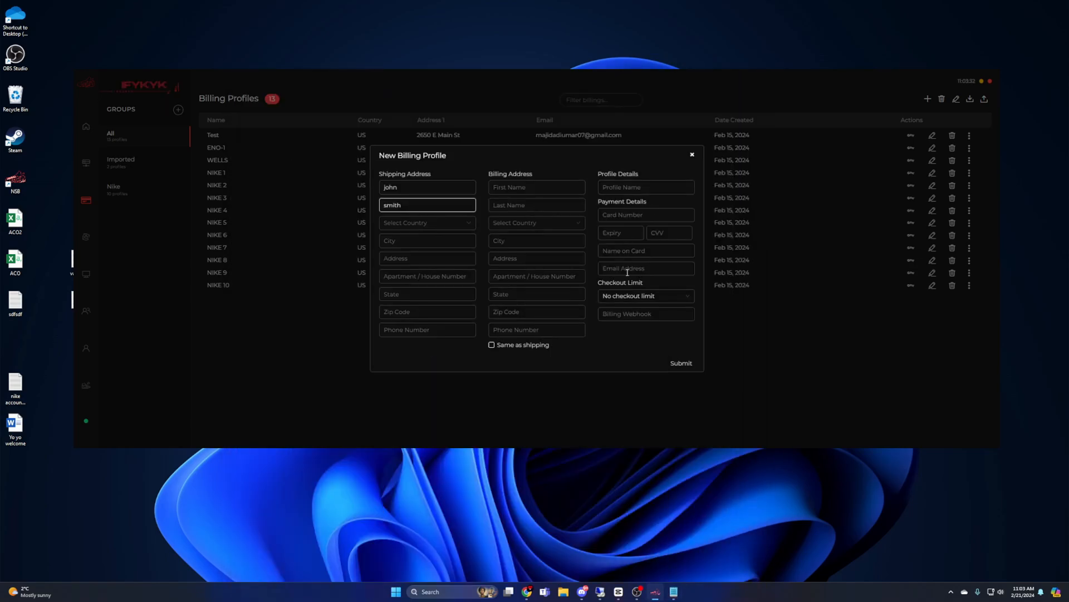
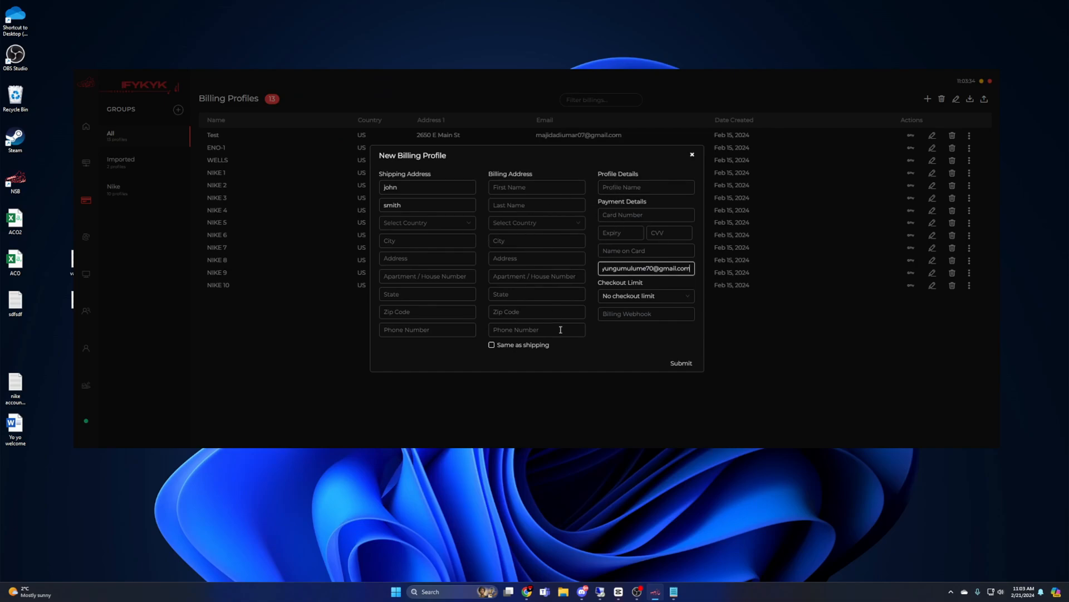
left_click(692, 154)
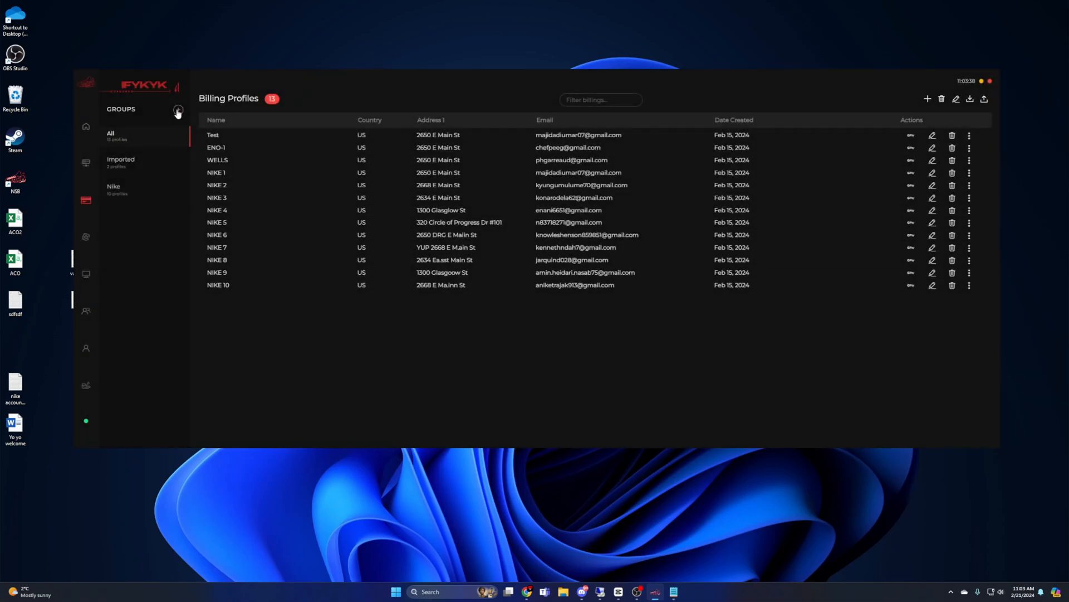
Create a new billing group named new nike
left_click(179, 110)
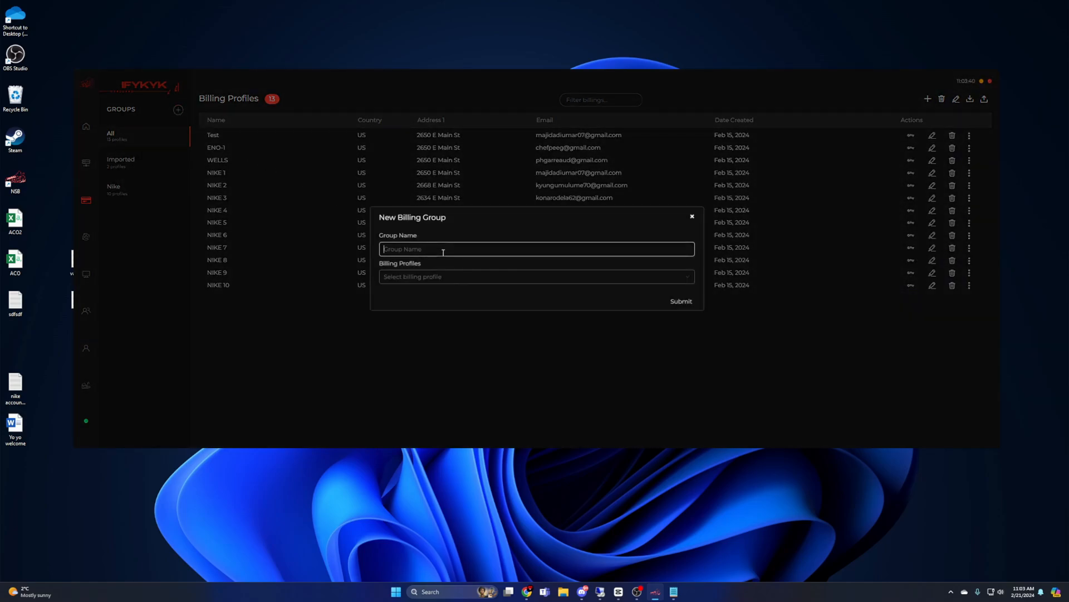
type("new nike")
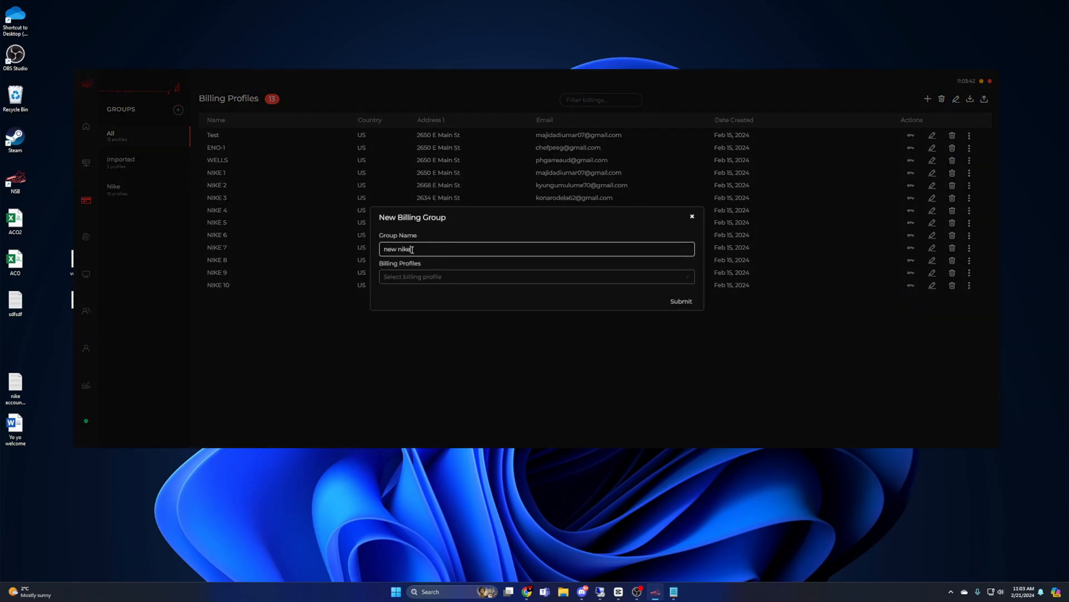
left_click(537, 277)
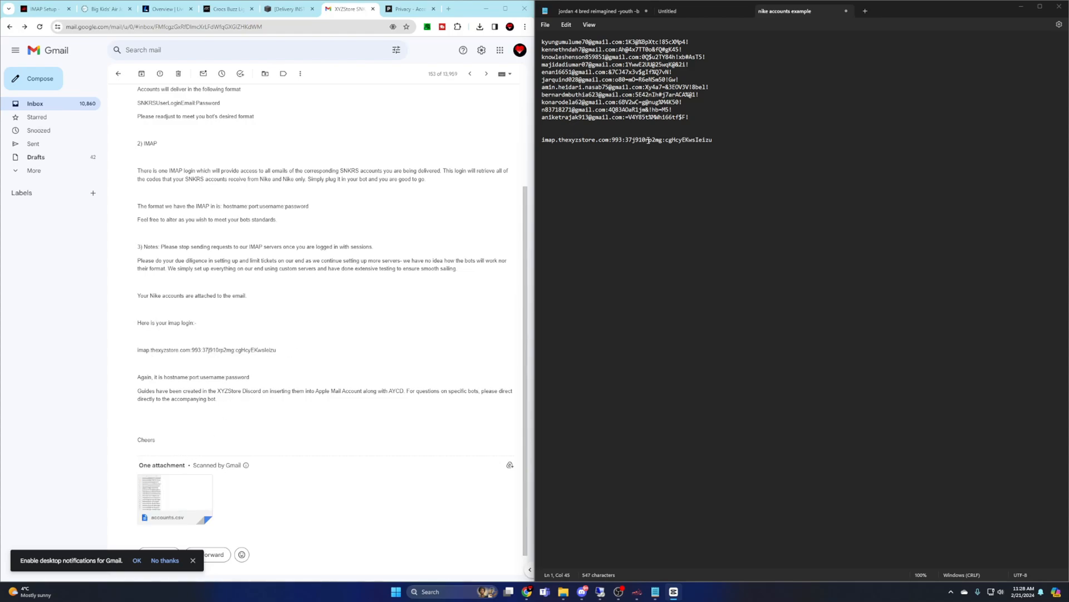
Append the IMAP password and the domain 'thexyzs' to the first Nike account line in Notepad
double_click(648, 140)
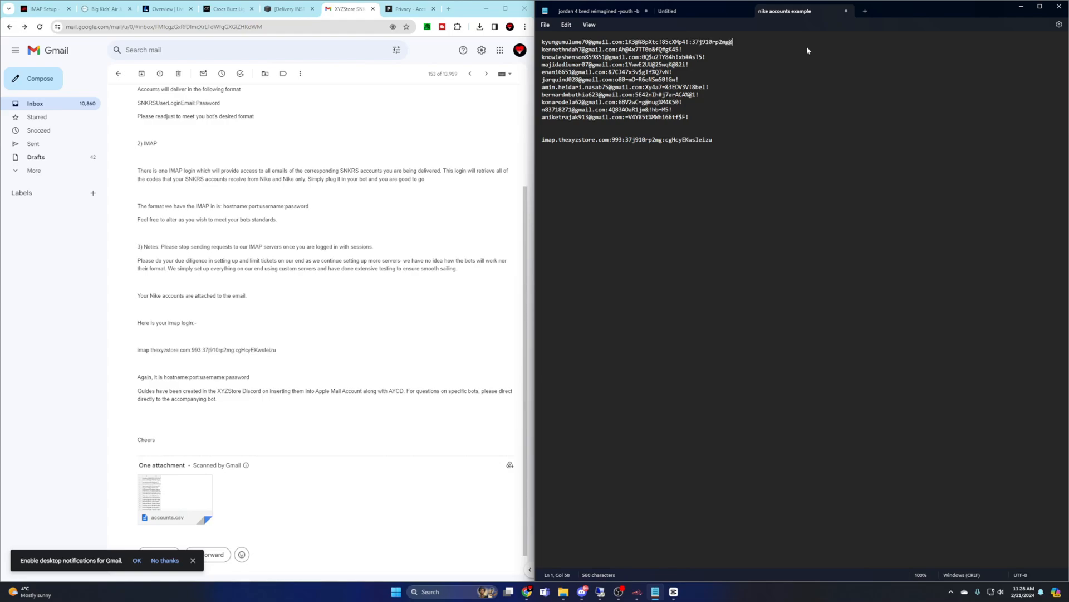
type("thexyzs")
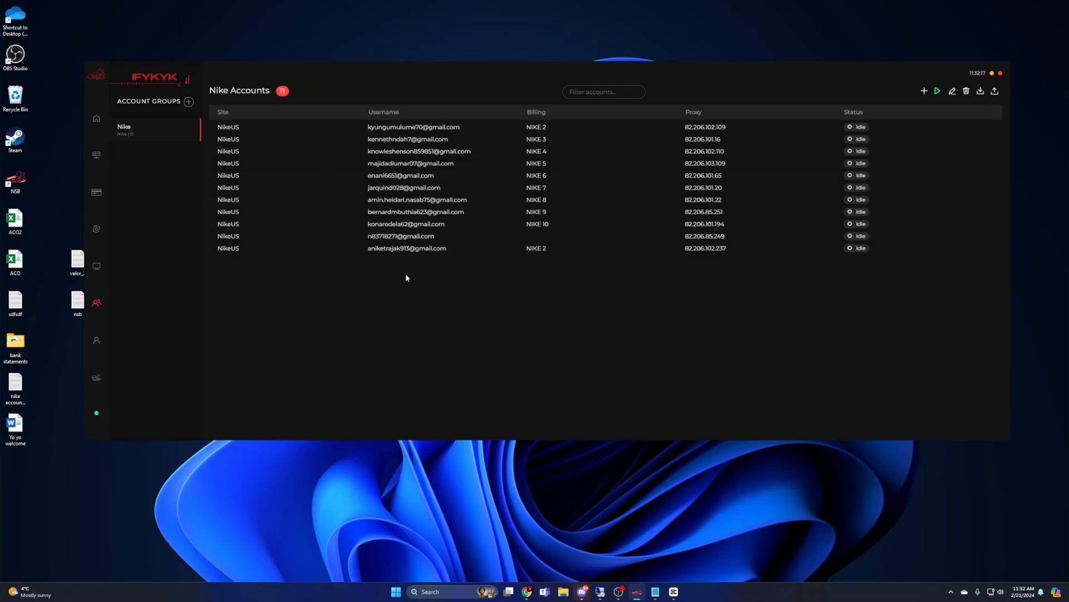
mouse_move(399, 286)
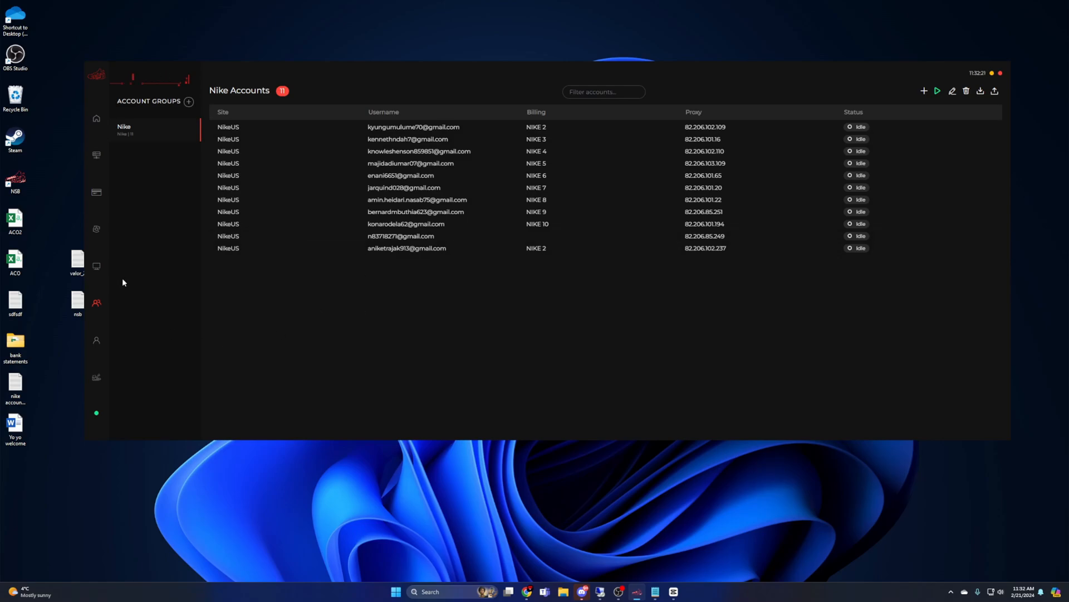
Create a new Nike account group named 'new' and submit it
left_click(189, 102)
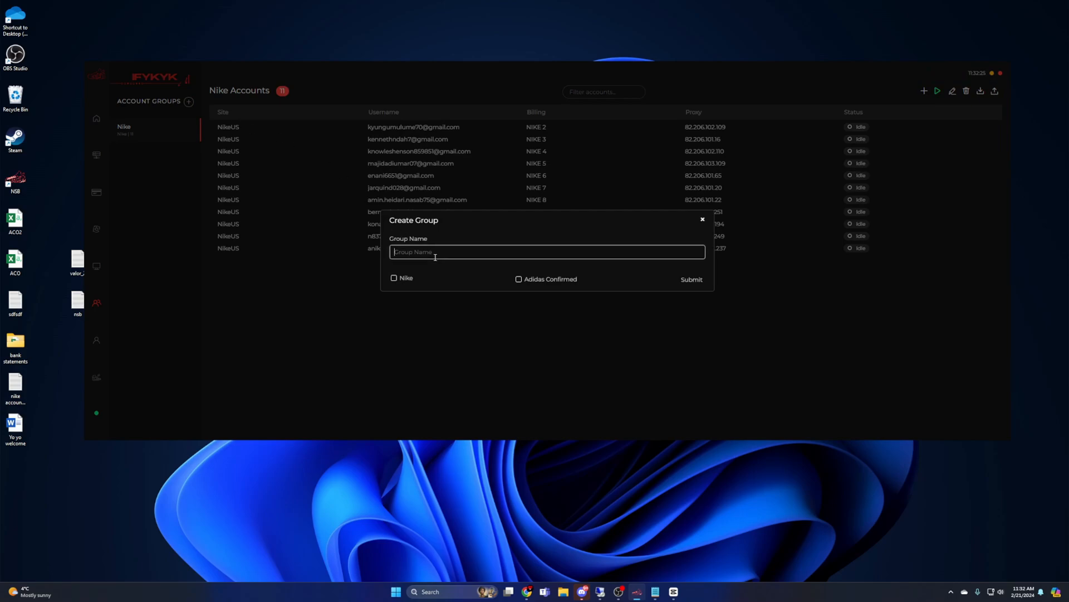
type("new")
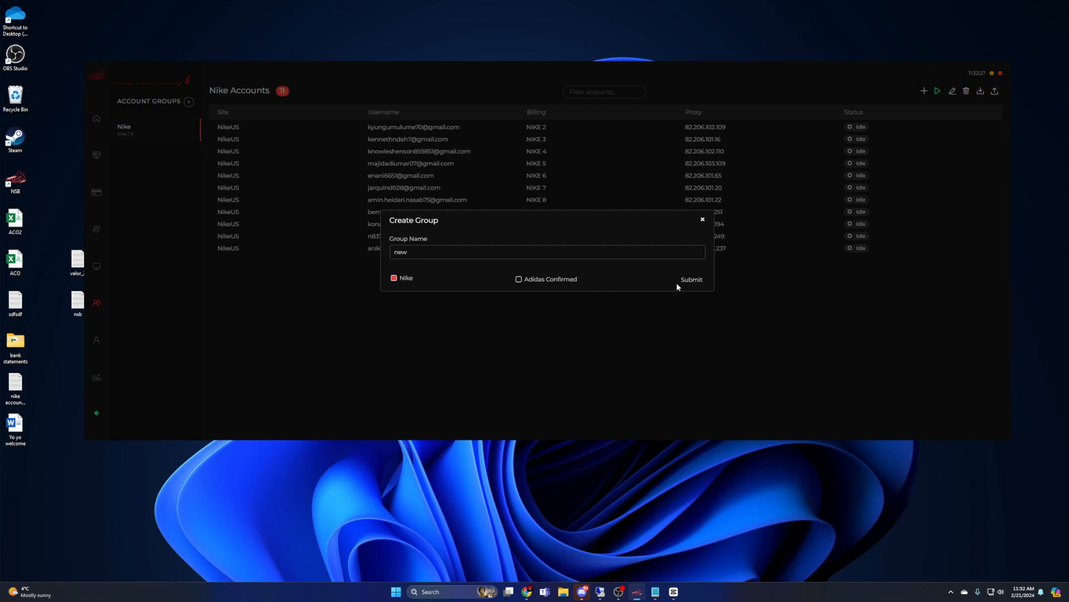
left_click(691, 278)
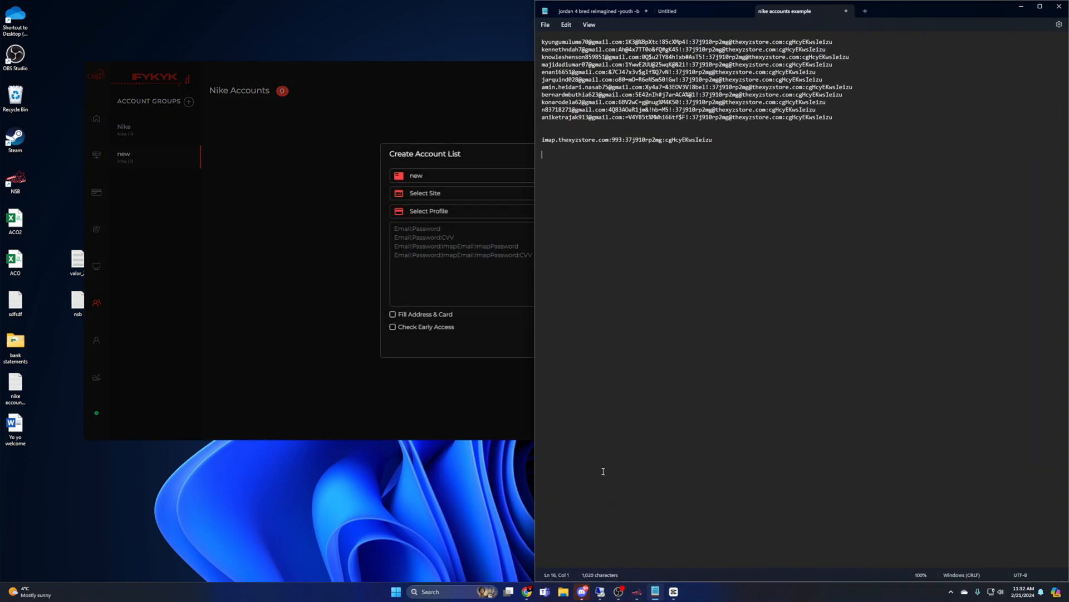
Copy the Notepad account lines into an account list for NikeUS with PH proxies and submit it
left_click_drag(542, 41, 834, 117)
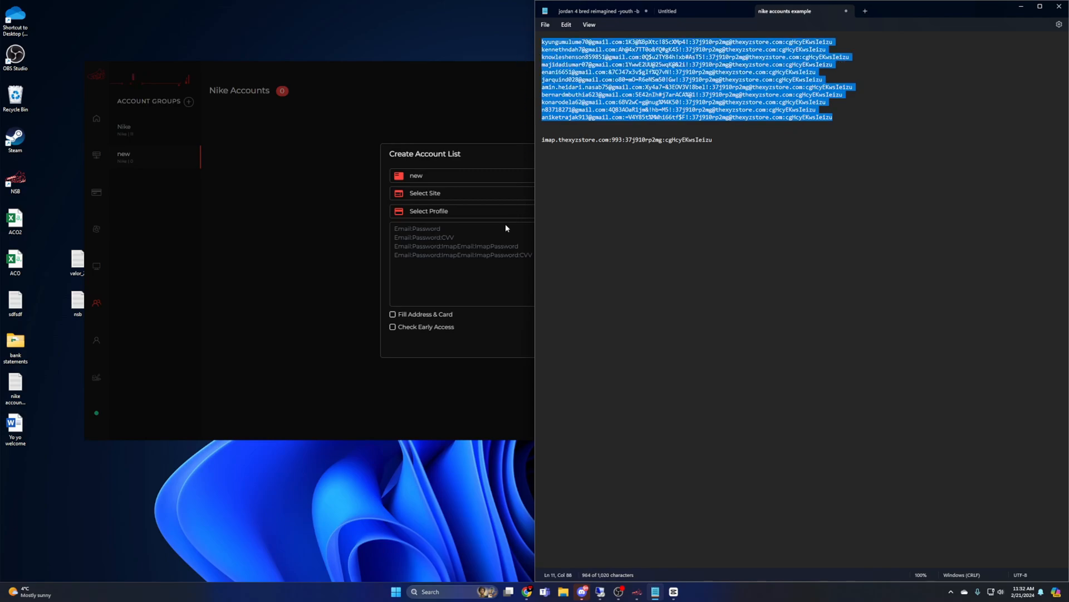
left_click(465, 193)
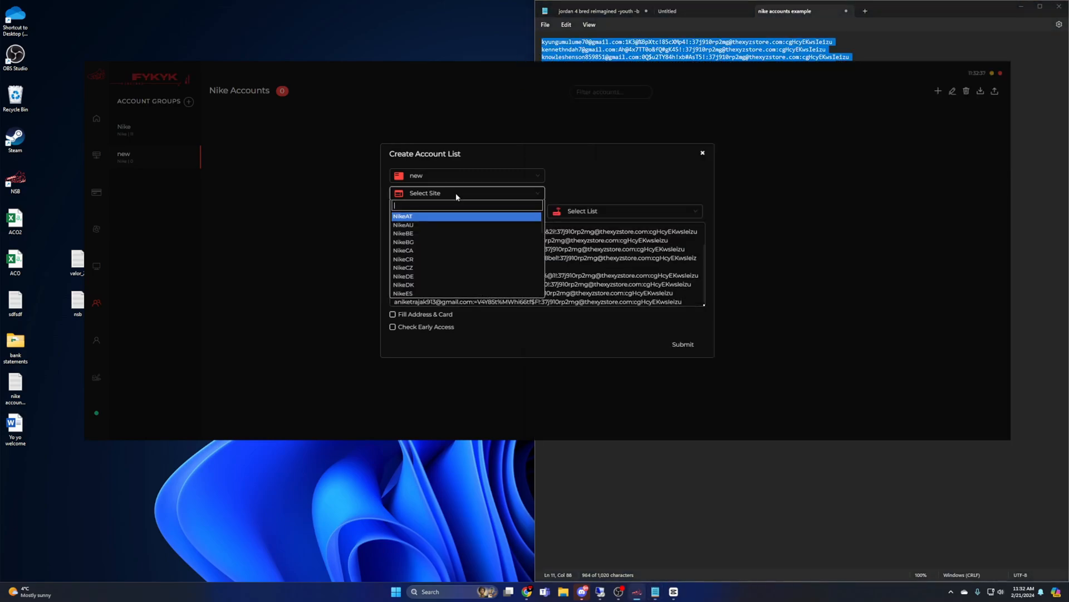
type("nikeus")
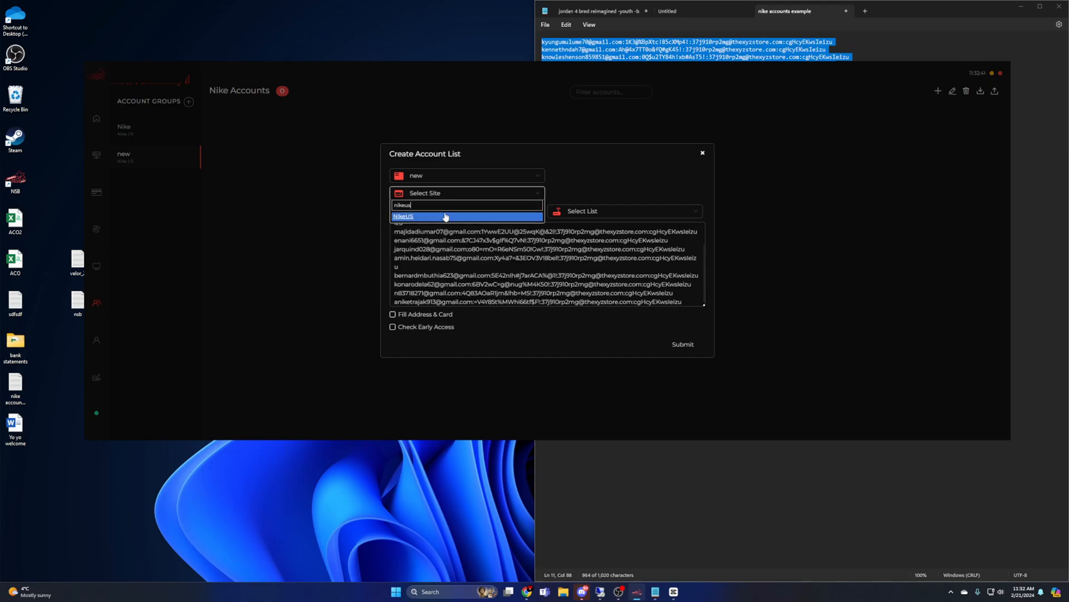
left_click(403, 217)
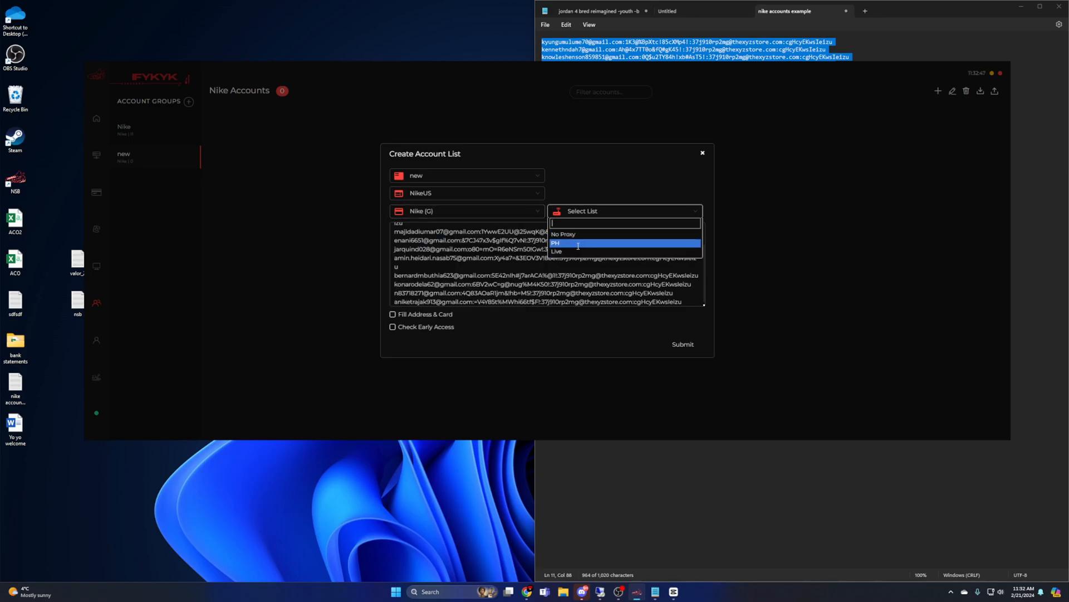
left_click(556, 243)
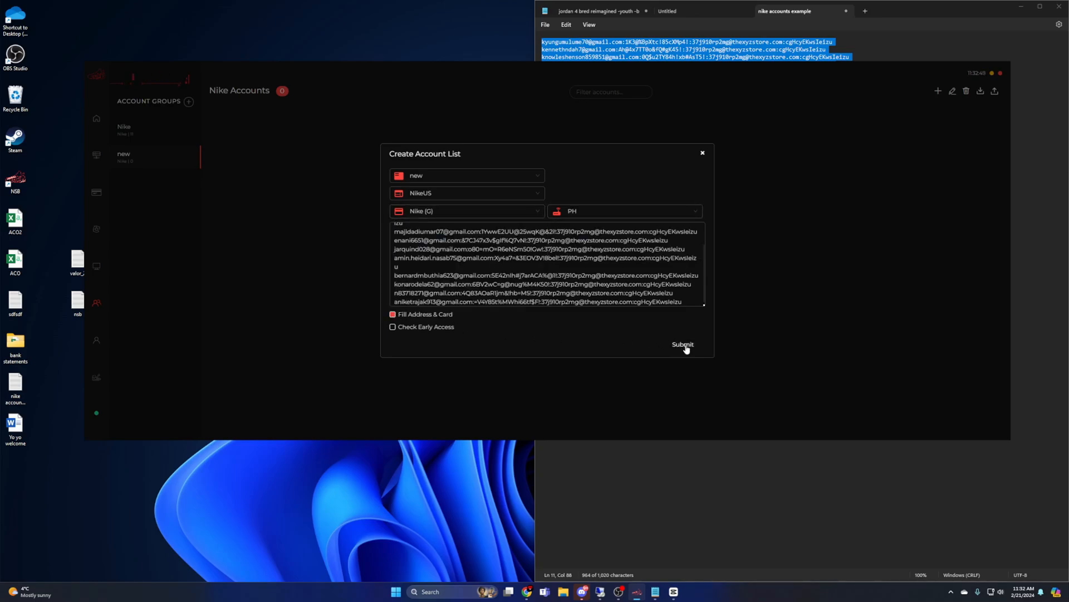
left_click(682, 345)
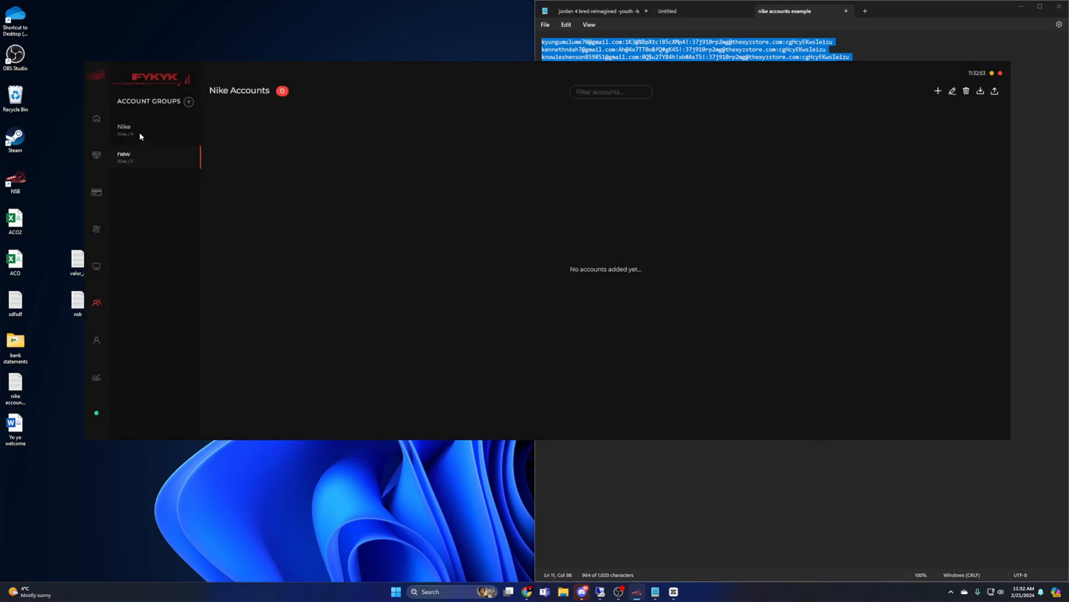
Start the first account in the Nike group from its right-click menu
left_click(124, 129)
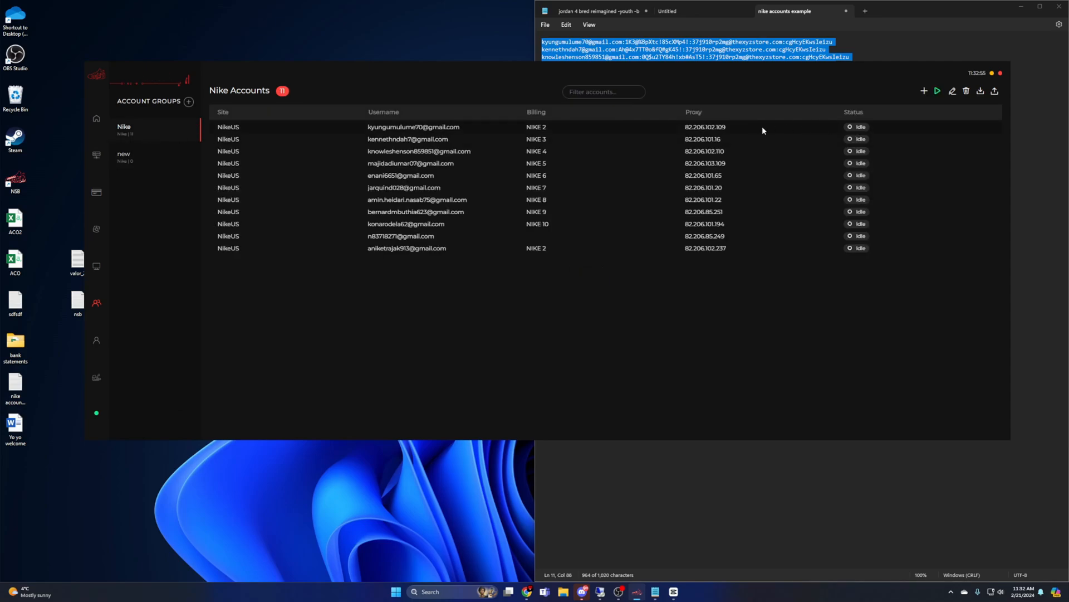
right_click(704, 127)
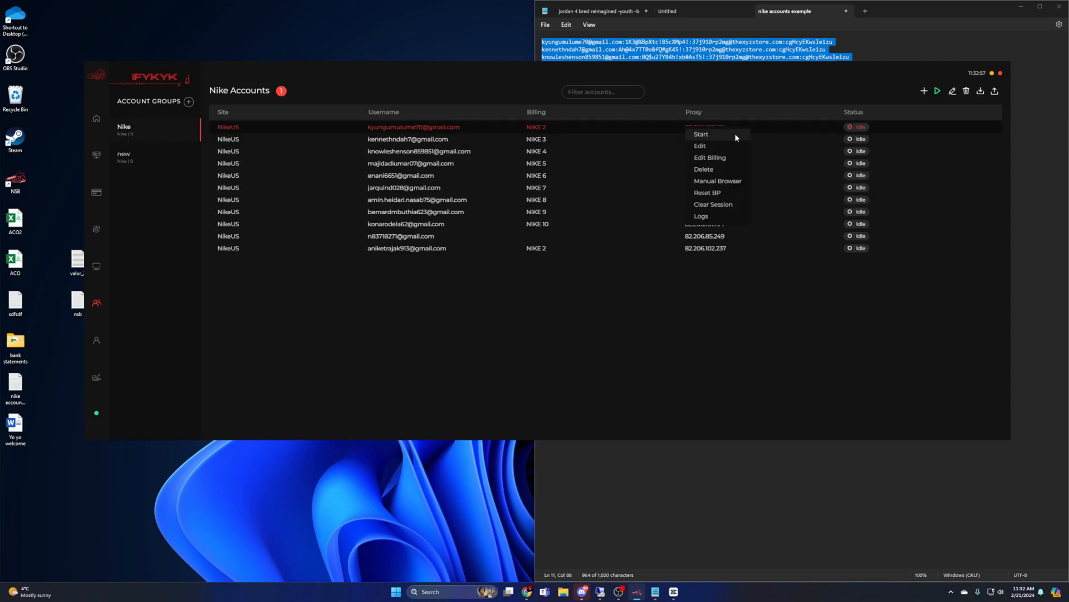
left_click(700, 133)
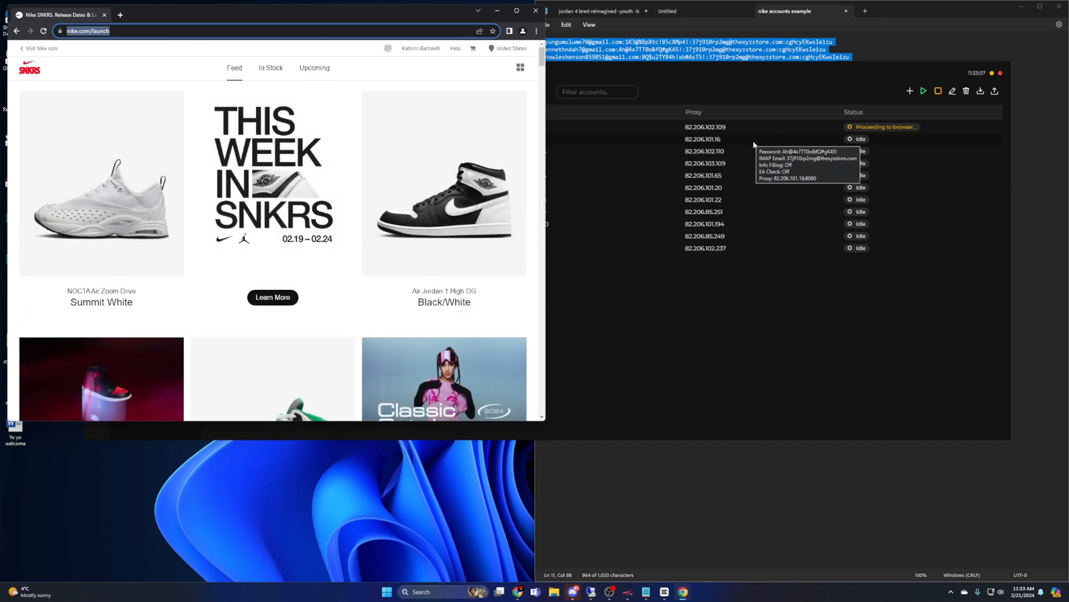
Proceed to Nike sign-in in Chrome and expand the Gmail folder list to find the code
left_click(421, 47)
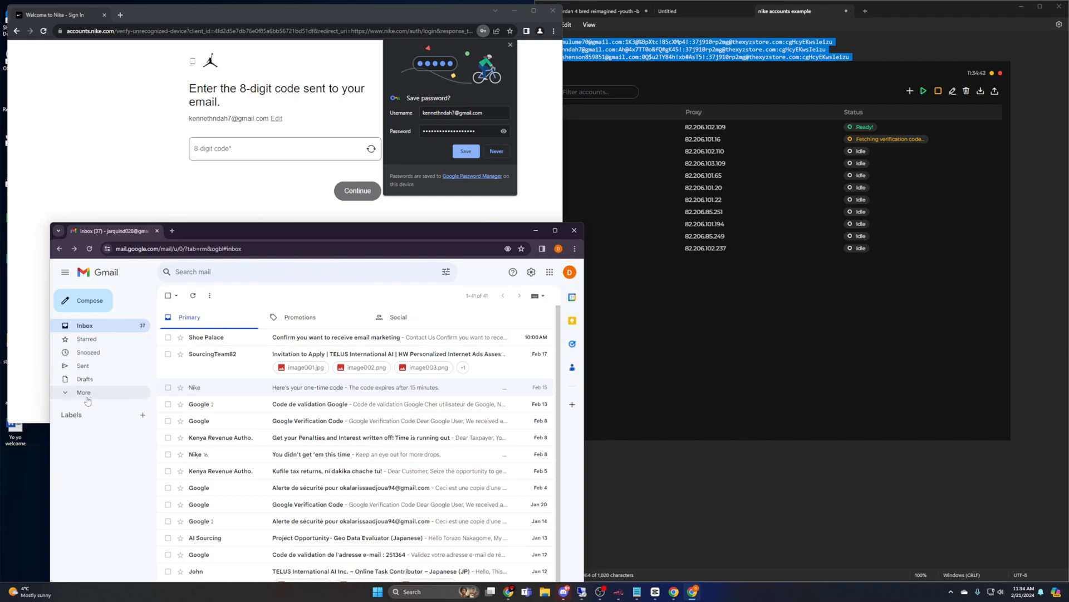
left_click(89, 445)
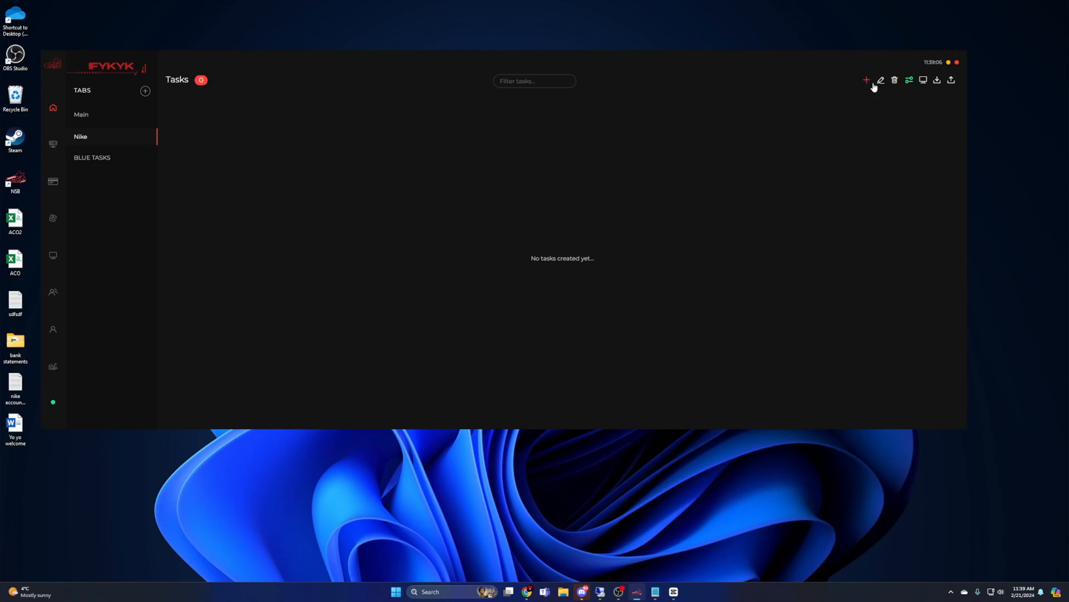
Begin creating 11 new tasks with NikeUS chosen as the site
left_click(867, 80)
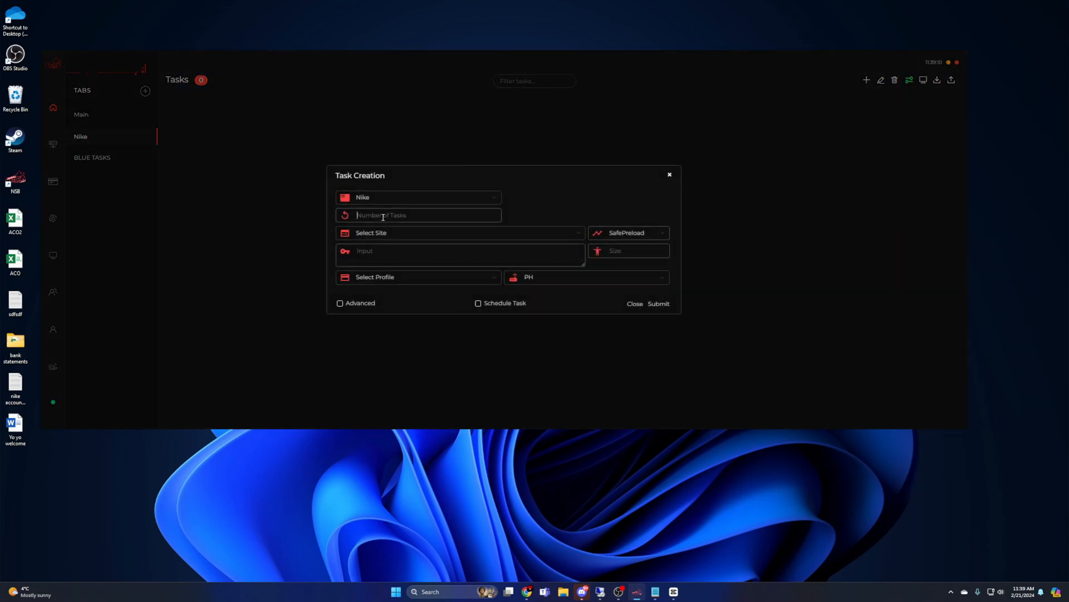
type("11")
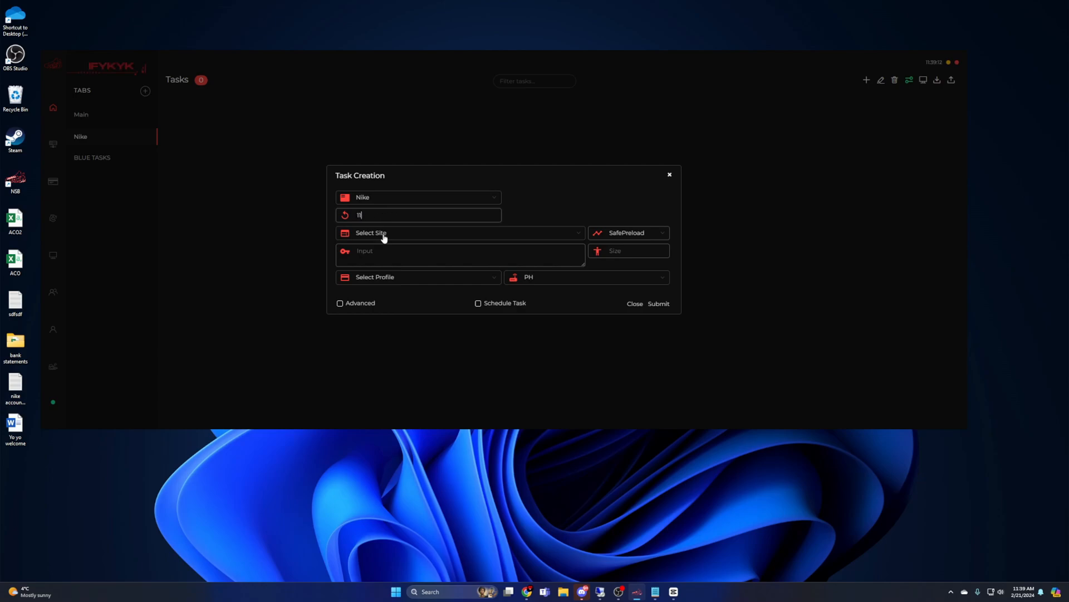
left_click(457, 233)
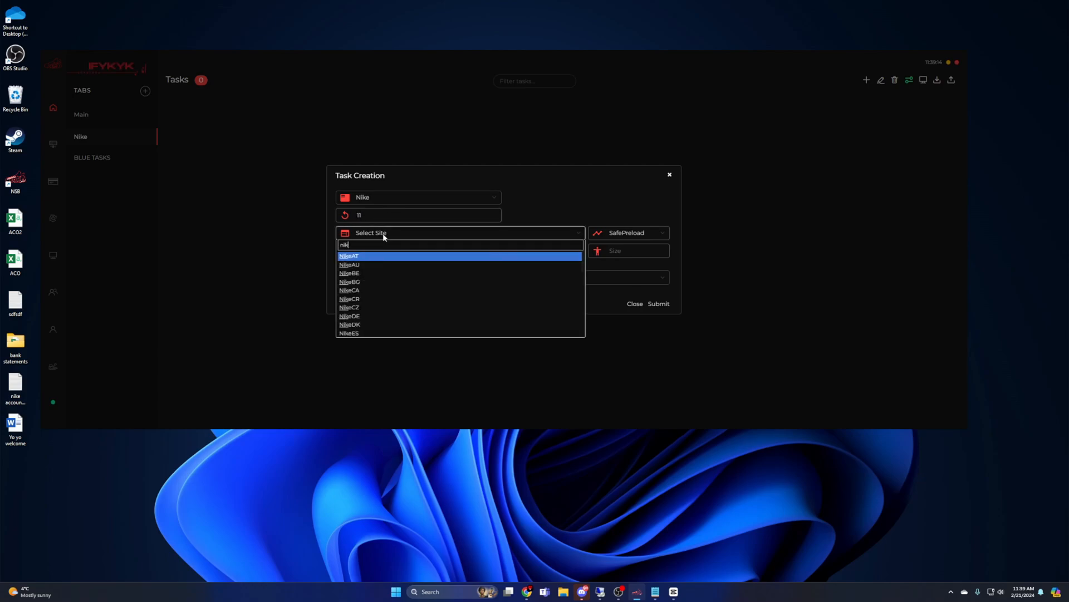
type("eus")
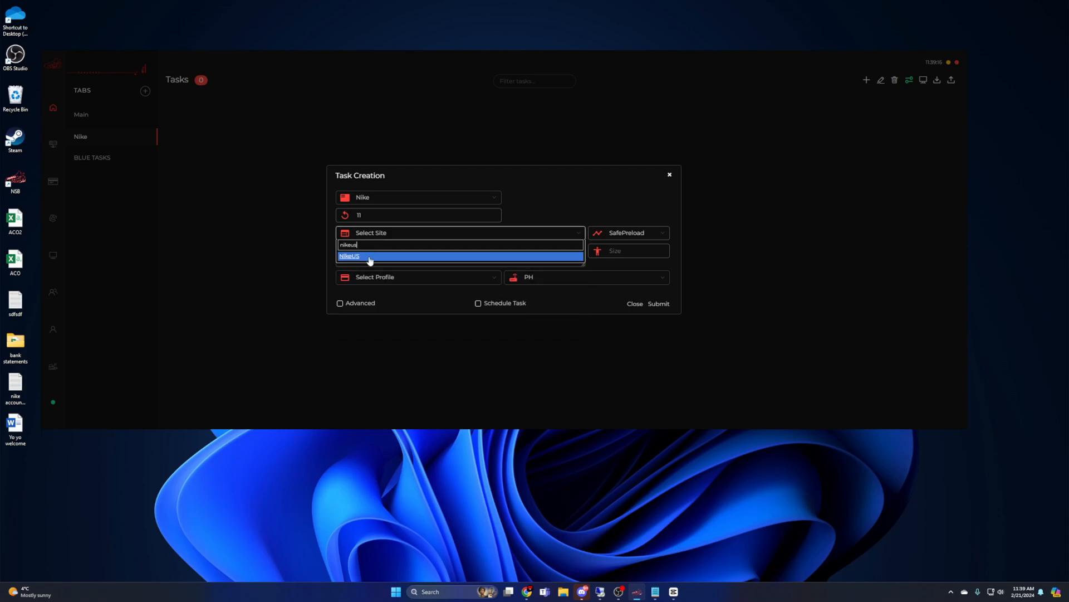
left_click(349, 256)
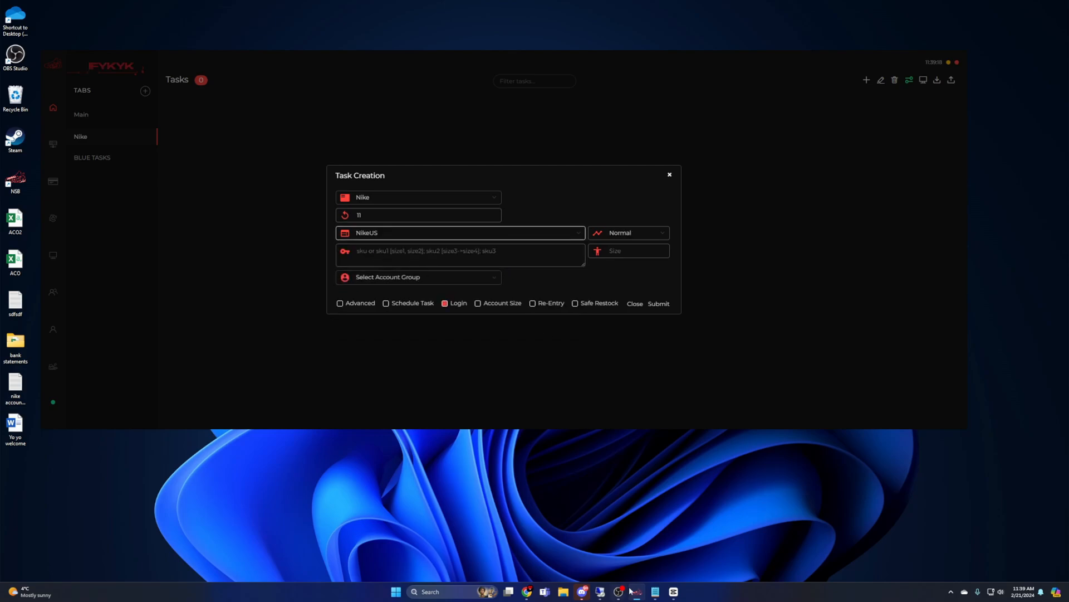
Edit the product-code notes, adding entries '[9],11,12' and '5,6,7]', and grab FD1437-010
left_click(654, 592)
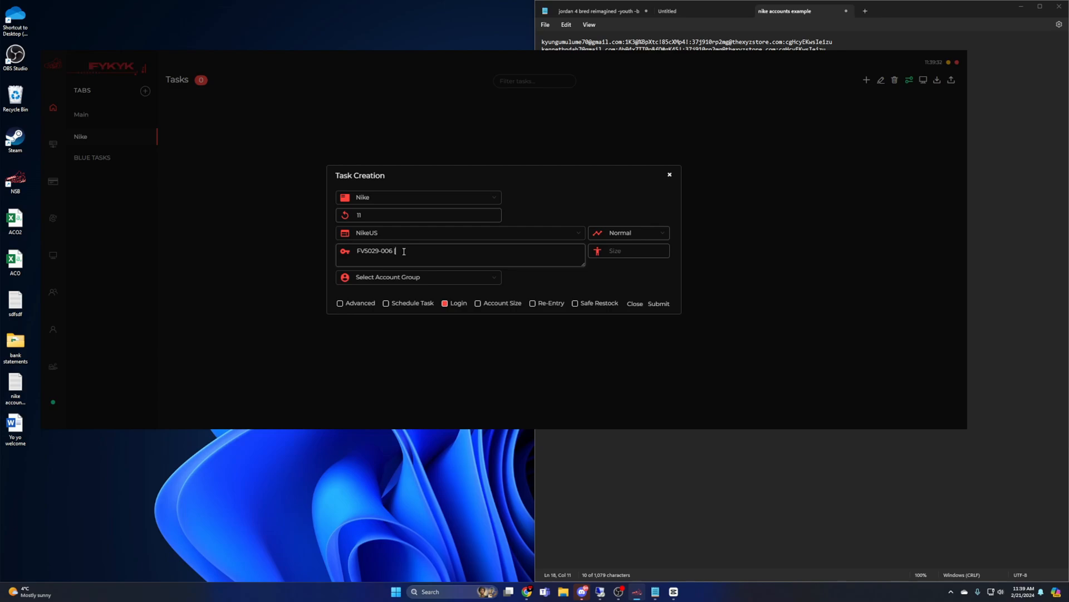
type("[9]")
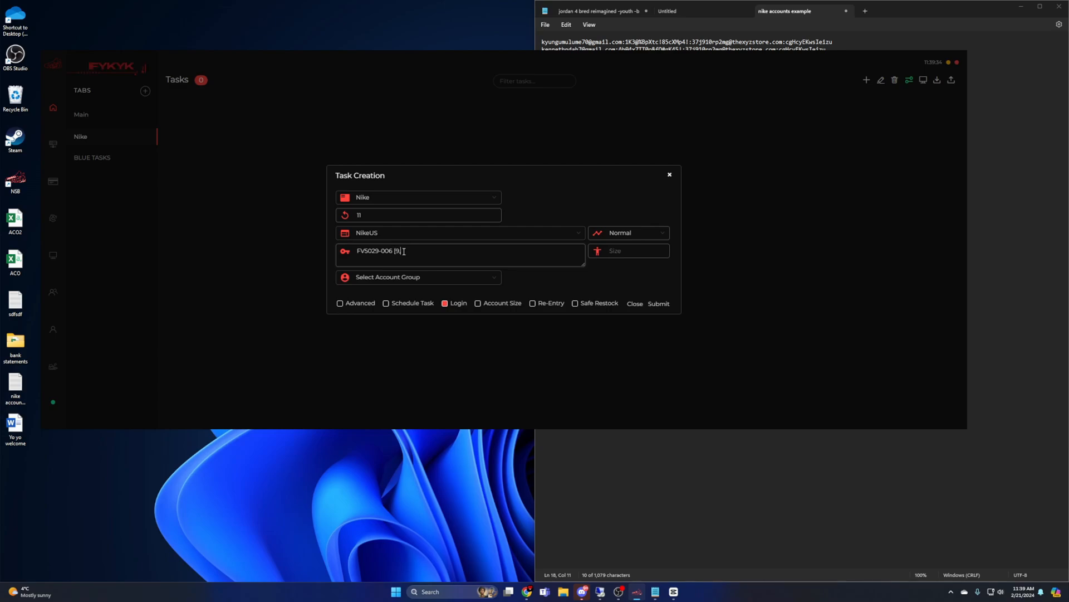
type(",11")
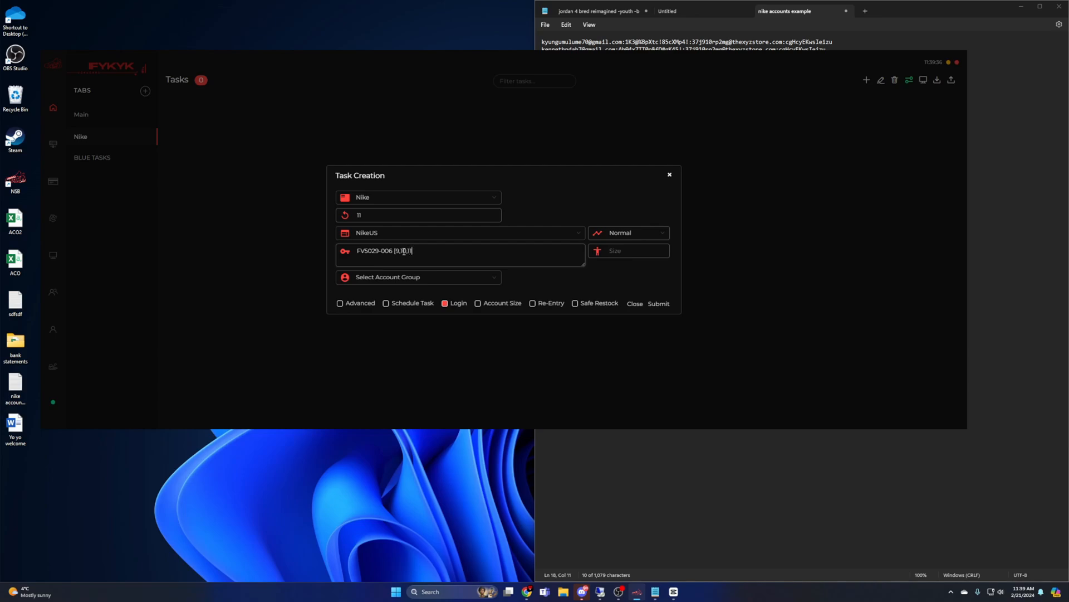
type(",12];")
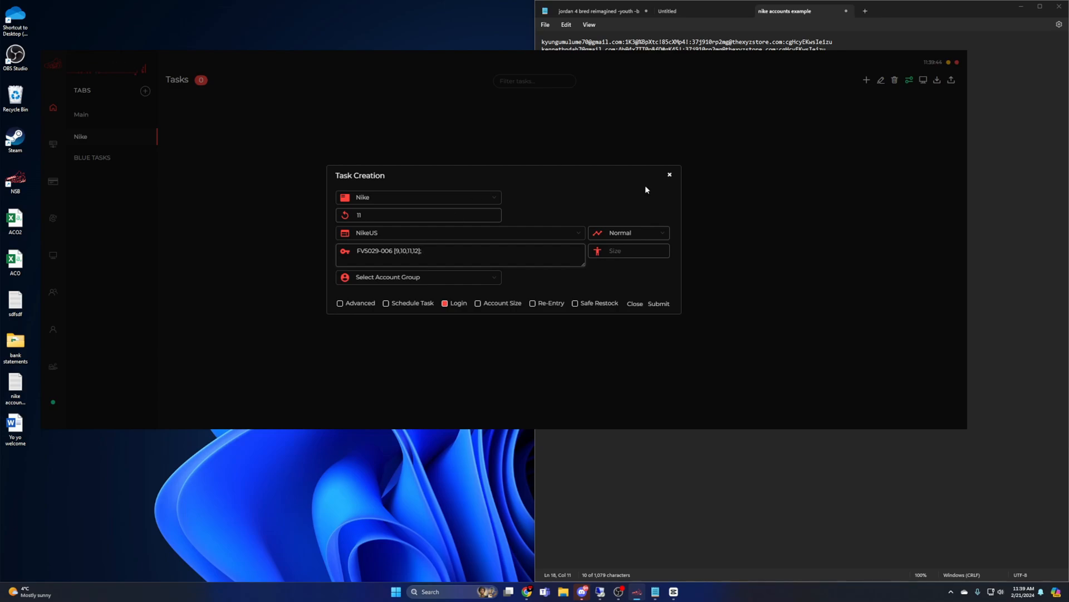
double_click(658, 170)
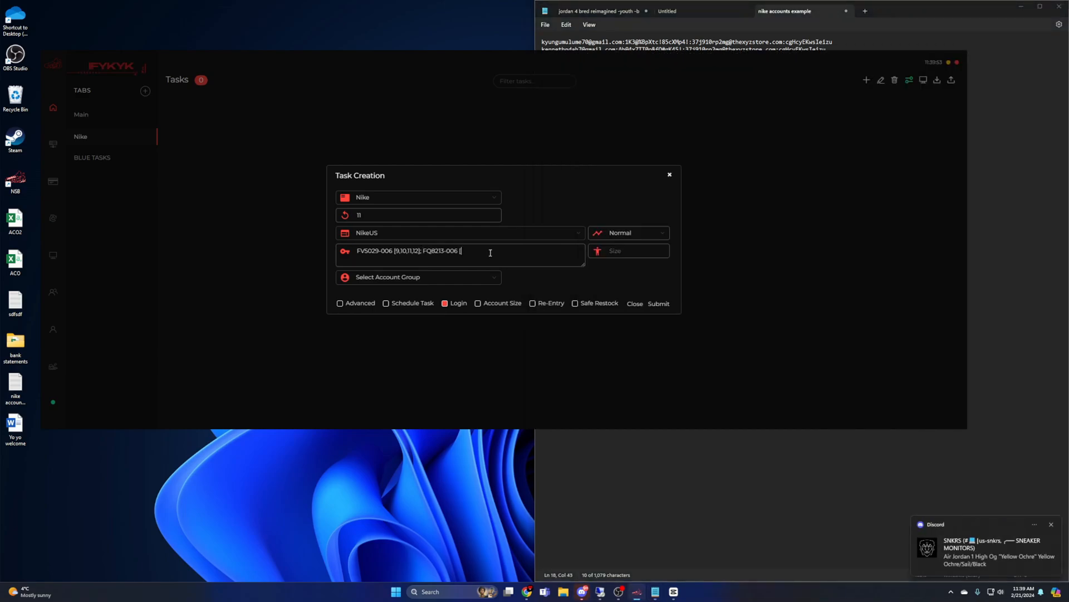
type("5,6,7]")
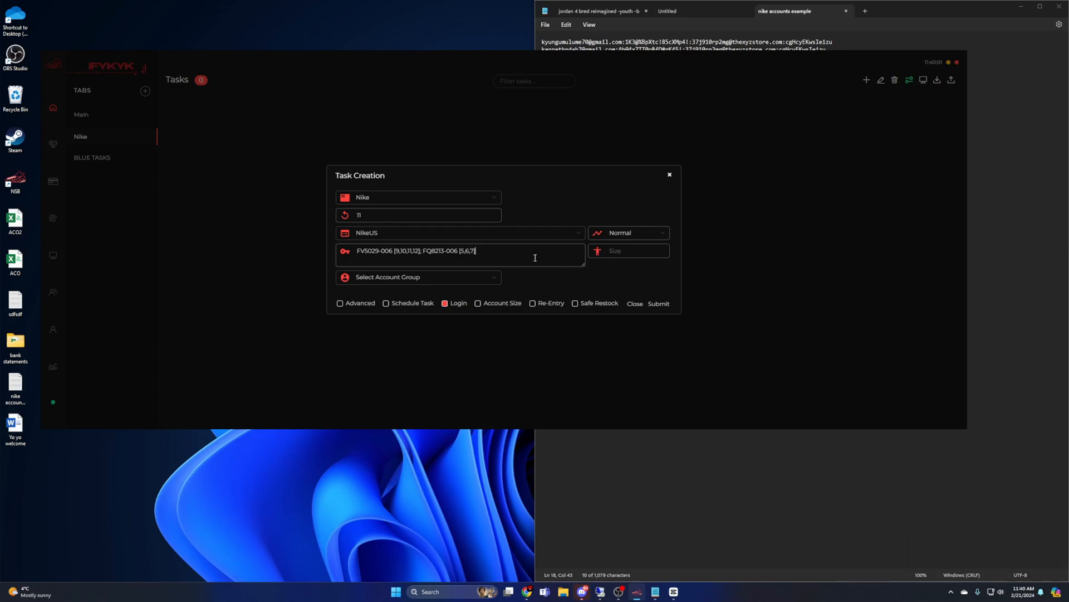
Enter SKU FD1437-010, Normal mode, size RA, the Nike 11-account group, and submit the 11 tasks
type("FD1437-010")
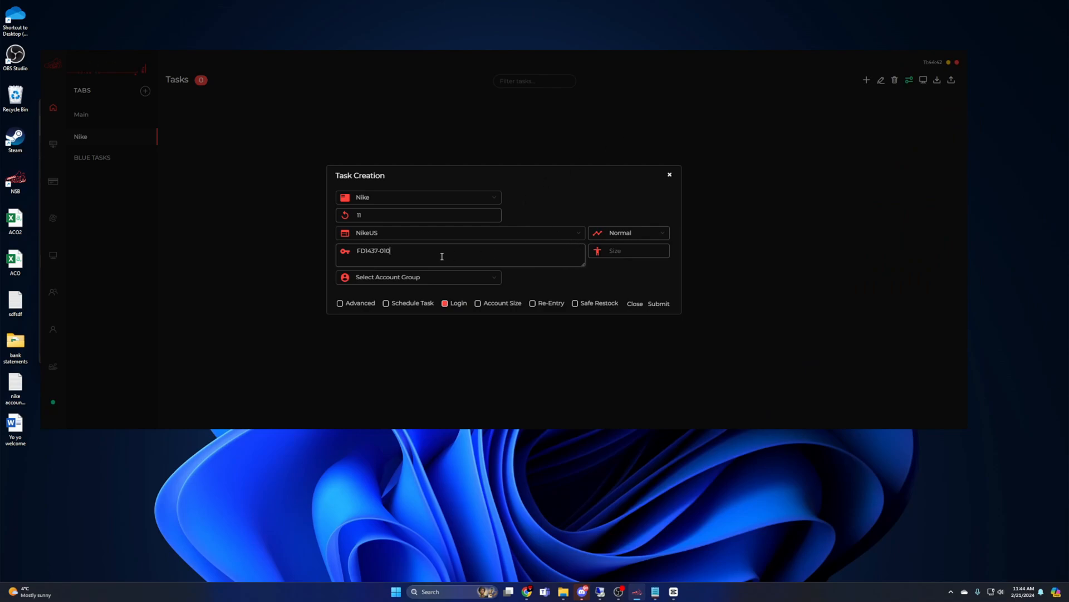
double_click(372, 251)
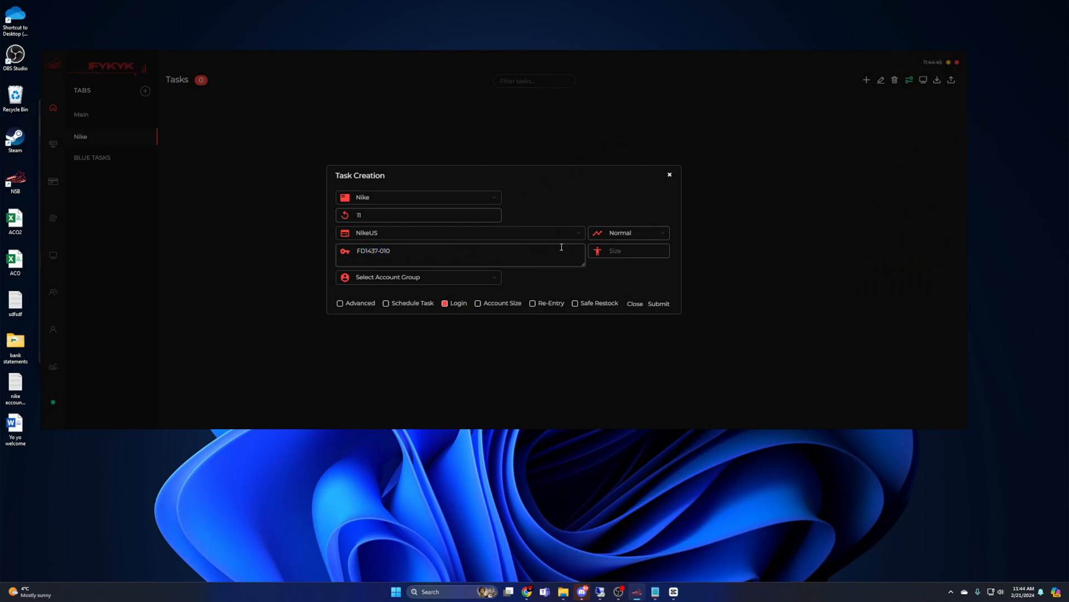
left_click(627, 233)
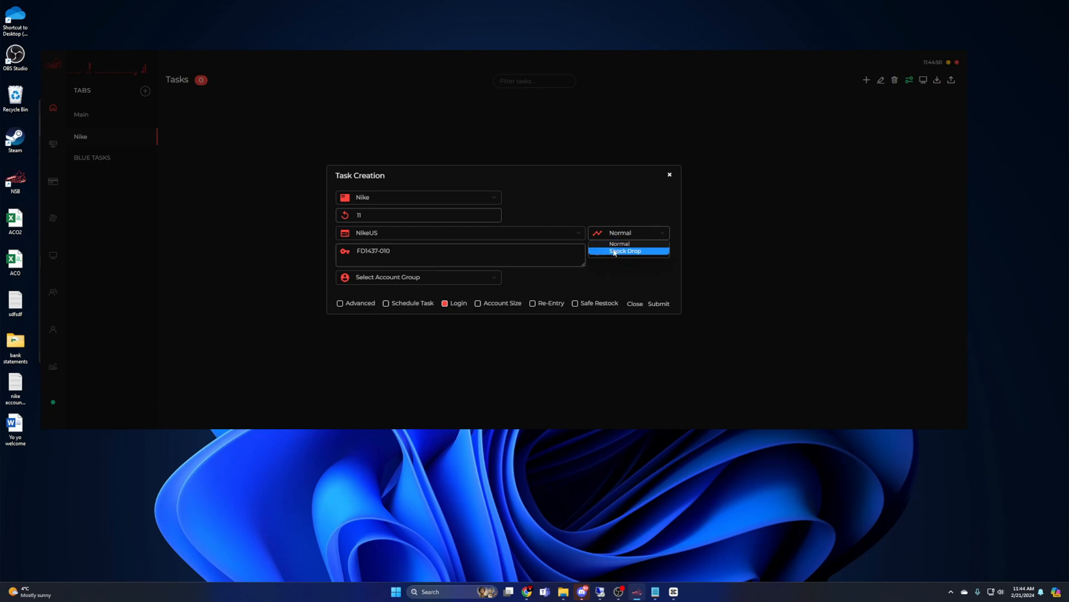
left_click(619, 244)
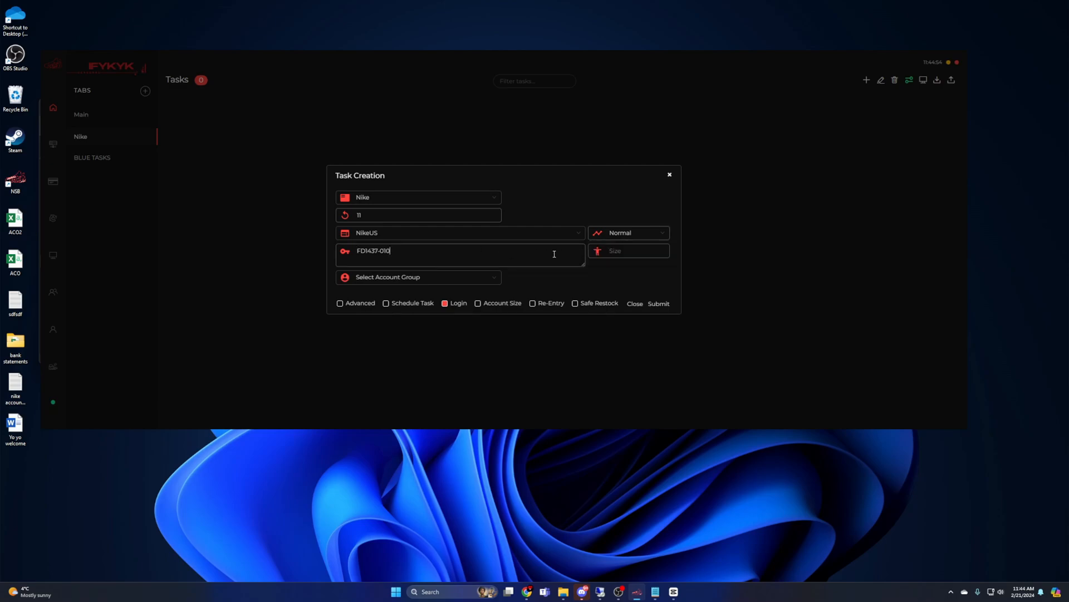
type("RA")
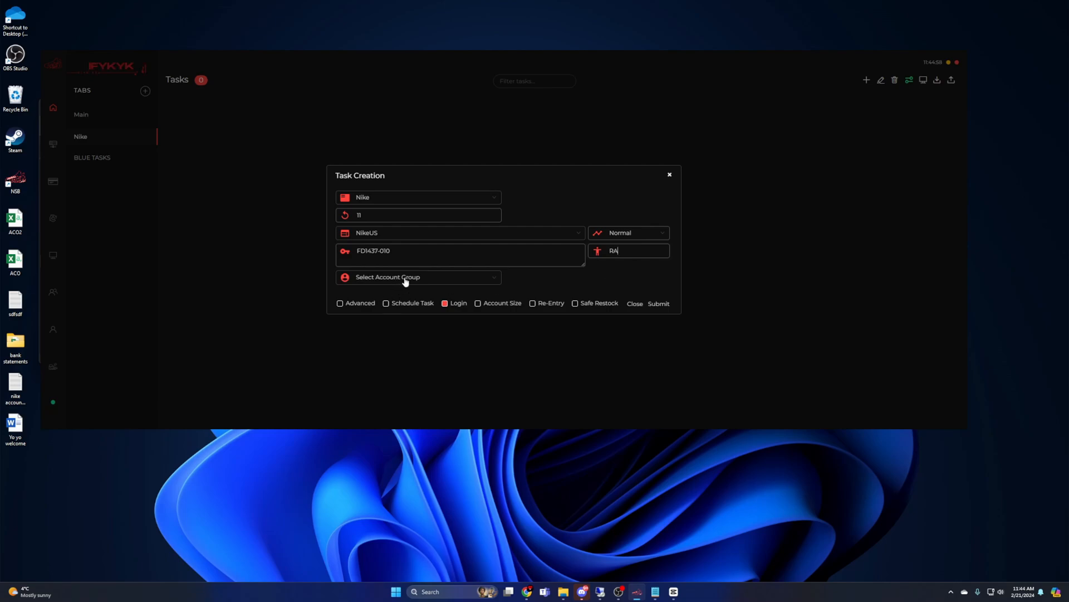
left_click(417, 276)
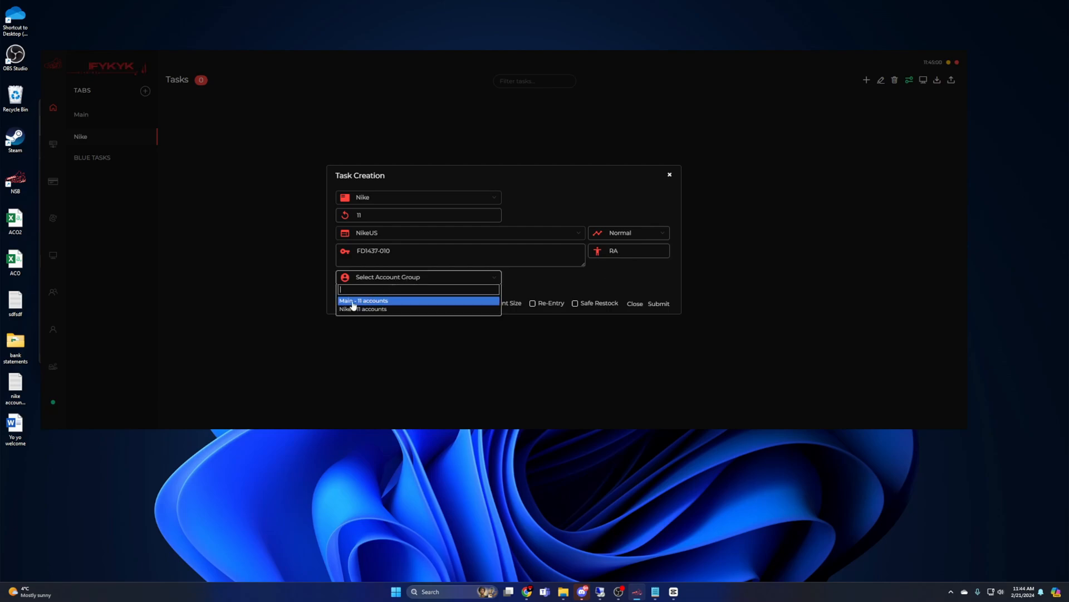
mouse_move(362, 308)
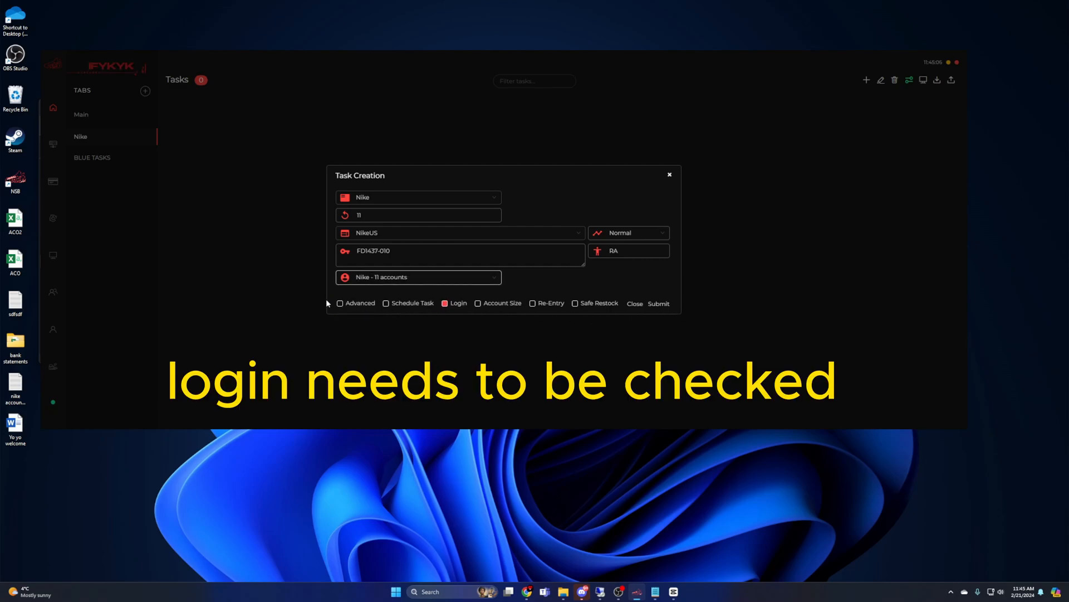
left_click(658, 303)
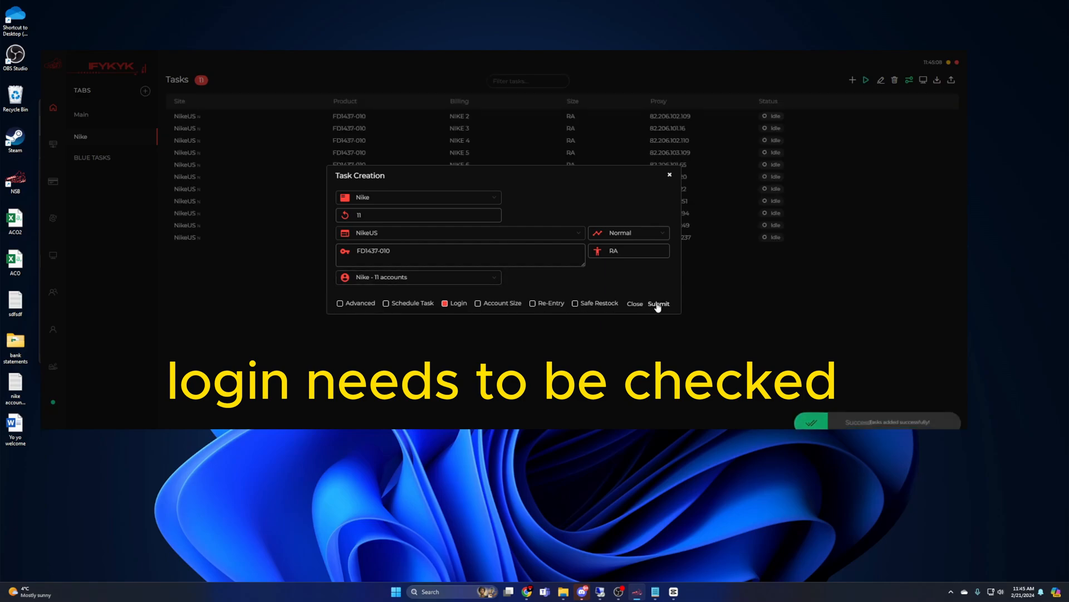
Start the first two FD1437-010 tasks, minimize the opened Chrome window and begin new Blue Tasks
left_click(658, 303)
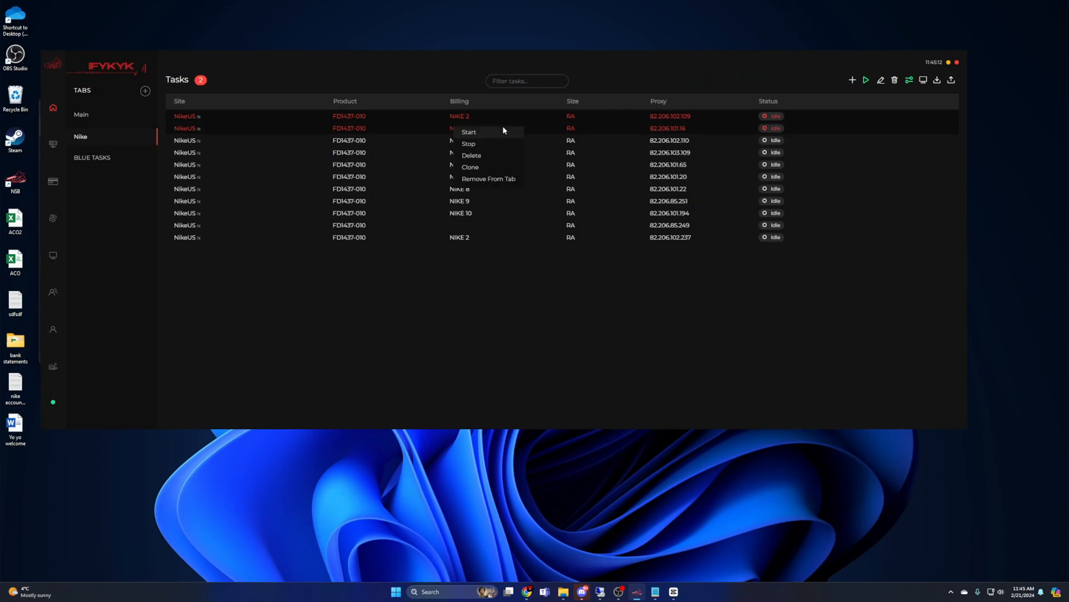
left_click(469, 131)
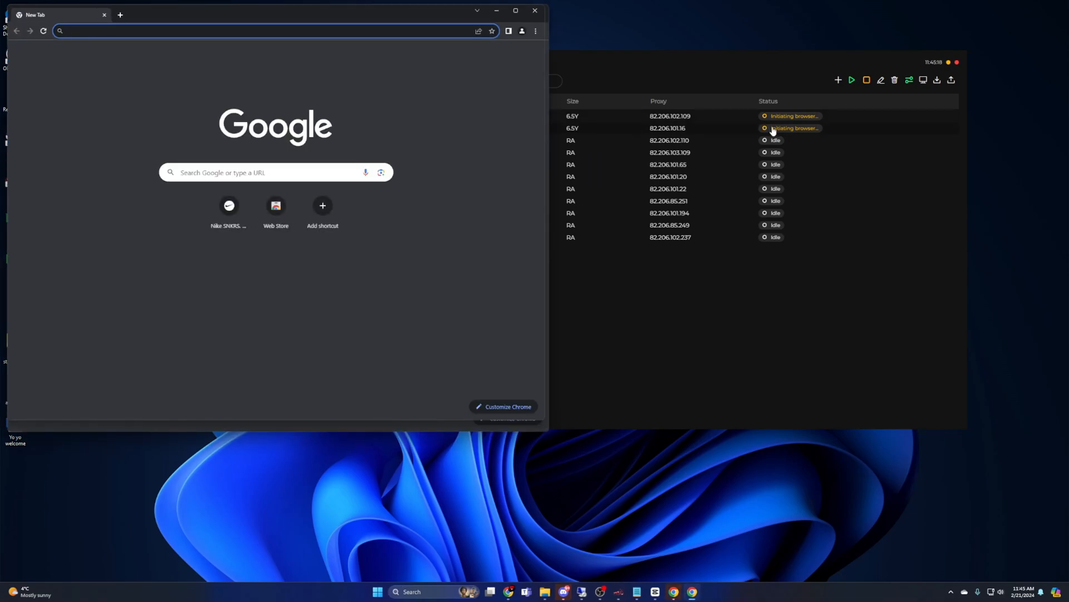
left_click(229, 205)
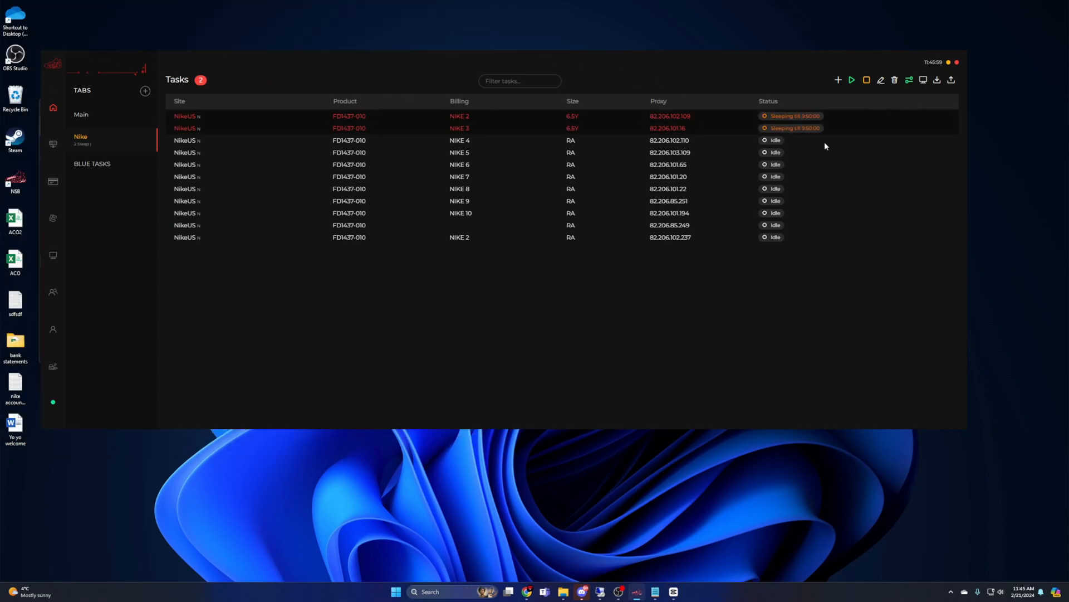
left_click(880, 80)
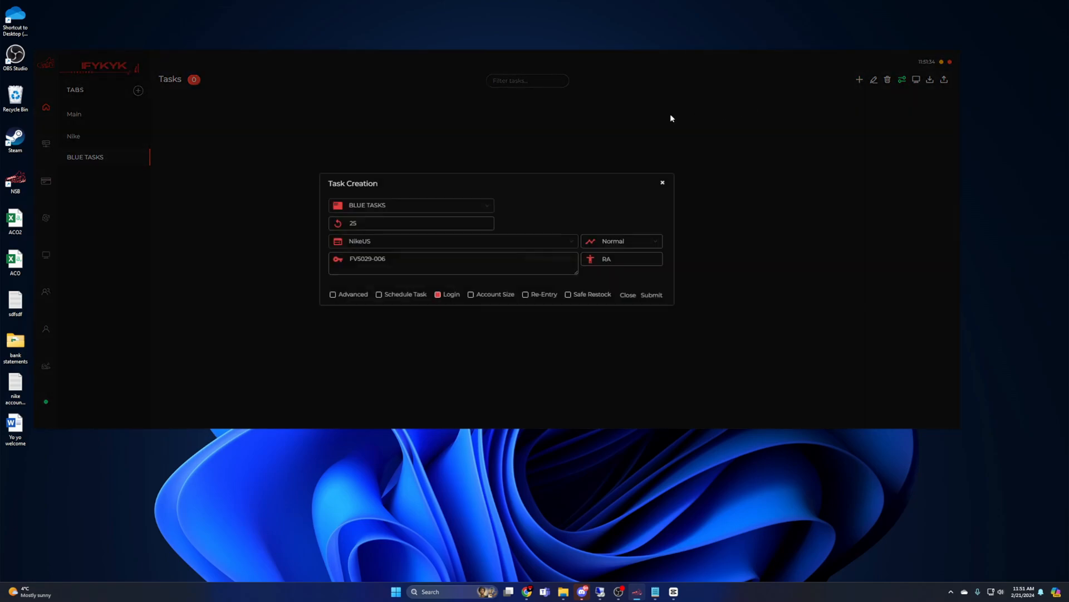
Disable Login, use WELLS billing and PH proxies with shared monitor, and submit the 25 Blue Tasks
left_click(452, 241)
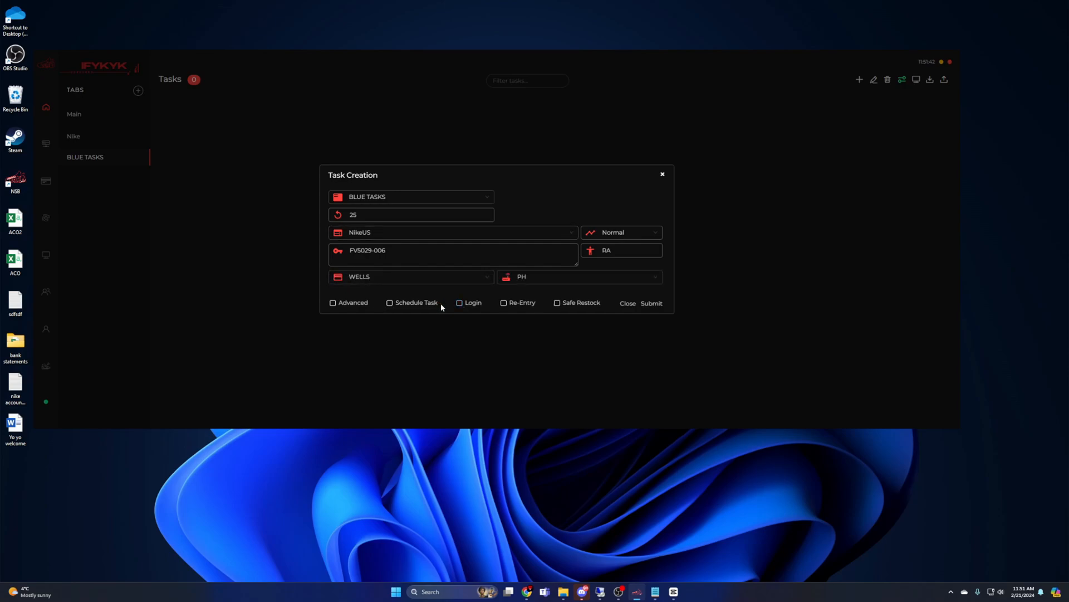
left_click(409, 277)
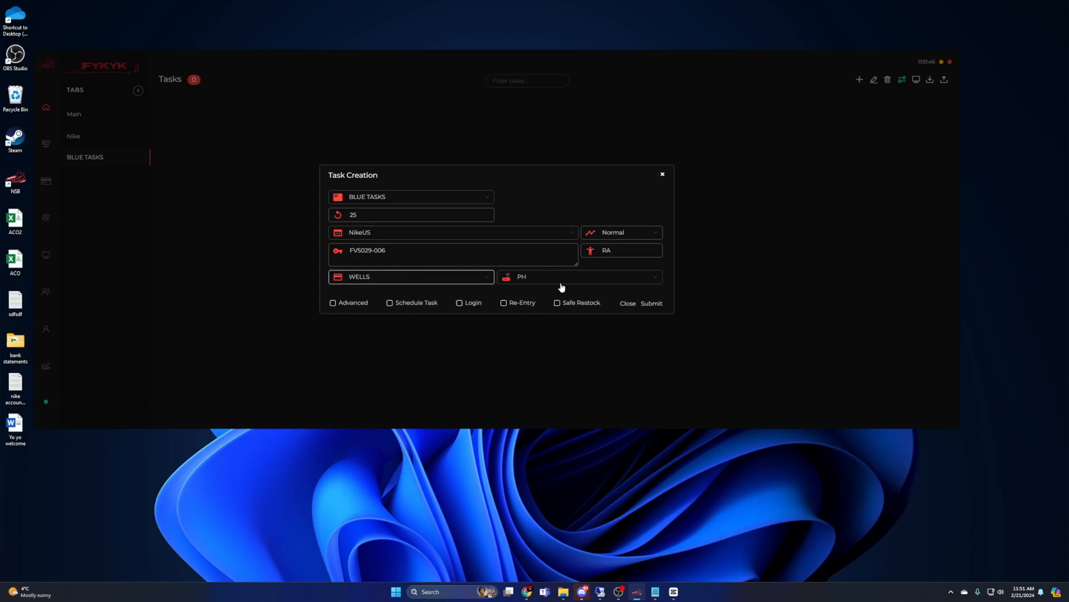
left_click(576, 277)
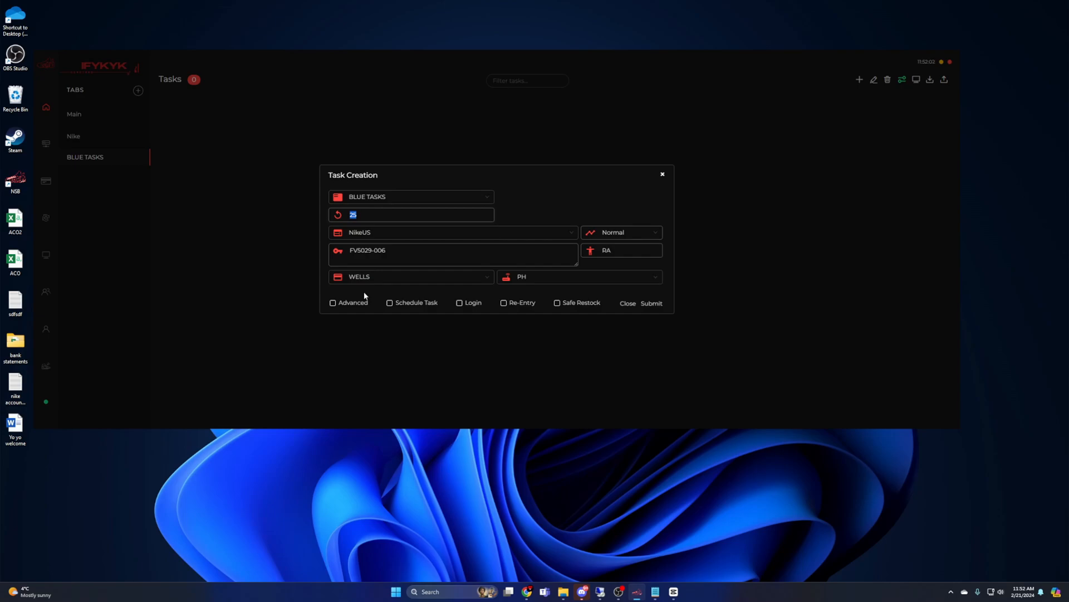
mouse_move(370, 294)
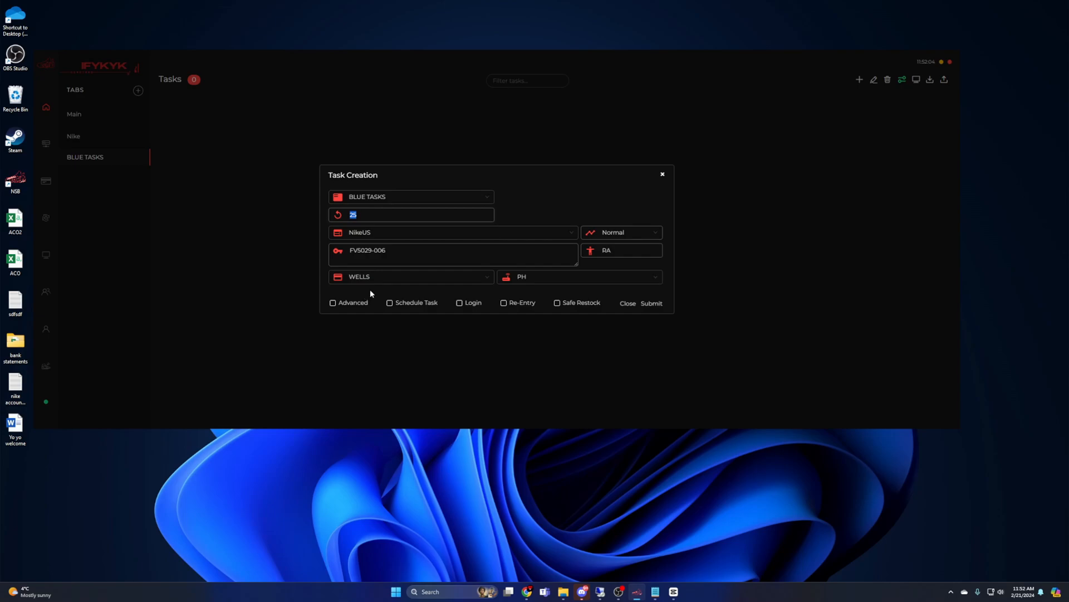
left_click(333, 302)
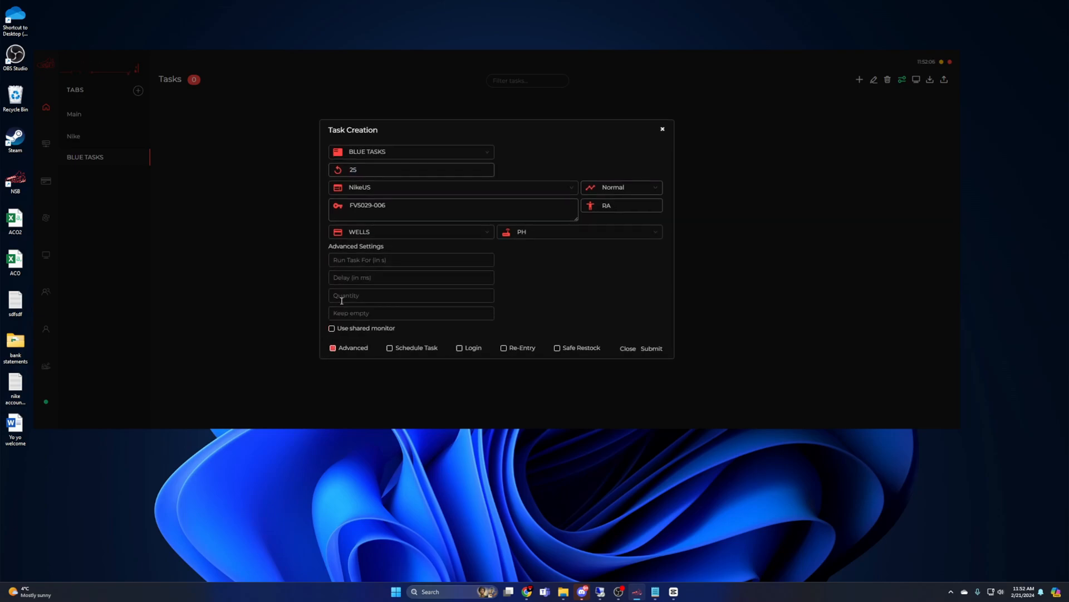
left_click(332, 328)
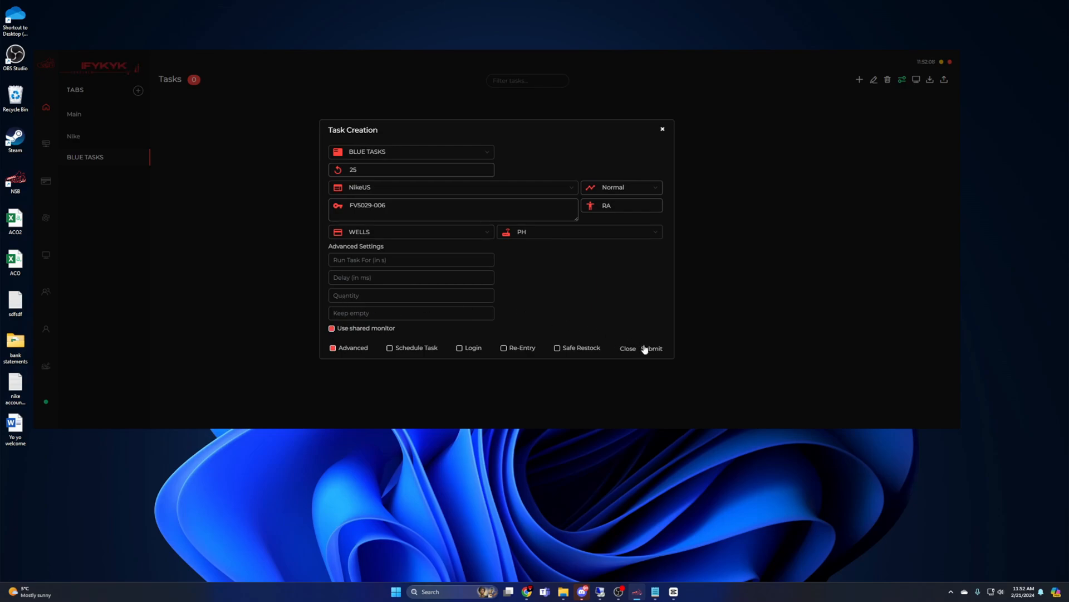
left_click(649, 348)
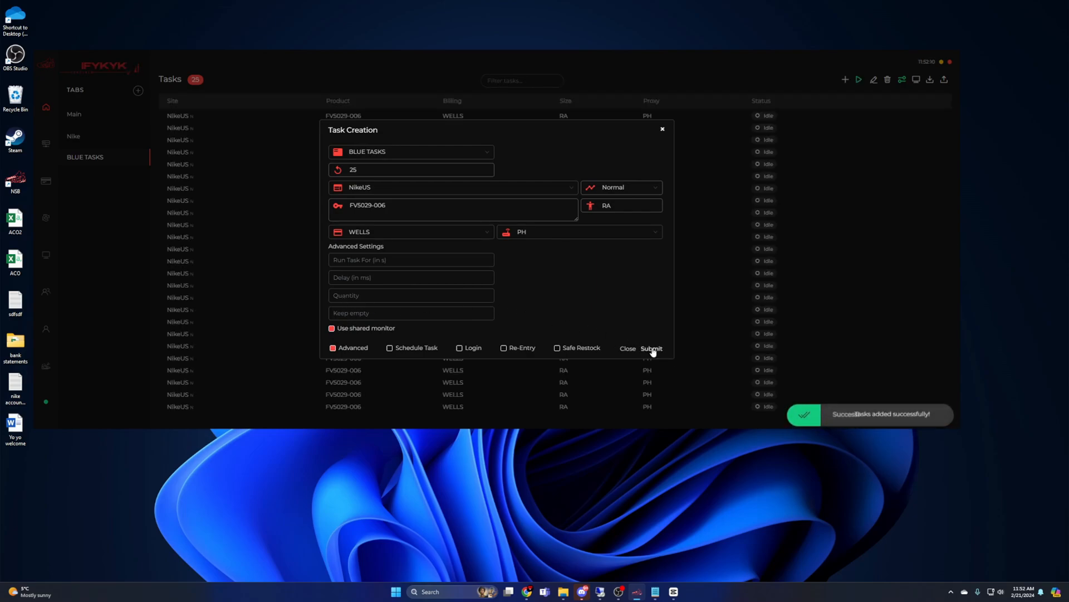
left_click(651, 349)
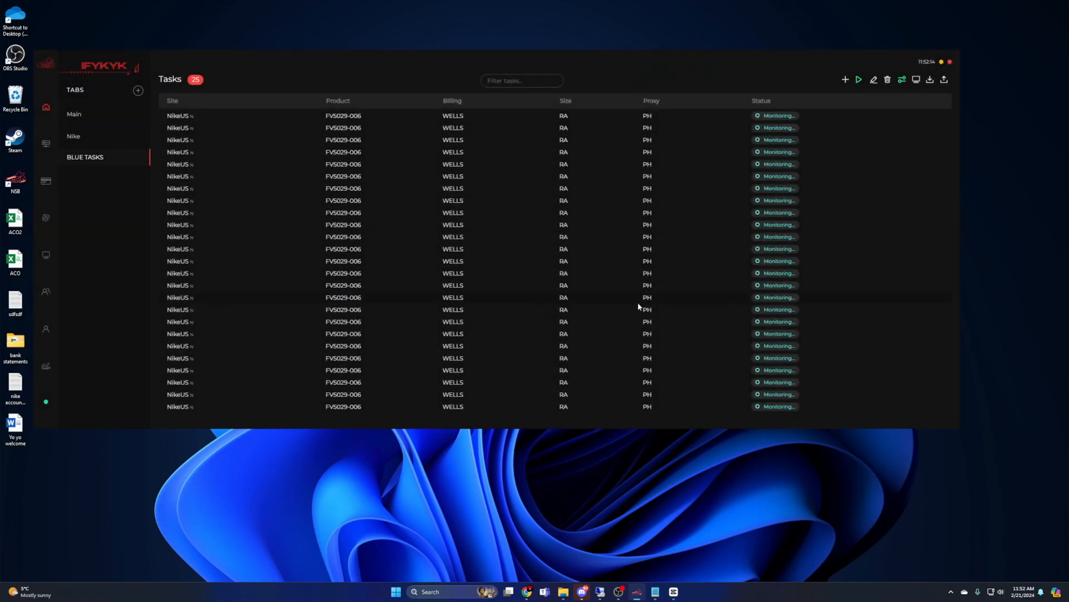
mouse_move(752, 165)
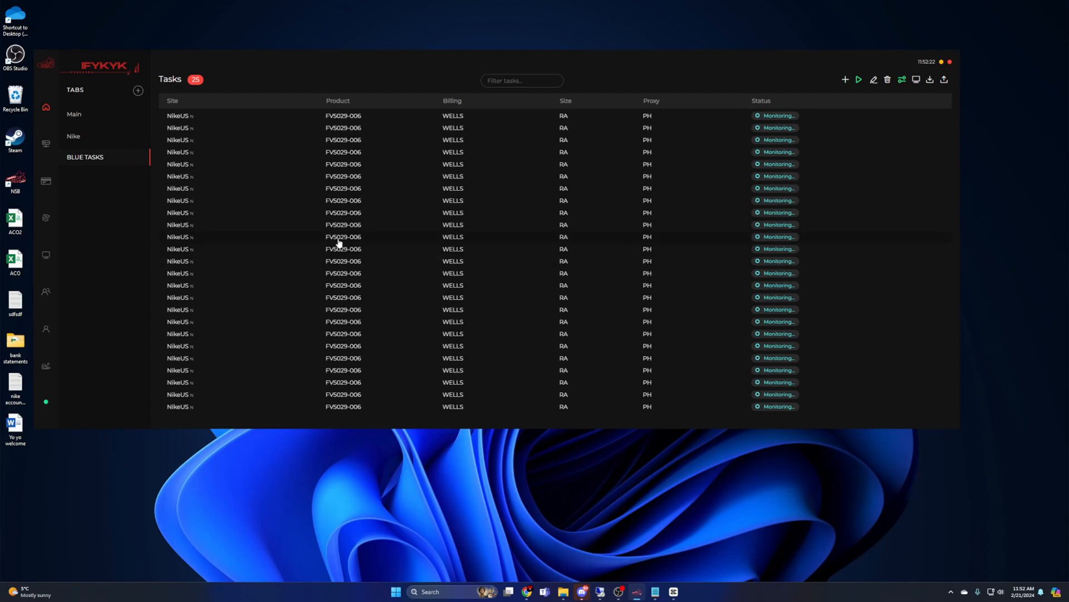
mouse_move(360, 249)
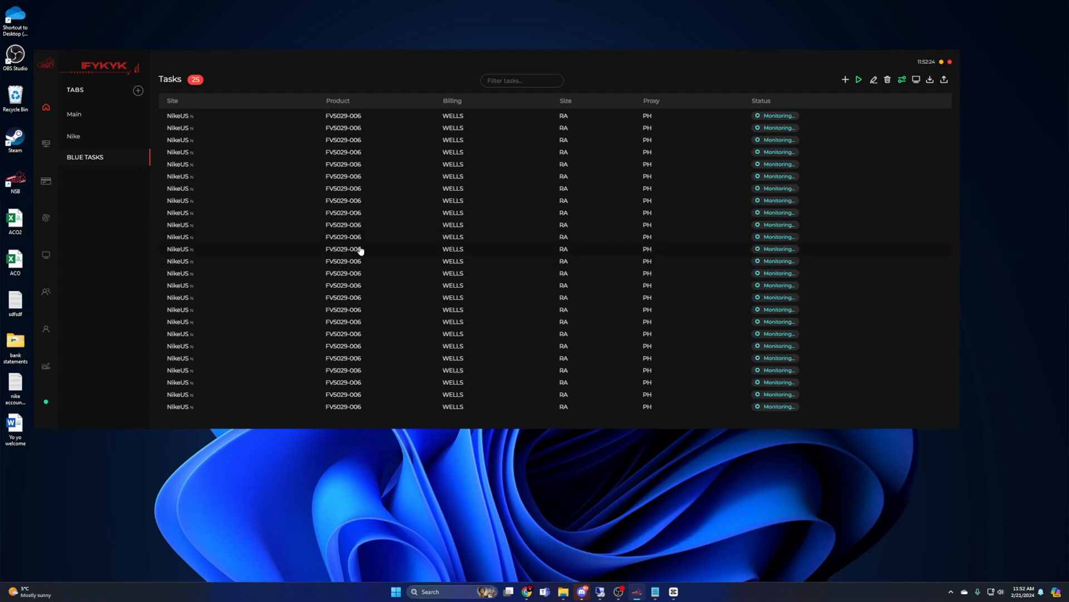
mouse_move(706, 390)
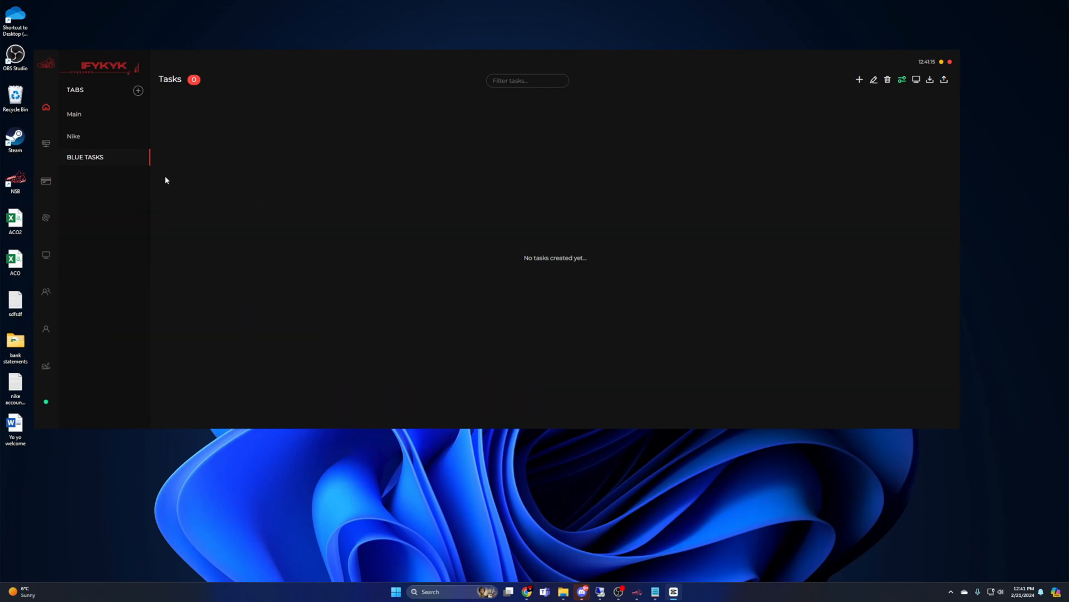
View the saved proxy lists and review the proxies in the PH and Live lists
left_click(46, 143)
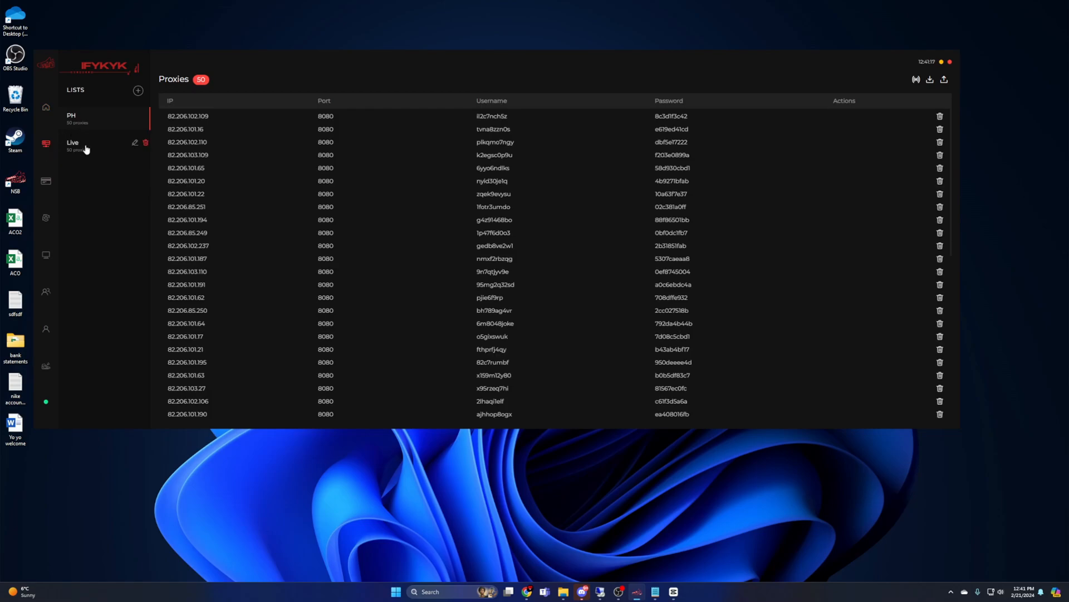
left_click(74, 145)
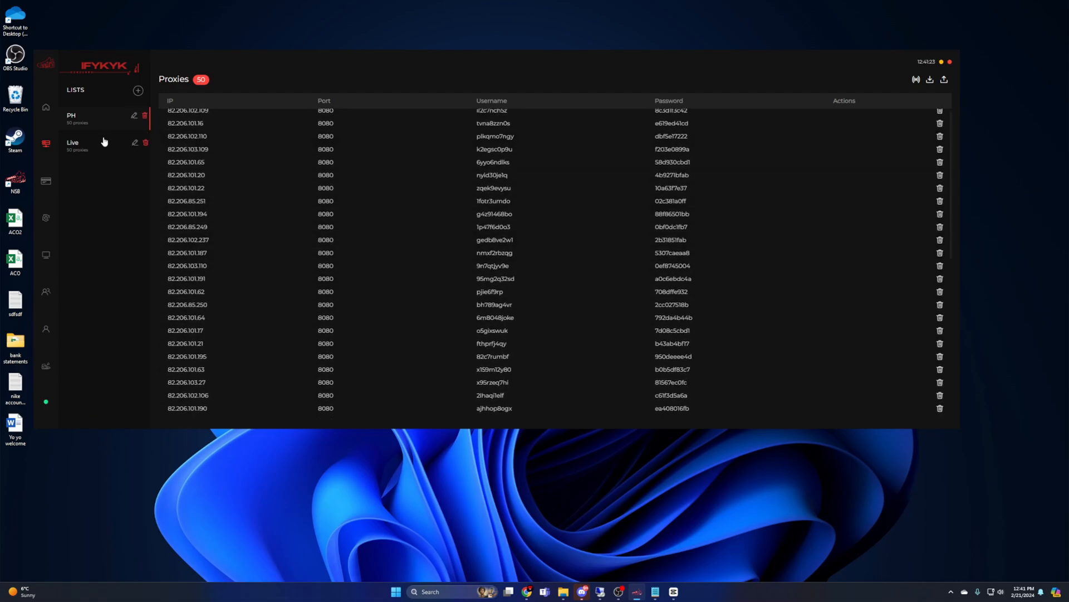
left_click(73, 144)
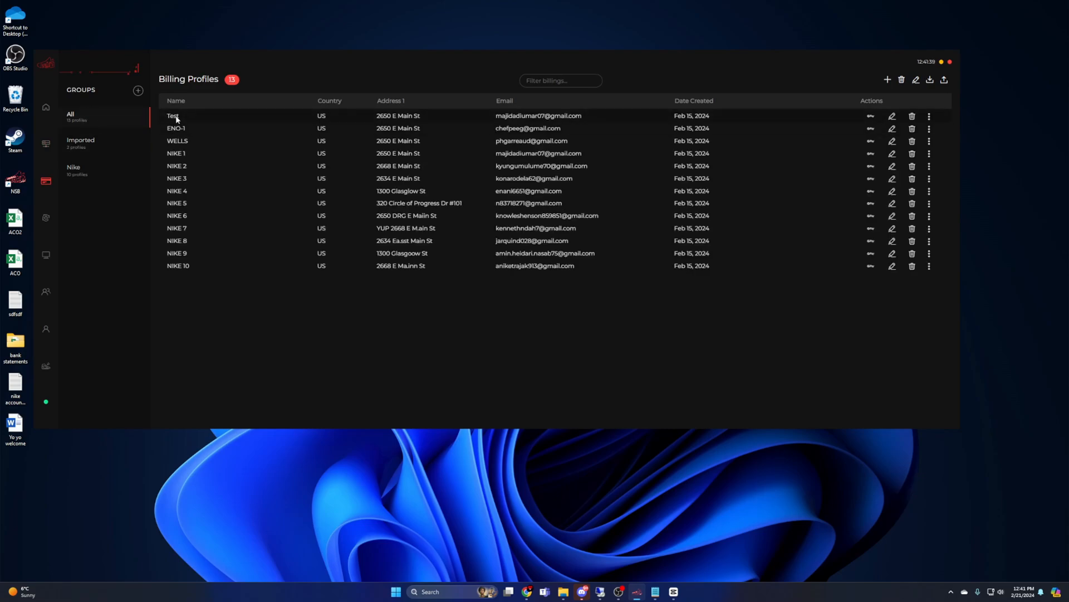
Select the ENO-1 and WELLS billing profiles, then switch to the captcha solvers page
left_click(176, 128)
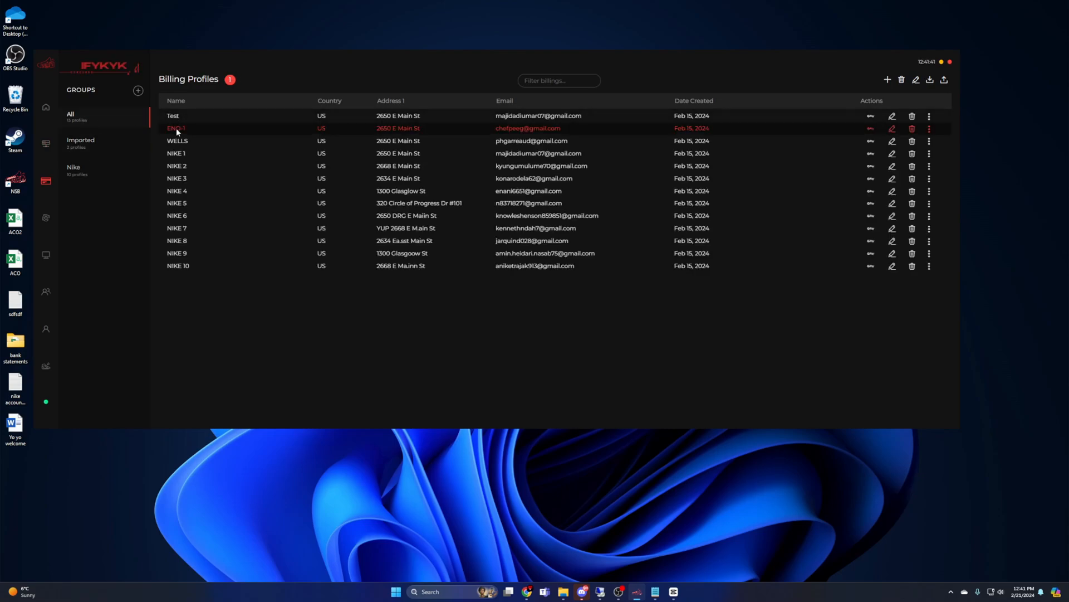
left_click(176, 141)
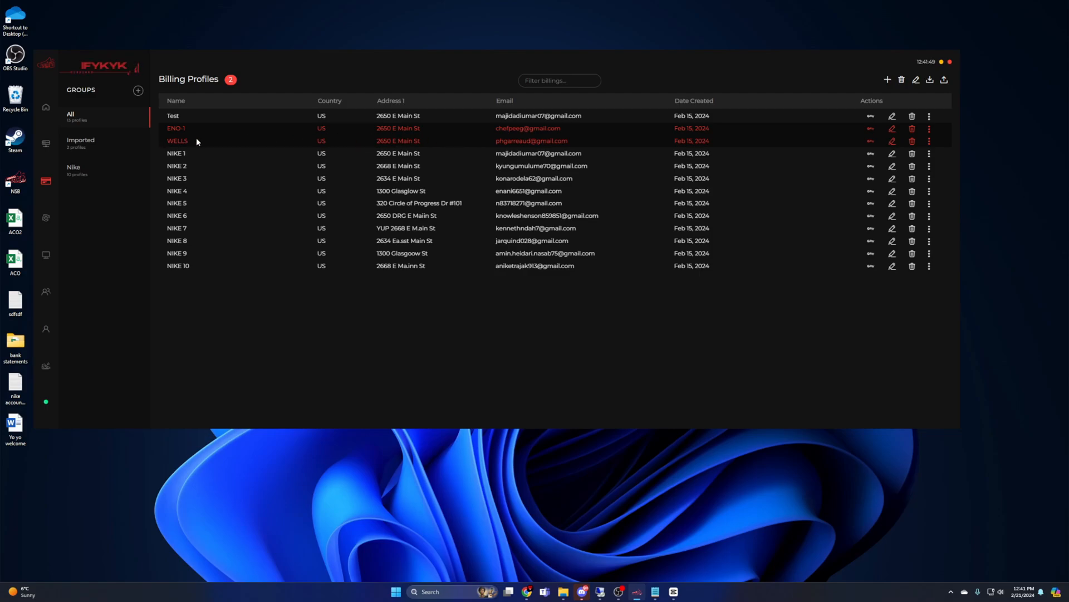
mouse_move(207, 155)
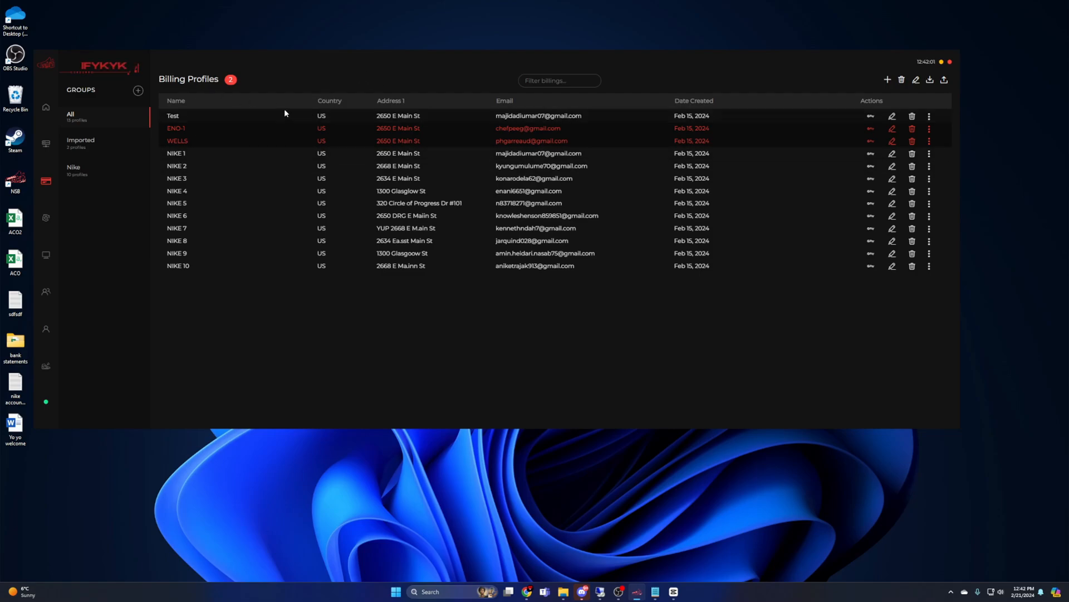
mouse_move(230, 123)
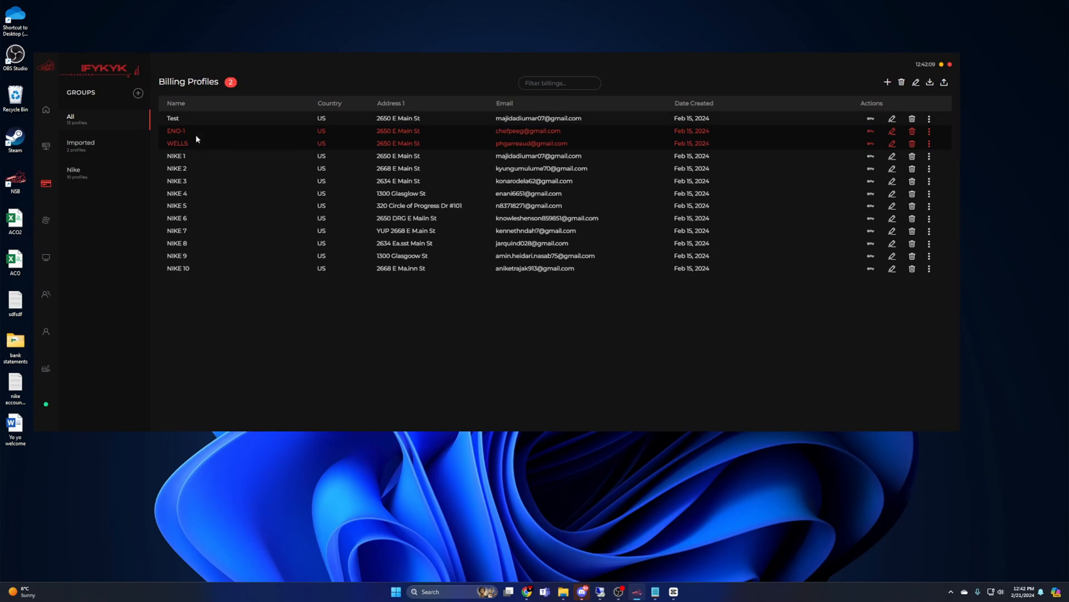
mouse_move(190, 141)
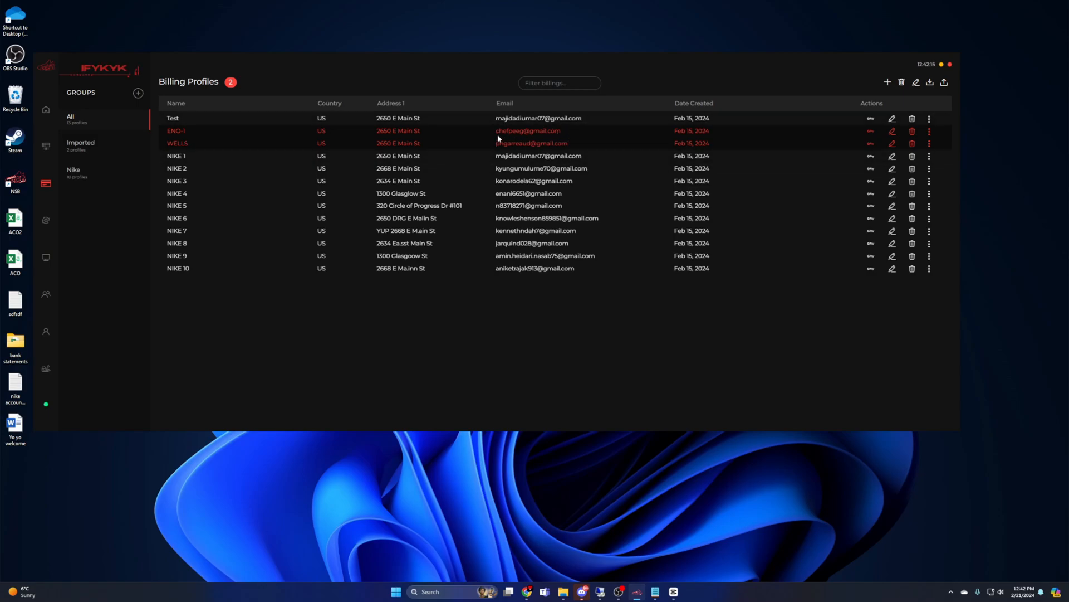
mouse_move(488, 141)
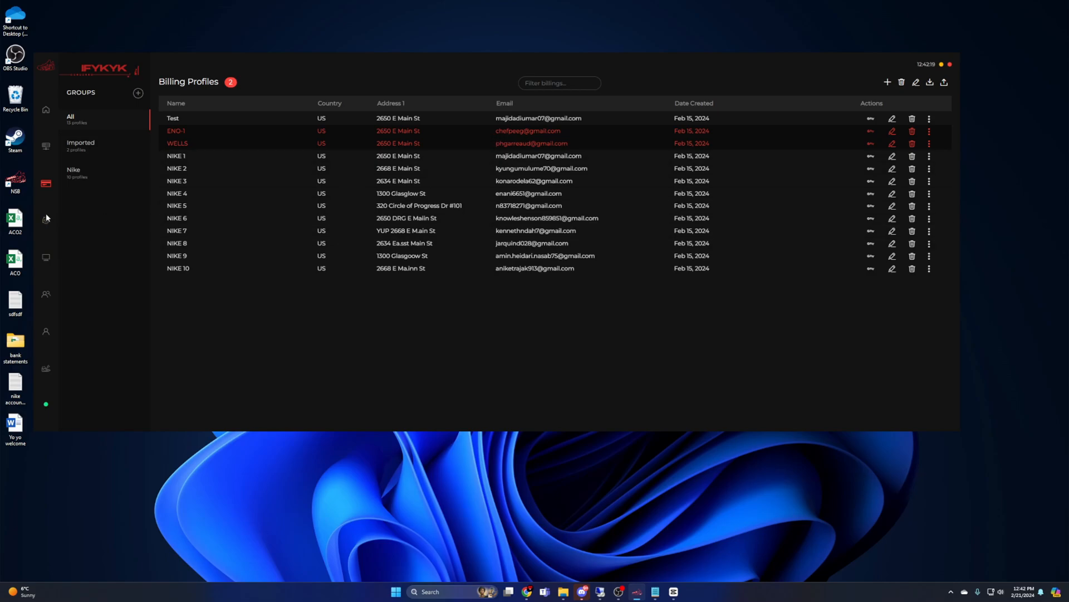
left_click(46, 219)
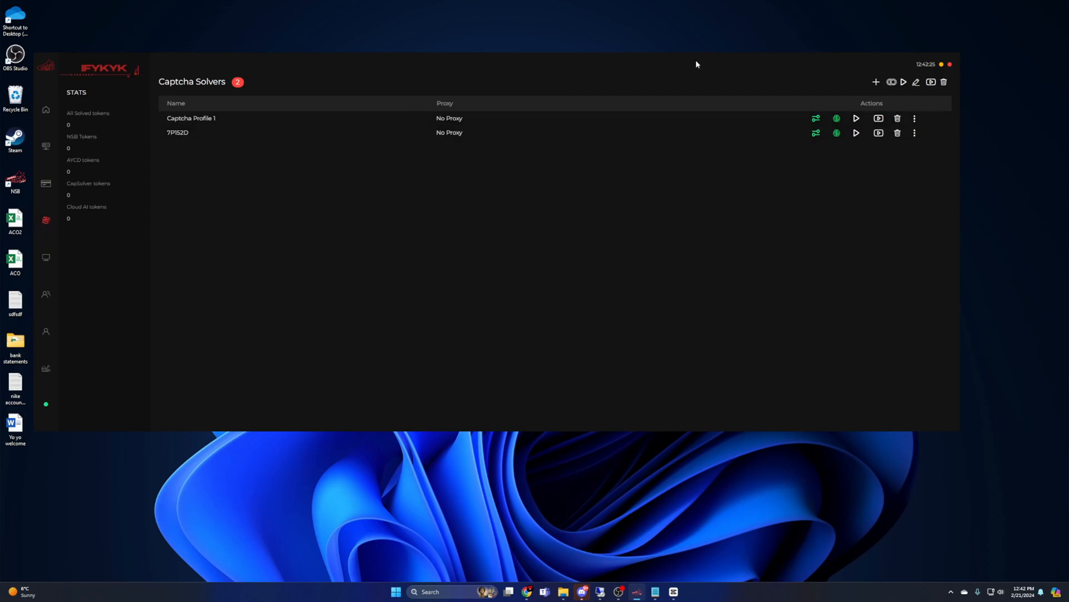
Add a captcha solver named 'new' with no proxy and toggle AI solving for Captcha Profile 1
left_click(877, 82)
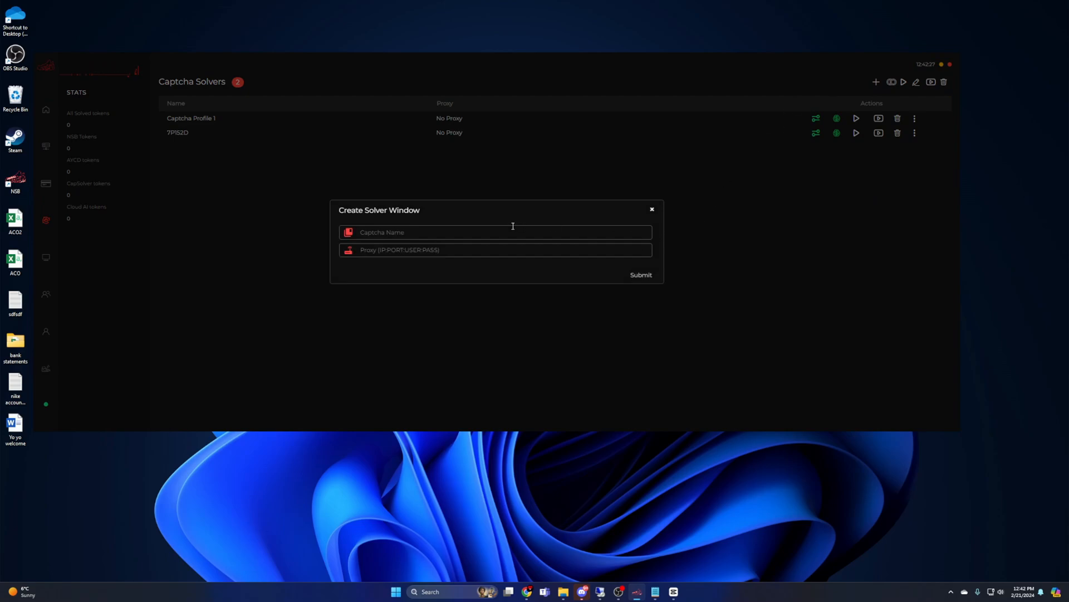
type("new")
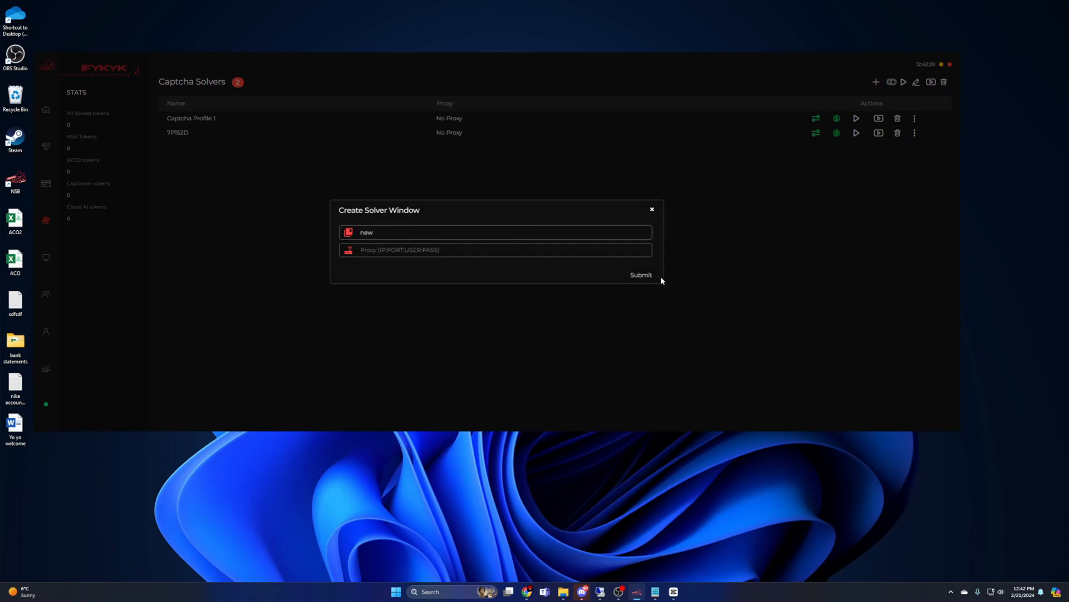
left_click(639, 275)
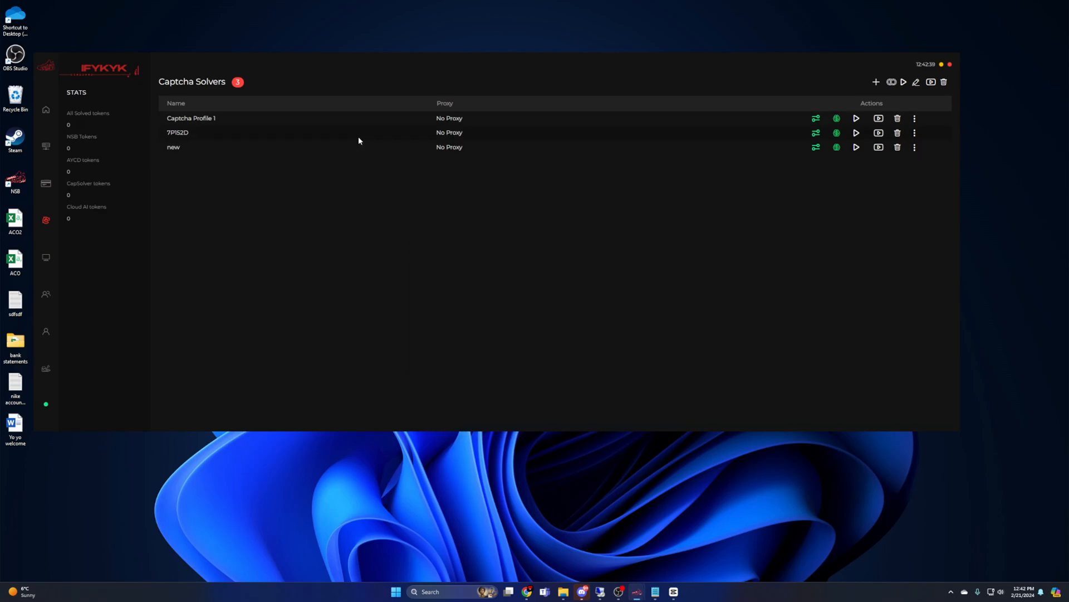
mouse_move(775, 139)
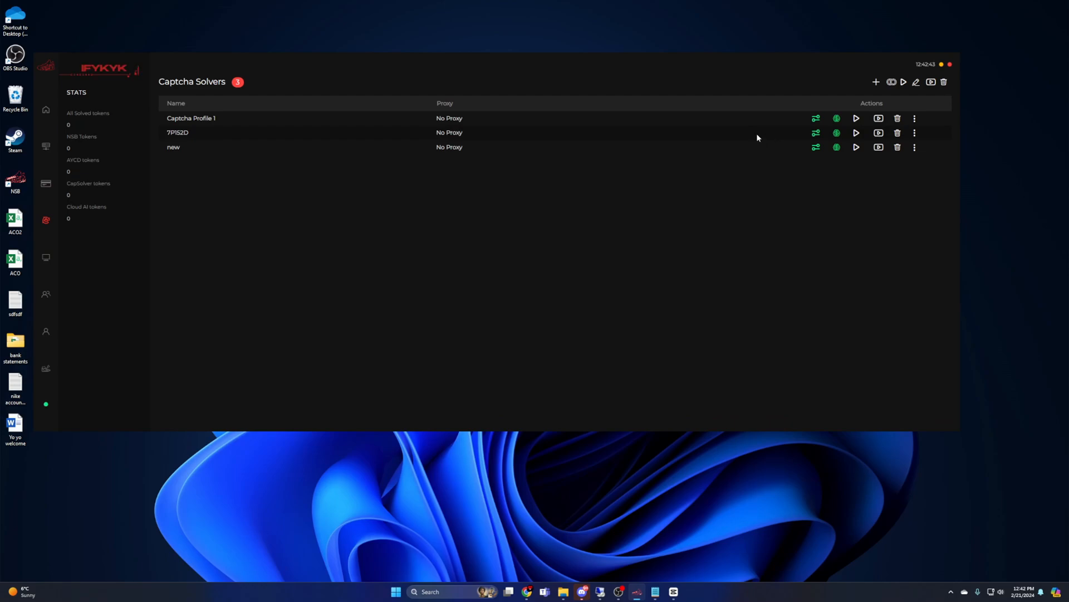
mouse_move(836, 118)
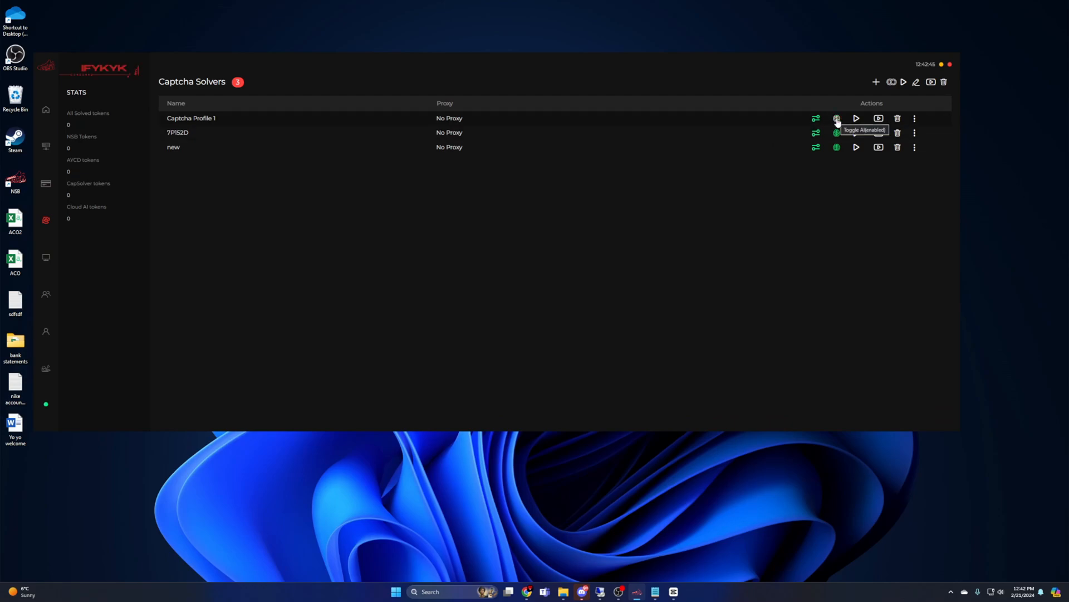
left_click(836, 118)
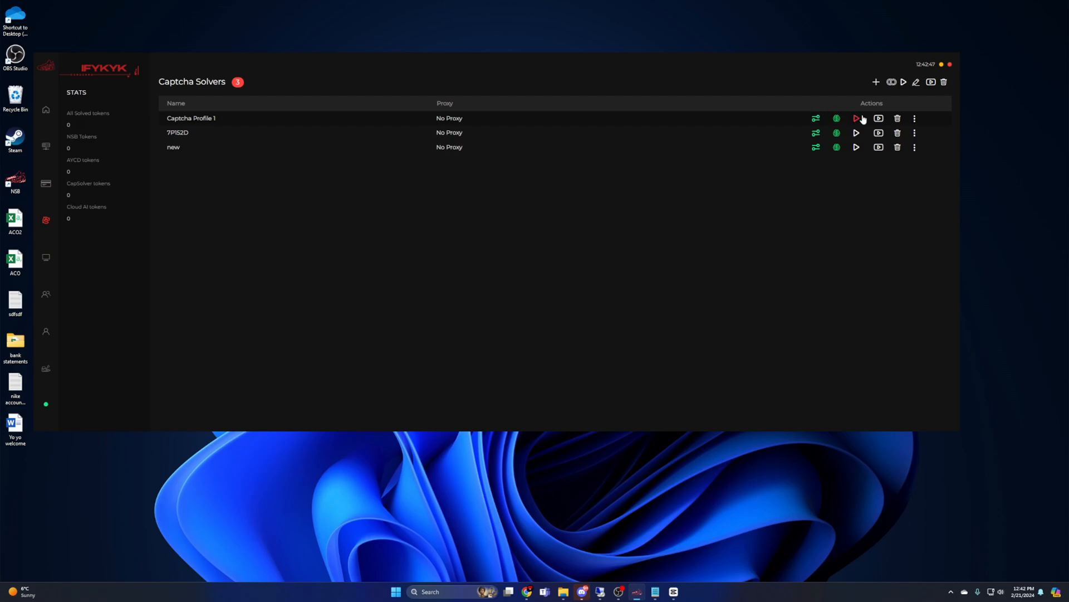
left_click(915, 118)
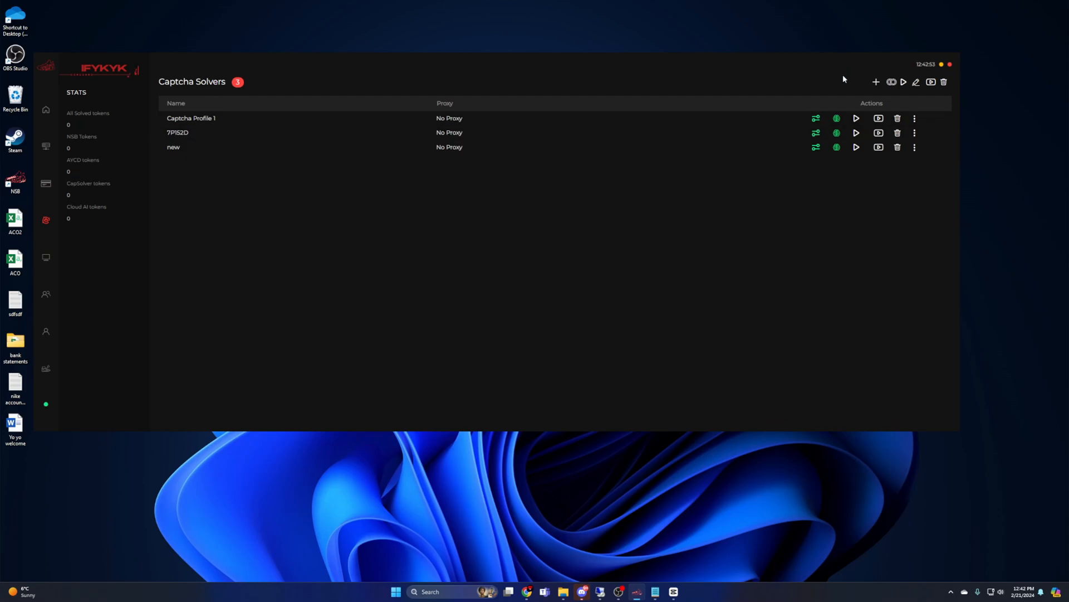
mouse_move(758, 123)
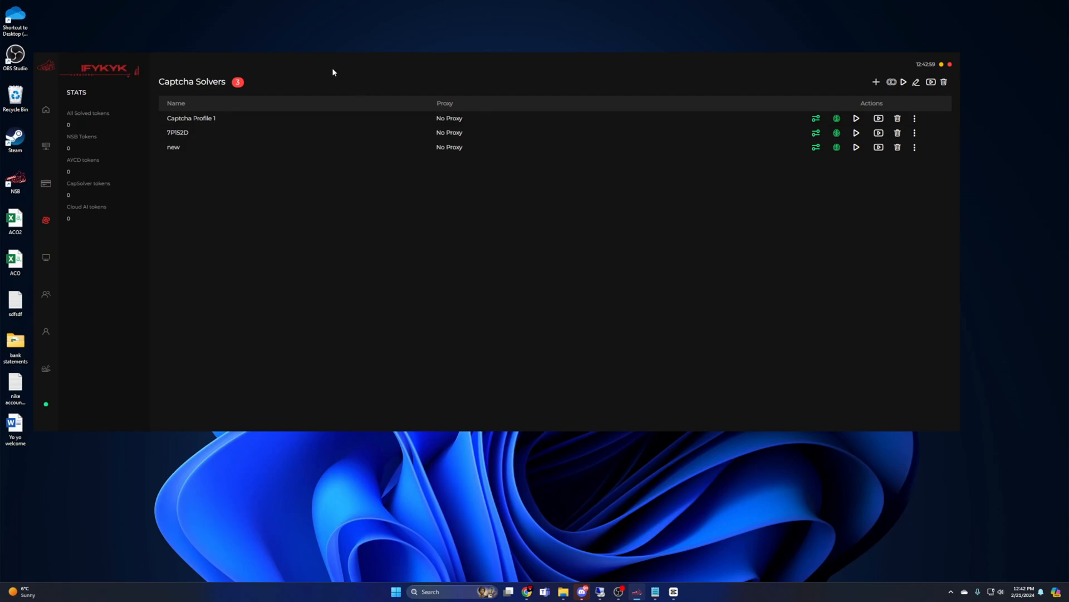
mouse_move(542, 112)
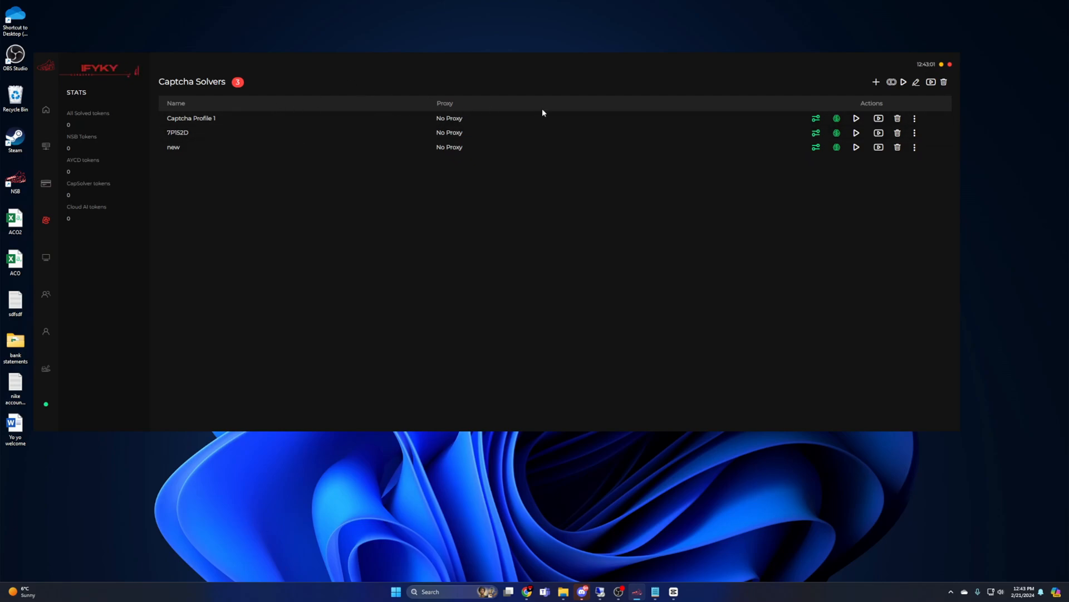
mouse_move(623, 120)
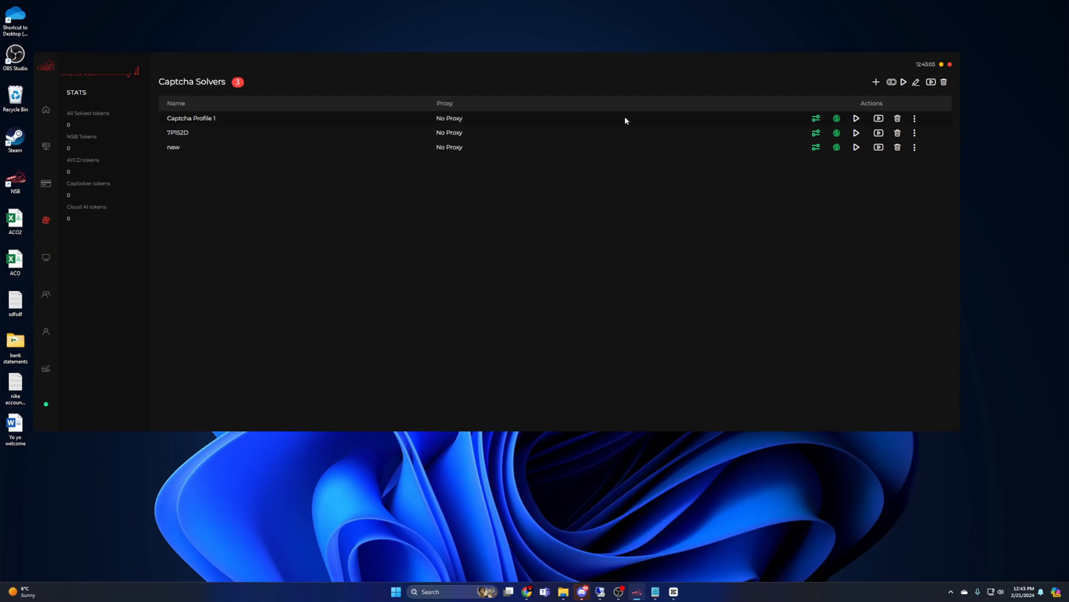
Launch the solver windows for Captcha Profile 1 and the next solver row
left_click(856, 118)
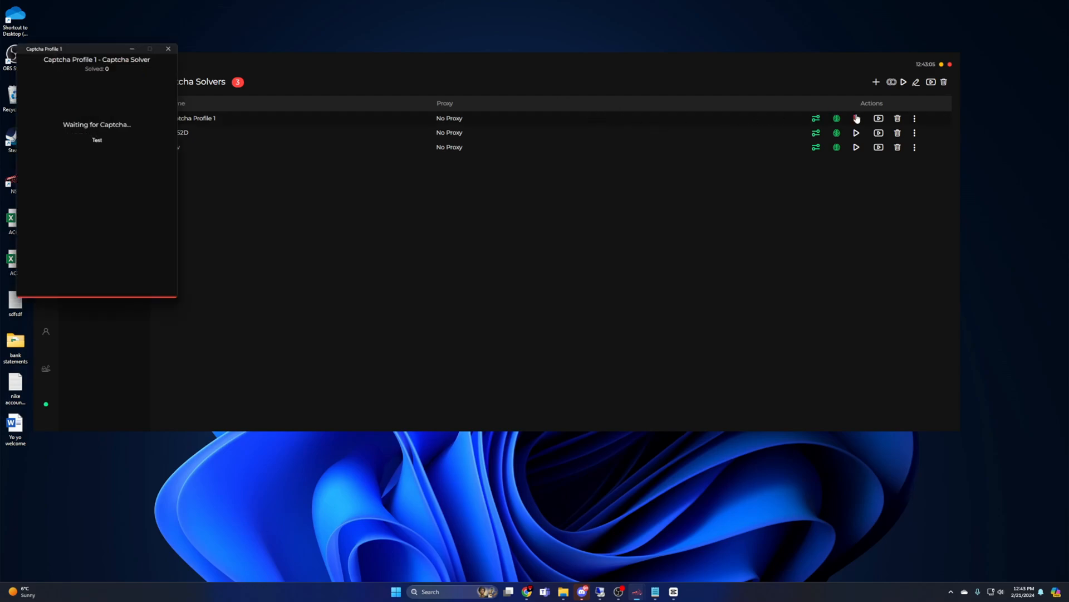
left_click(855, 132)
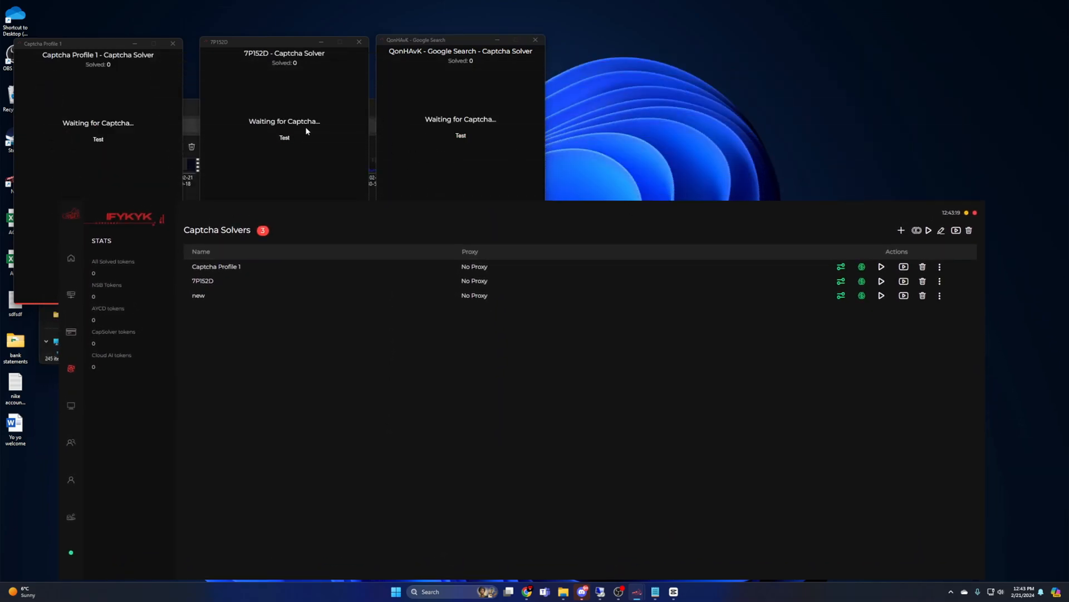
mouse_move(175, 189)
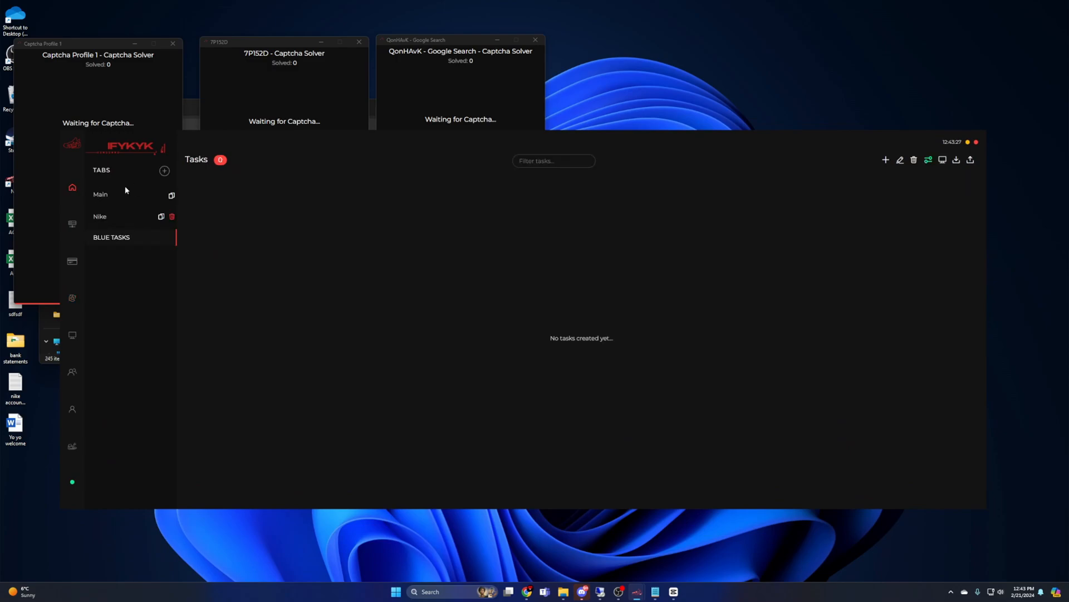
Create a BLUE TASKS task on ShoePalace in SafePreload mode
left_click(886, 159)
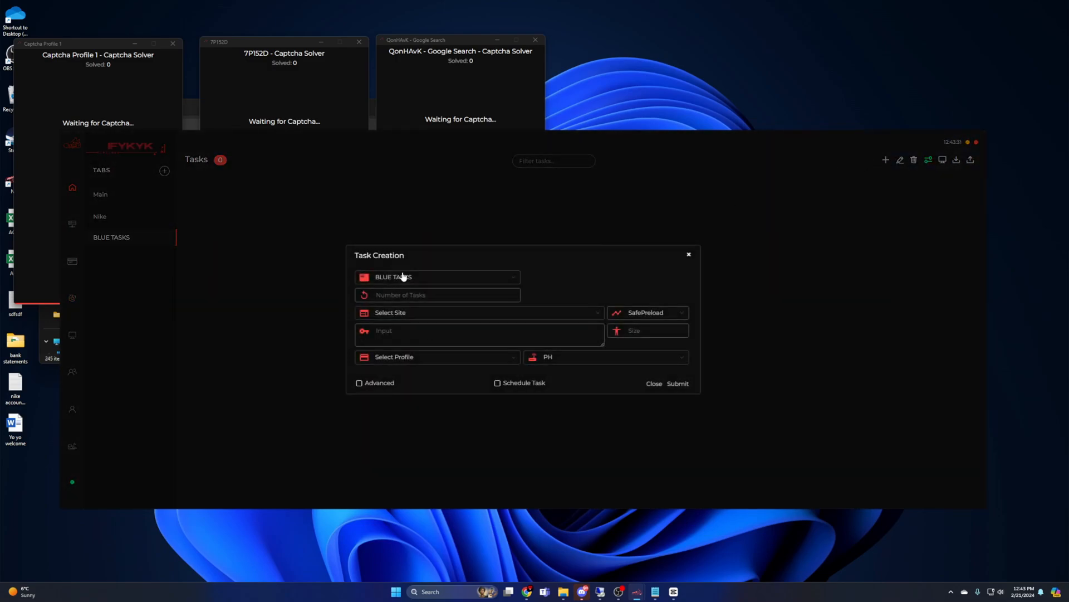
type("shoe")
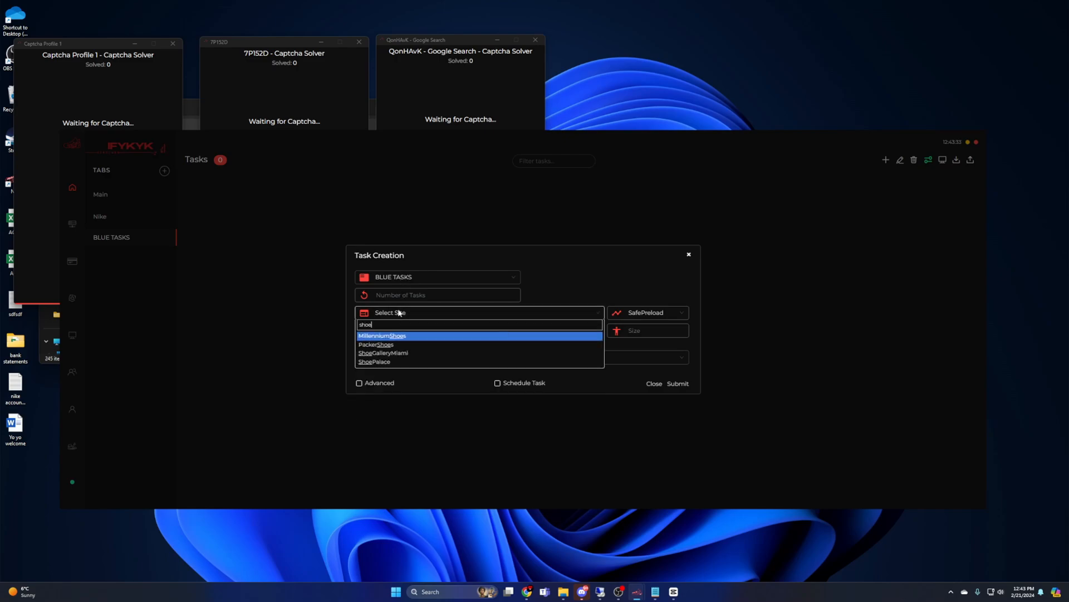
left_click(374, 361)
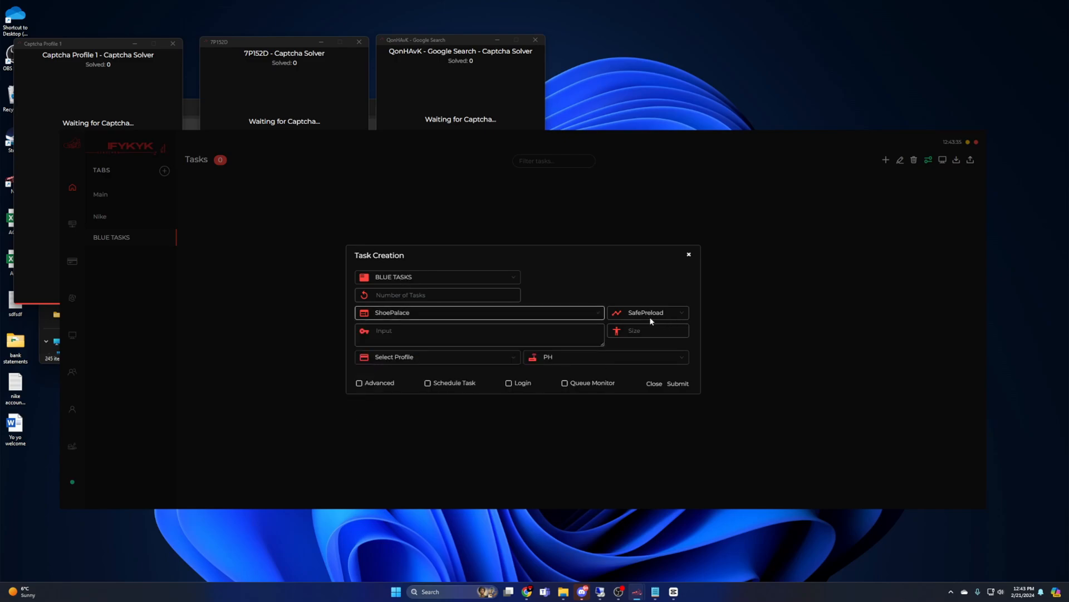
mouse_move(585, 522)
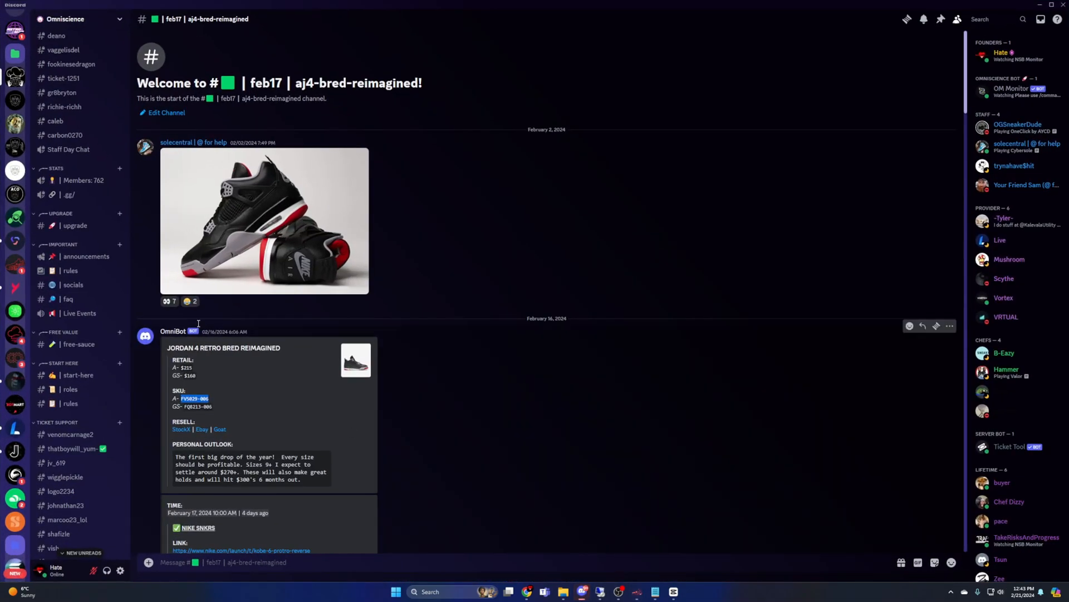
scroll("down", 3)
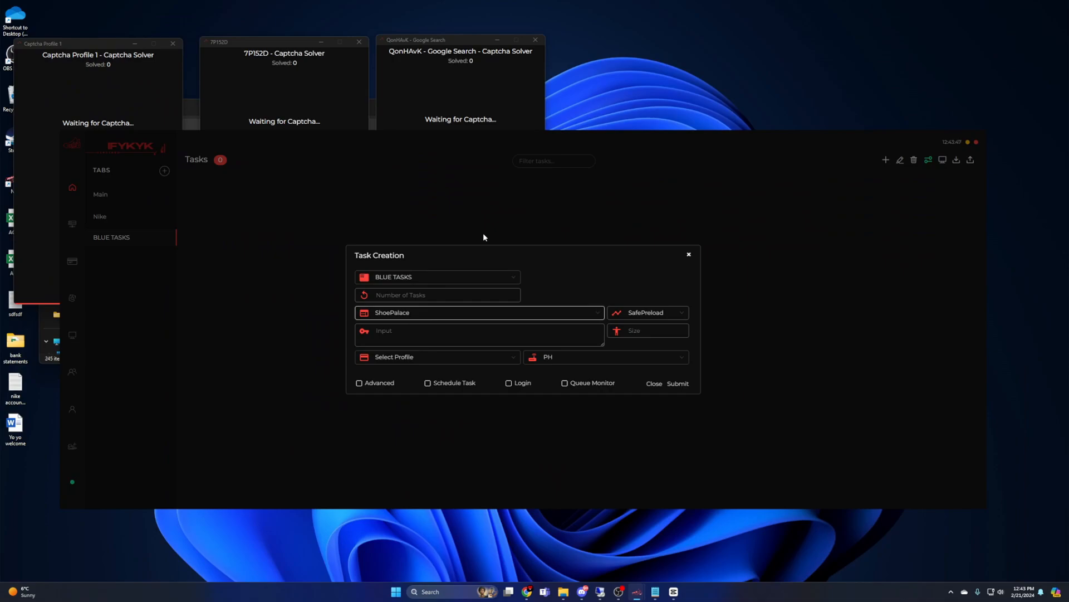
mouse_move(624, 302)
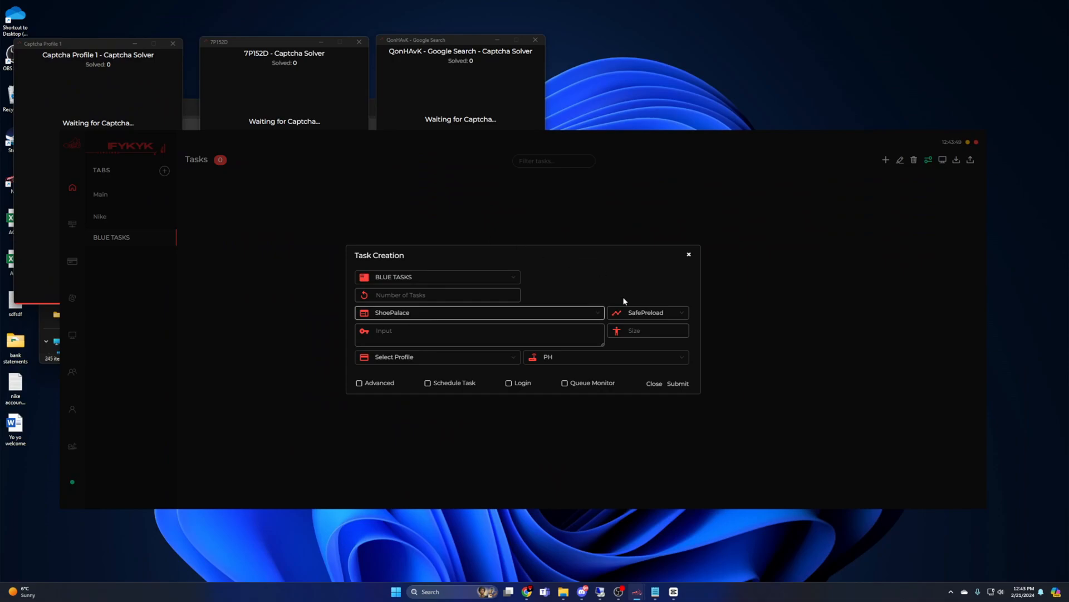
left_click(646, 312)
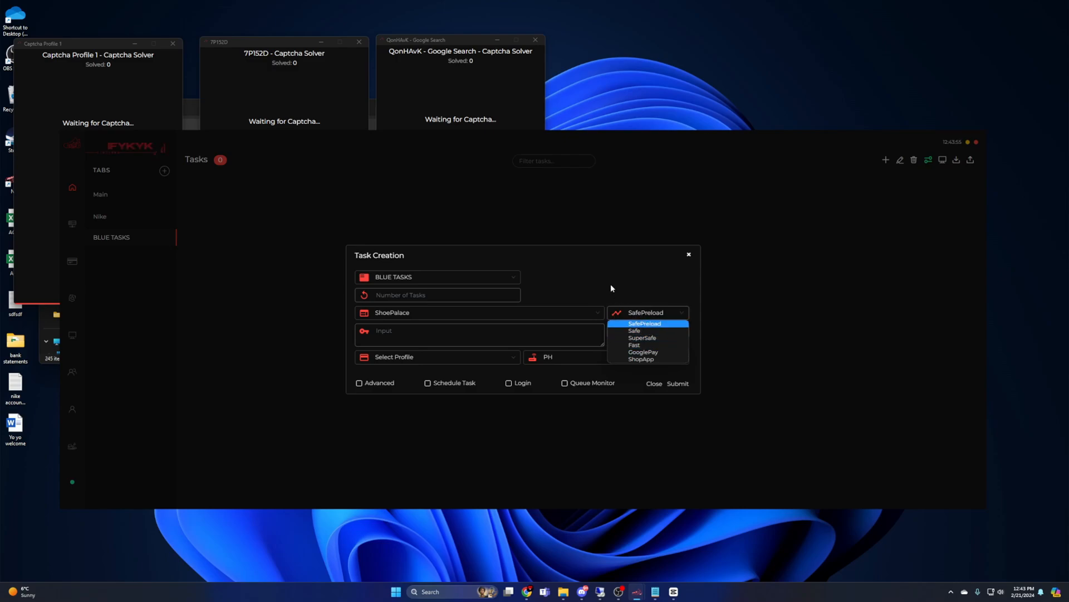
left_click(645, 323)
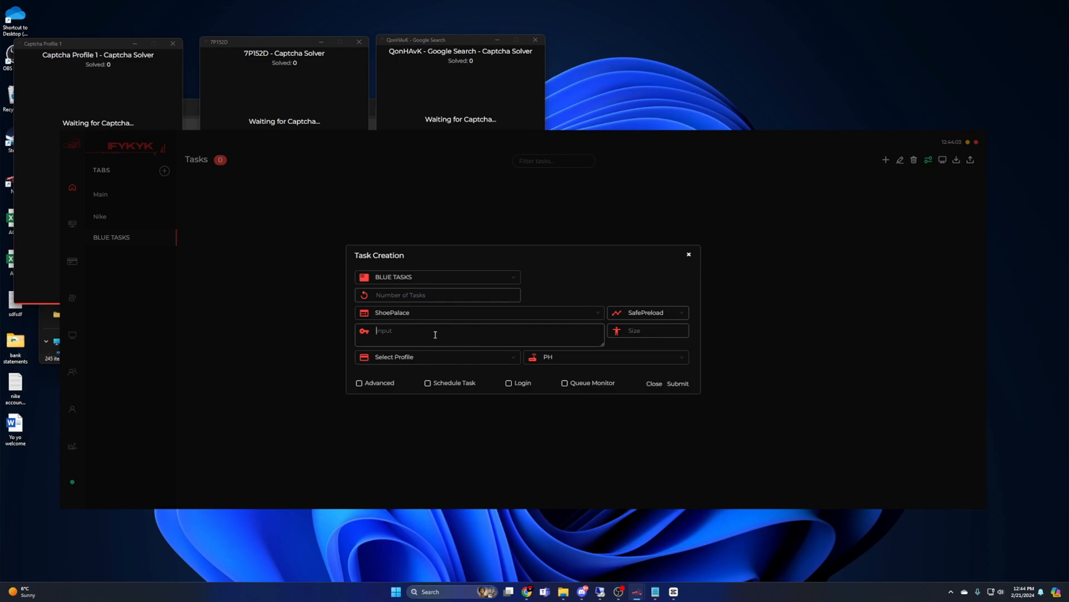
Enter the ShoePalace Air Jordan 4 Retro Bred Reimagined URL with sizes 8,9,10,11
type("https://www.shoepalace.com/products/jordan-fv5029-006-air-jordan-4-retro-bred-reimagined-mens-lifestyle-shoes-black-fire-red-cement-grey")
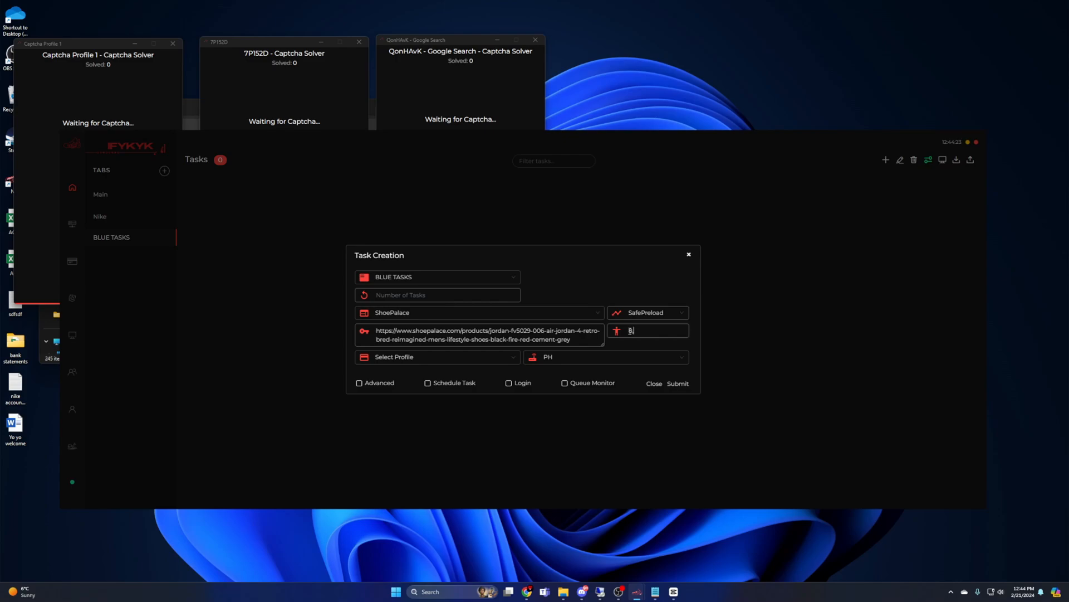
type("8,9,10,11")
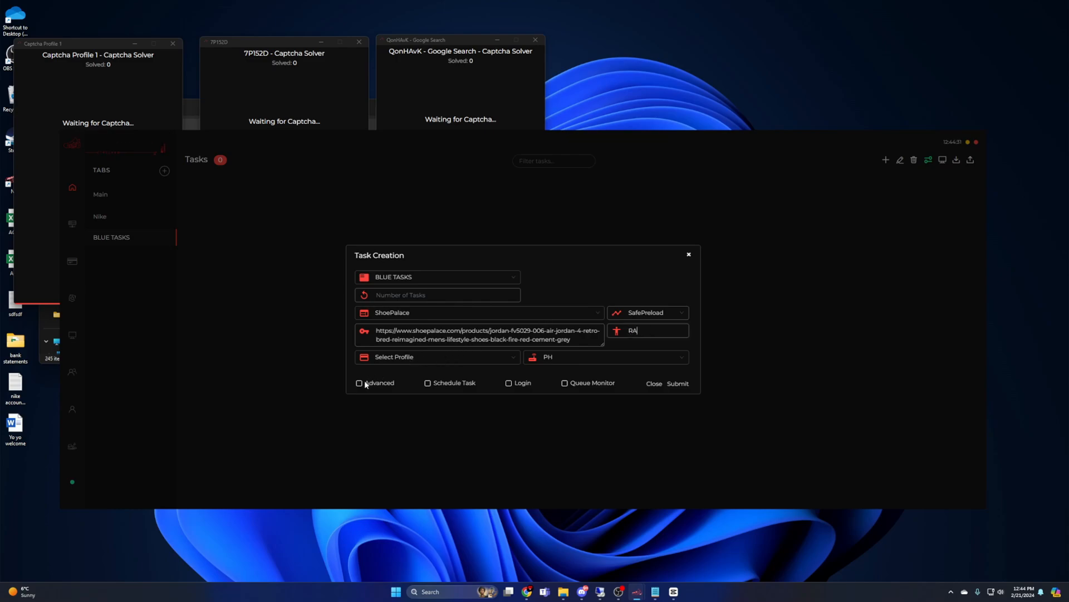
Under Advanced set delay 8000, WELLS billing profile and the Live proxy group
left_click(359, 382)
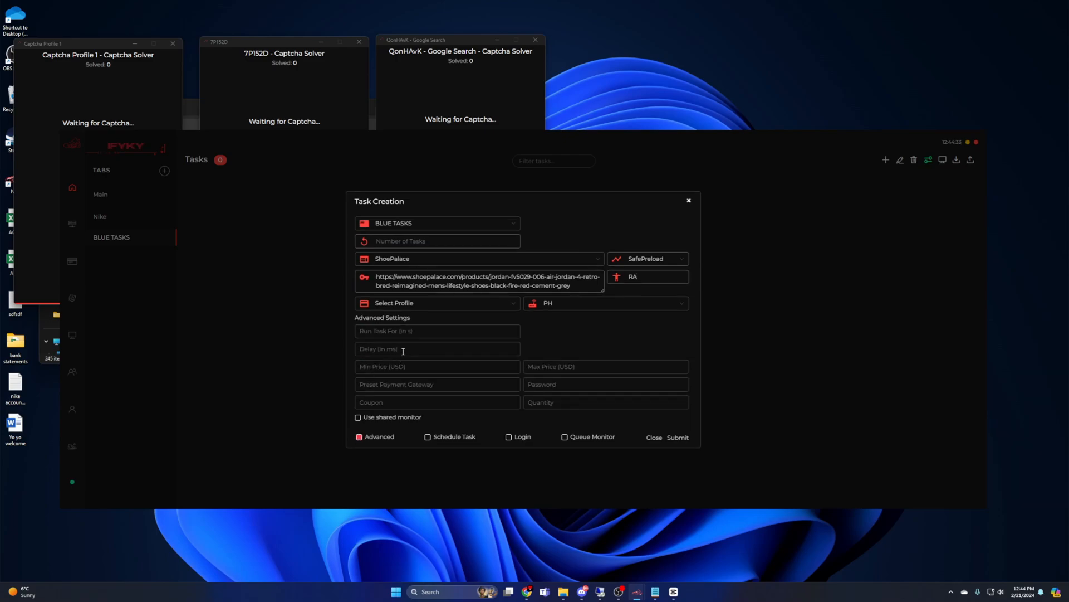
left_click(437, 349)
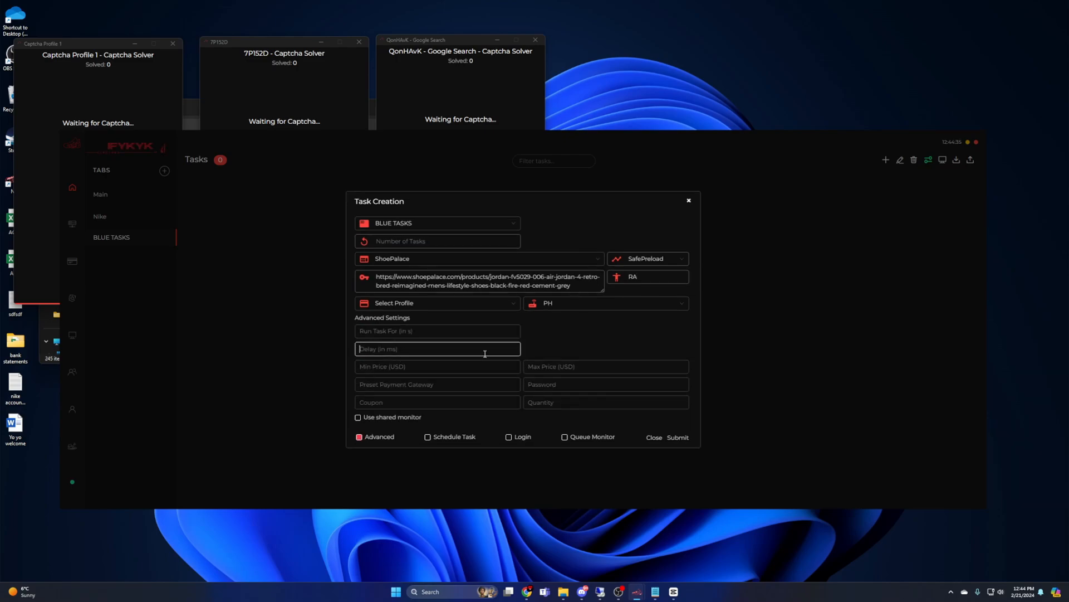
type("800")
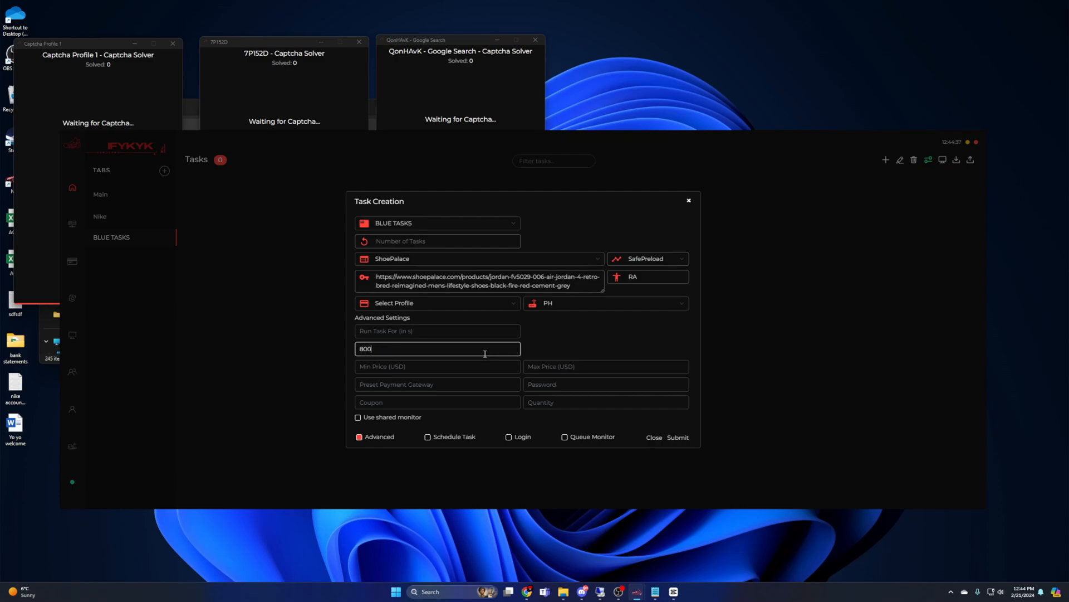
left_click(437, 303)
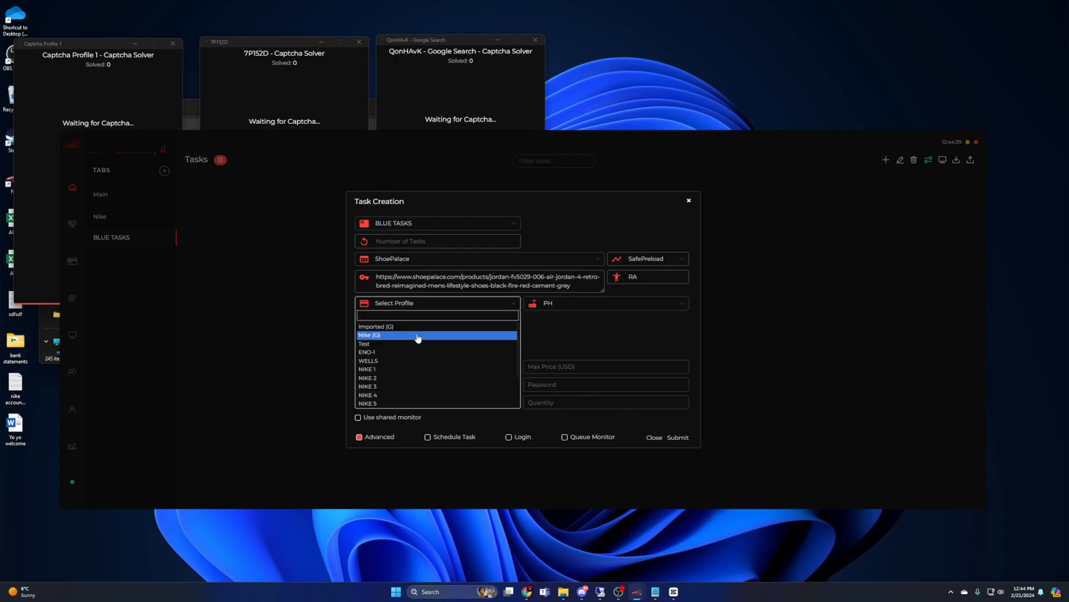
left_click(369, 359)
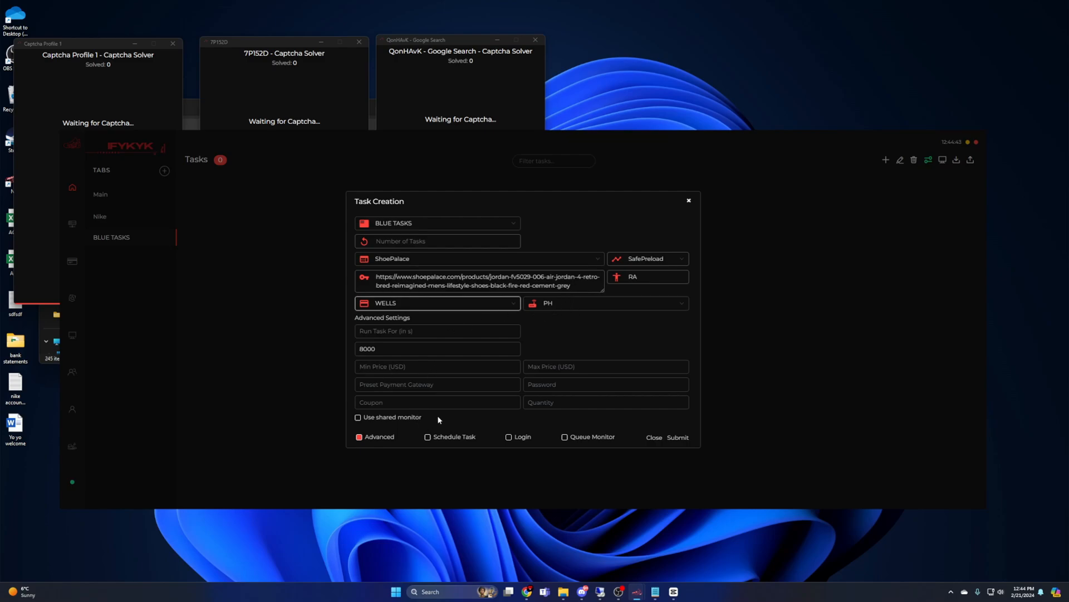
left_click(604, 303)
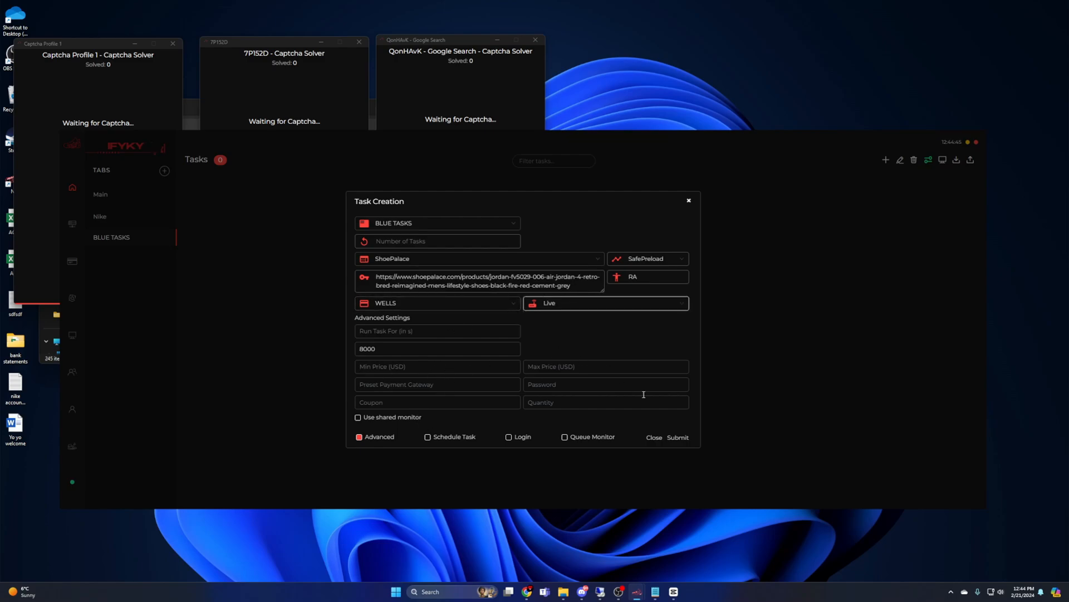
Submit repeatedly to add ten idle ShoePalace tasks to BLUE TASKS
left_click(677, 436)
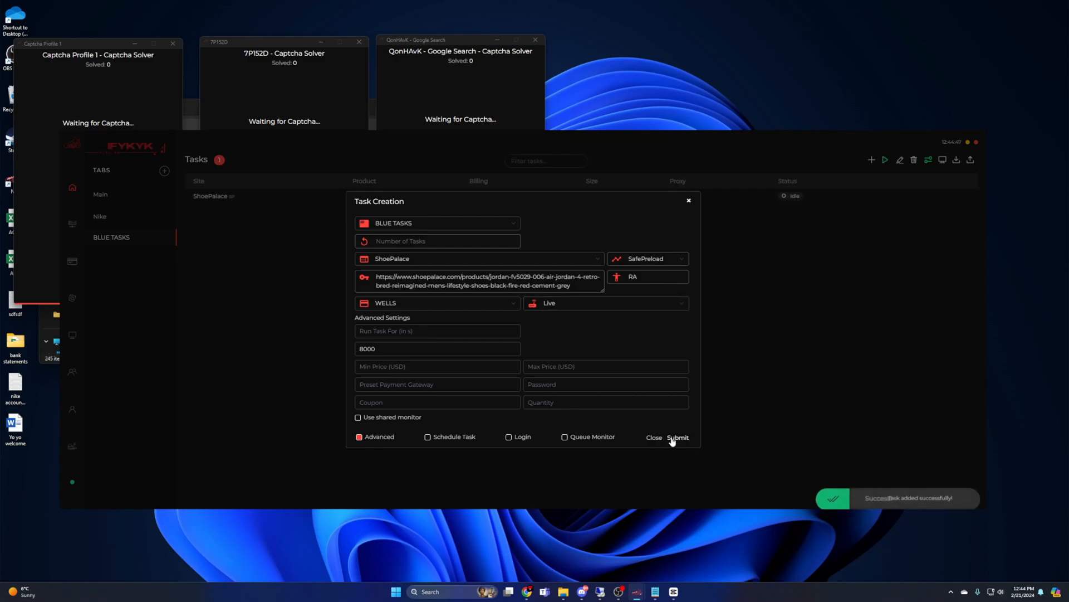
left_click(677, 437)
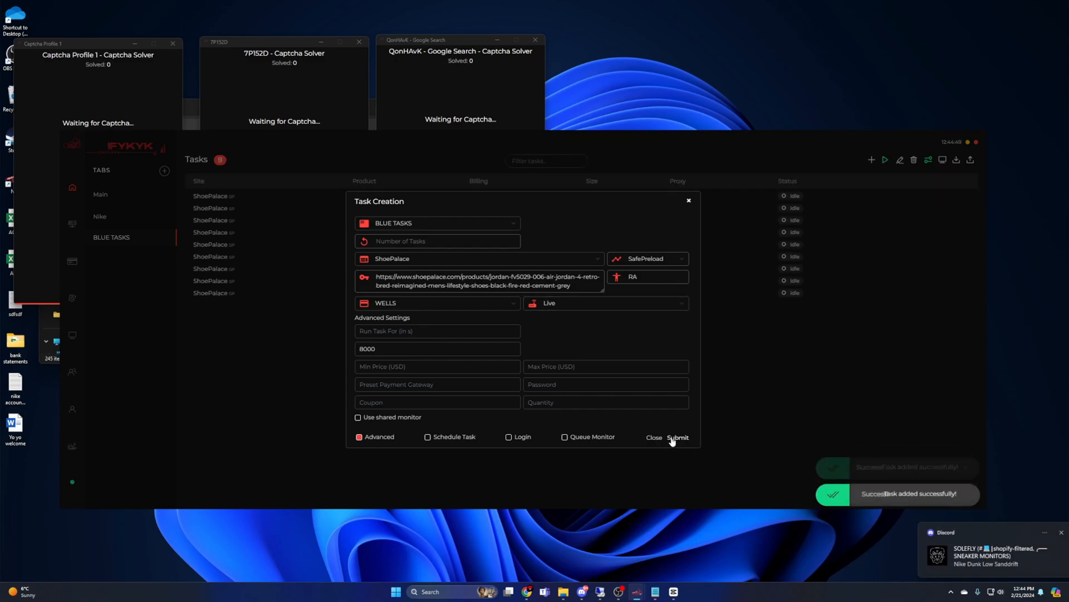
left_click(677, 437)
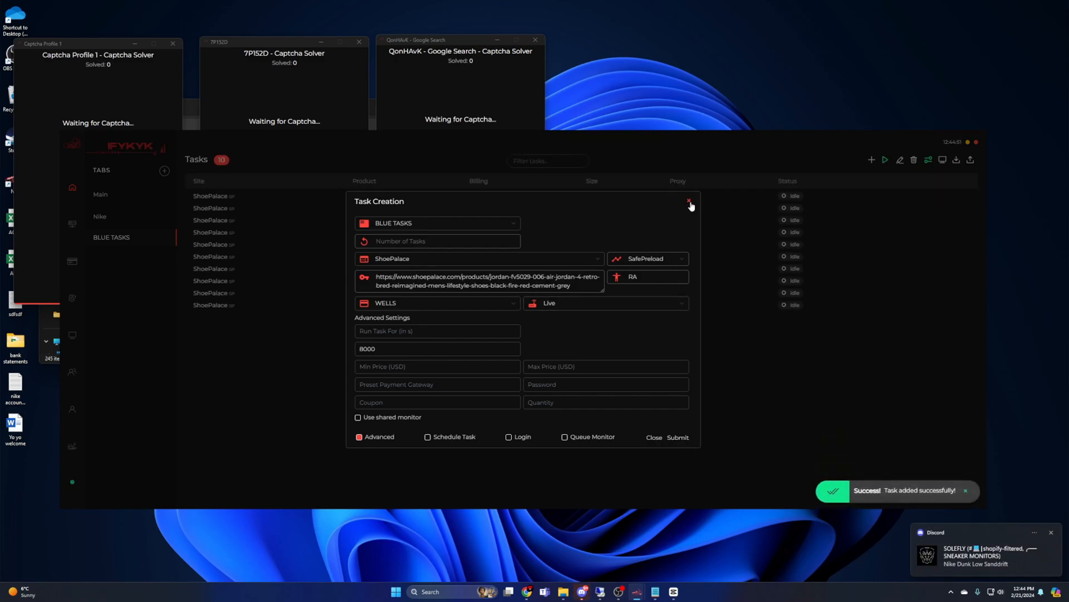
Close Task Creation and start all ten ShoePalace tasks monitoring
left_click(689, 203)
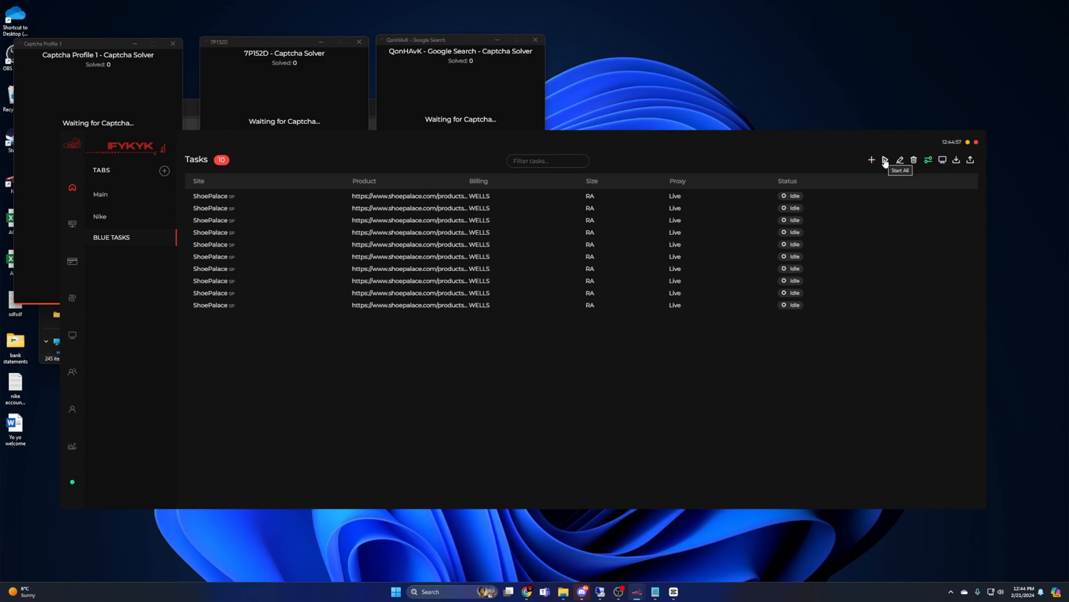
left_click(885, 159)
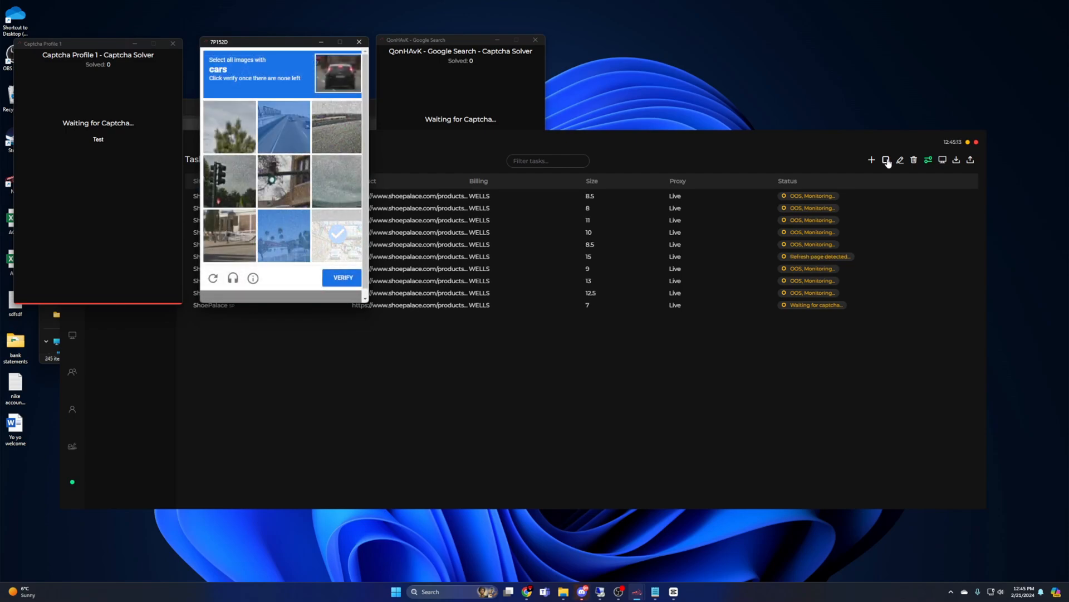
left_click(281, 126)
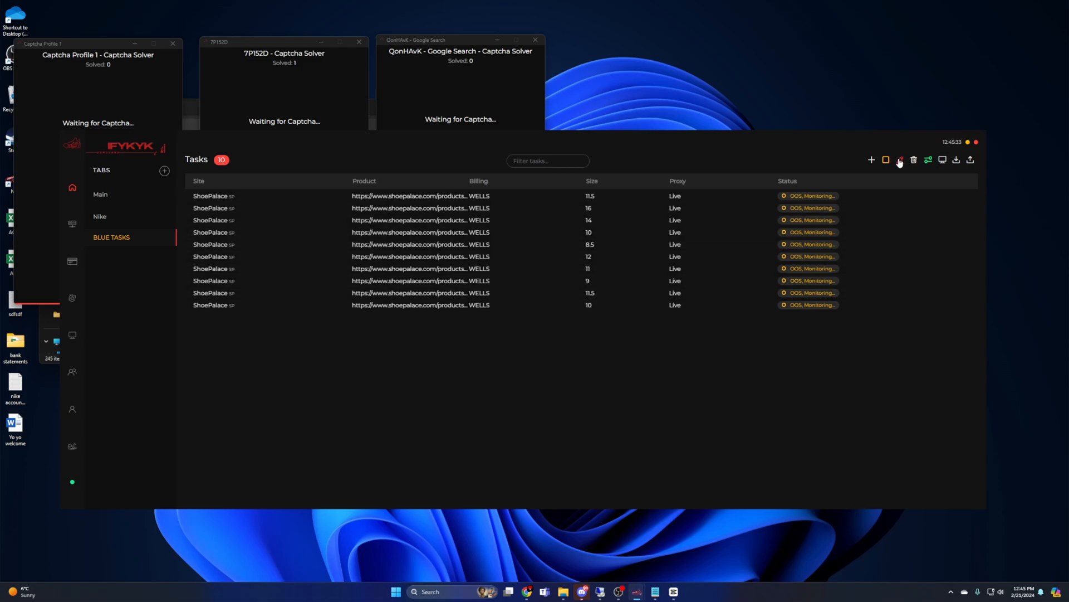
Mass-edit the running tasks' delay to 3500 via the Delay (D) option
left_click(900, 159)
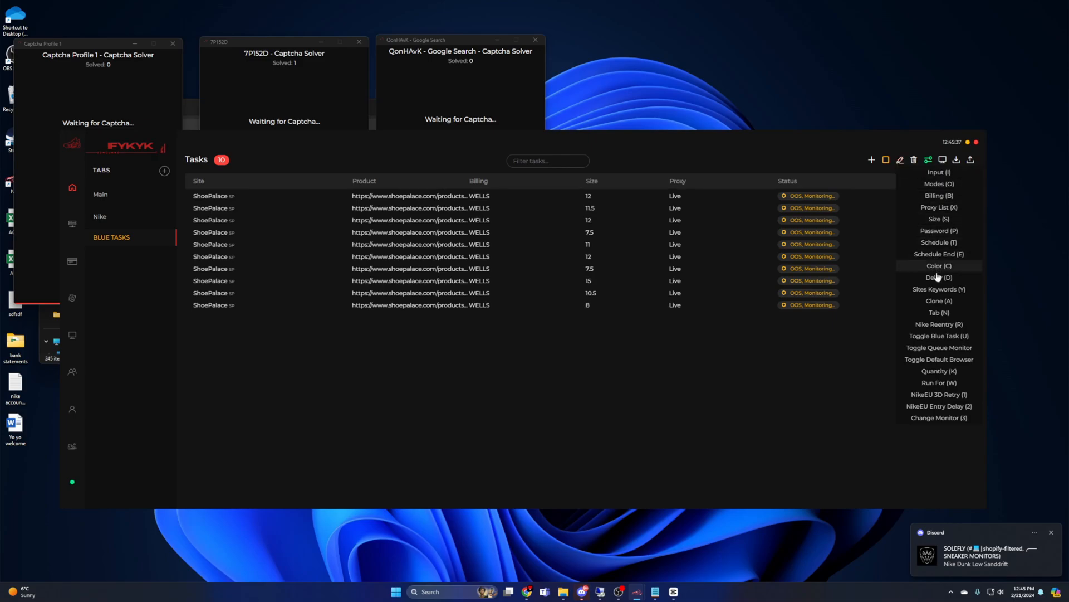
left_click(938, 277)
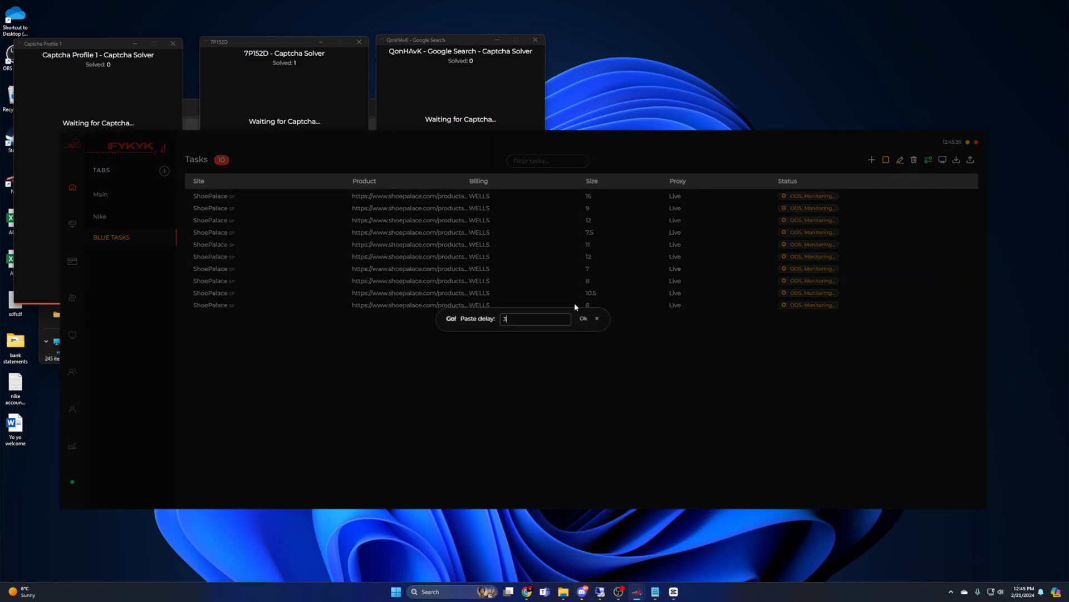
type("500")
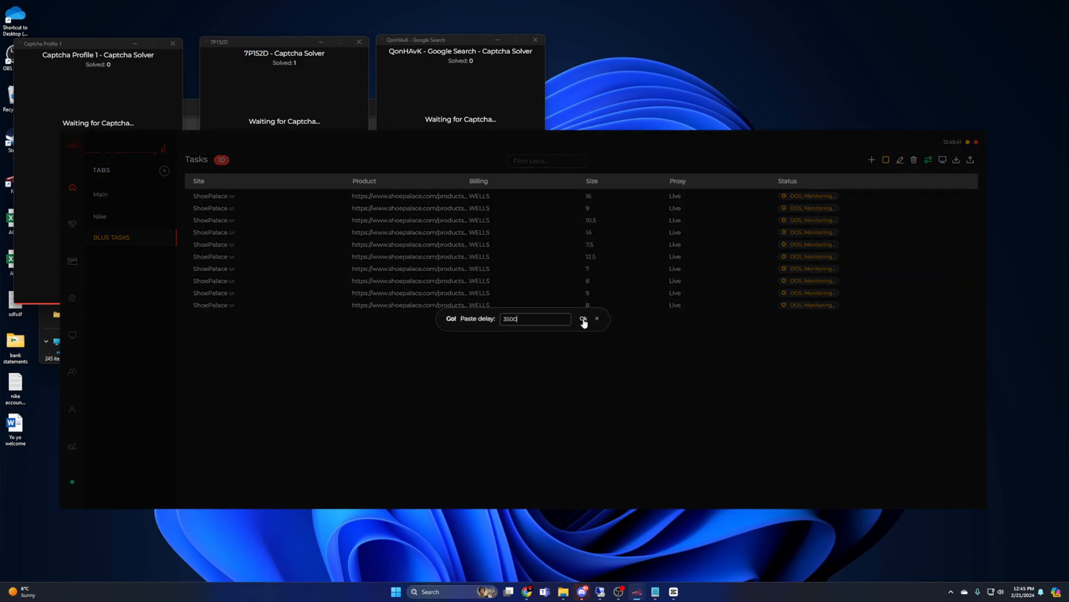
left_click(582, 320)
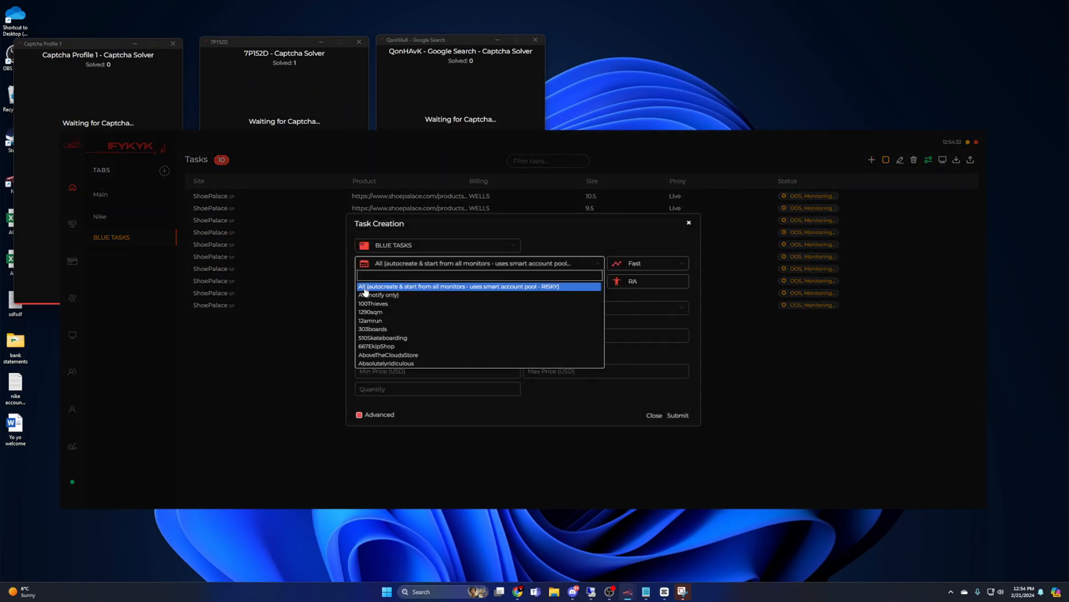
Set the task to All sites with PH proxy, Run Task For 300 and USD currency
left_click(478, 287)
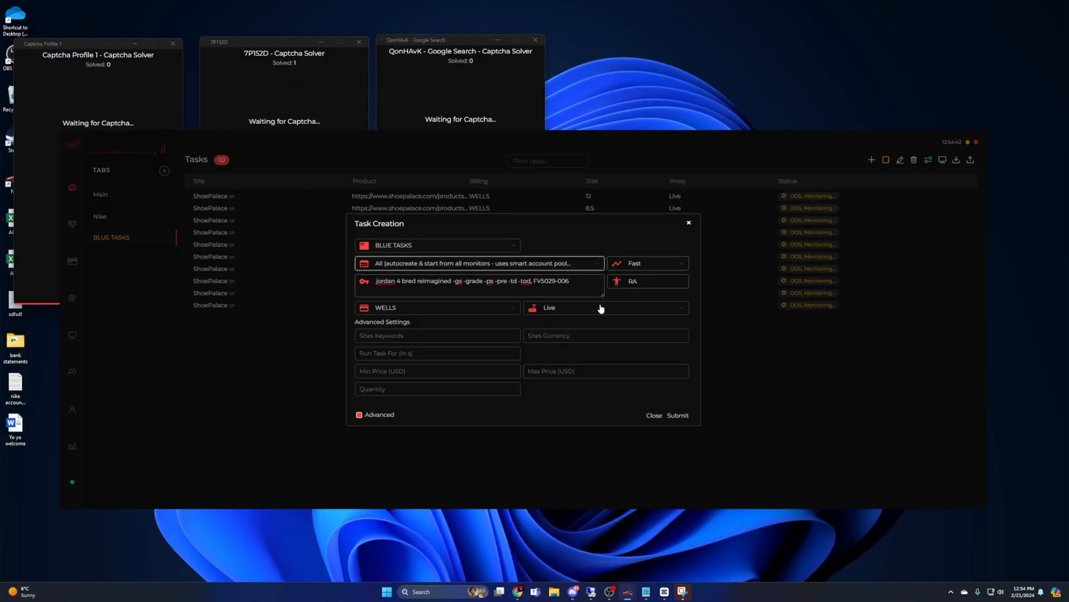
left_click(603, 308)
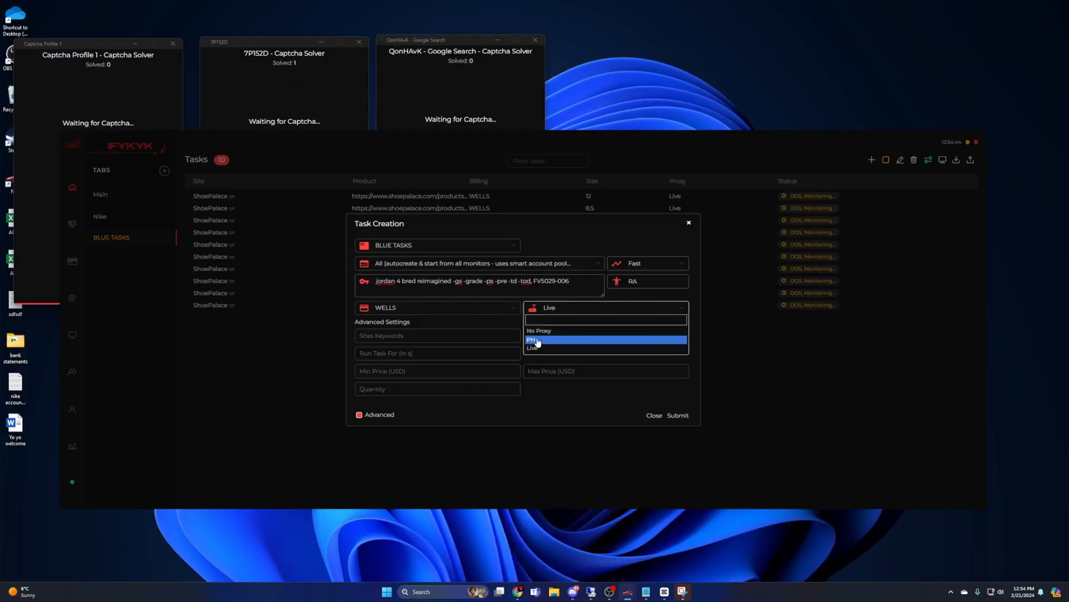
left_click(535, 339)
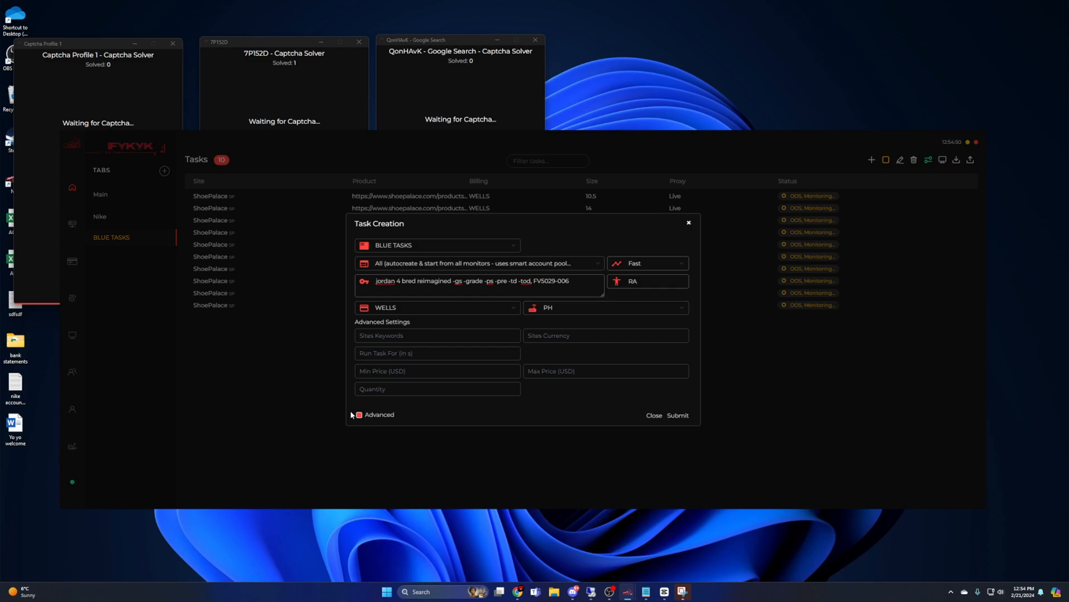
mouse_move(494, 349)
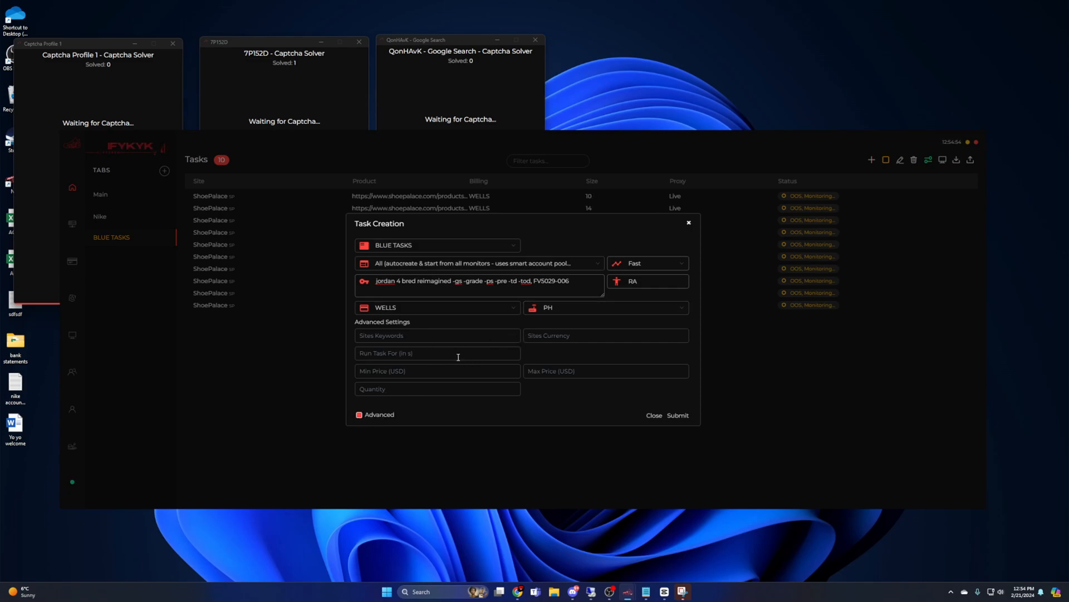
type("300")
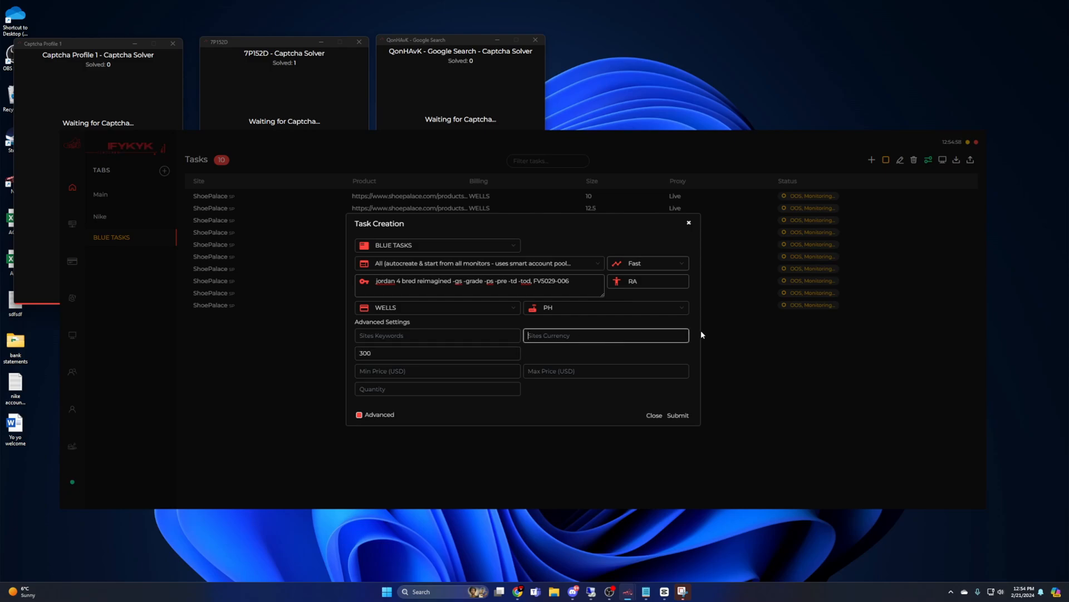
type("USD")
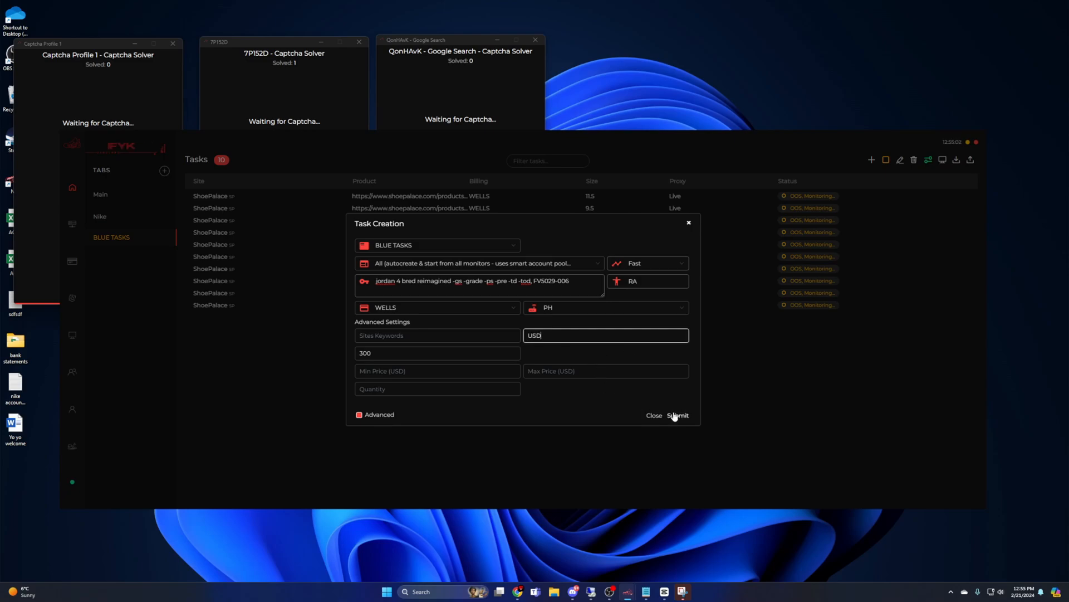
Submit to add five all-sites Jordan 4 Bred Reimagined restock tasks
left_click(678, 414)
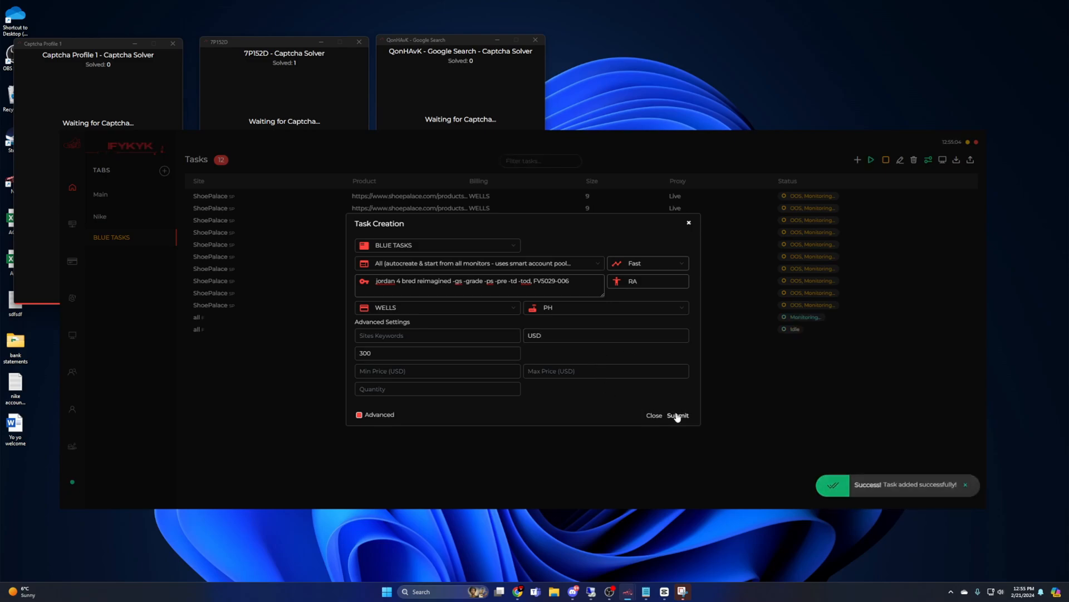
left_click(678, 414)
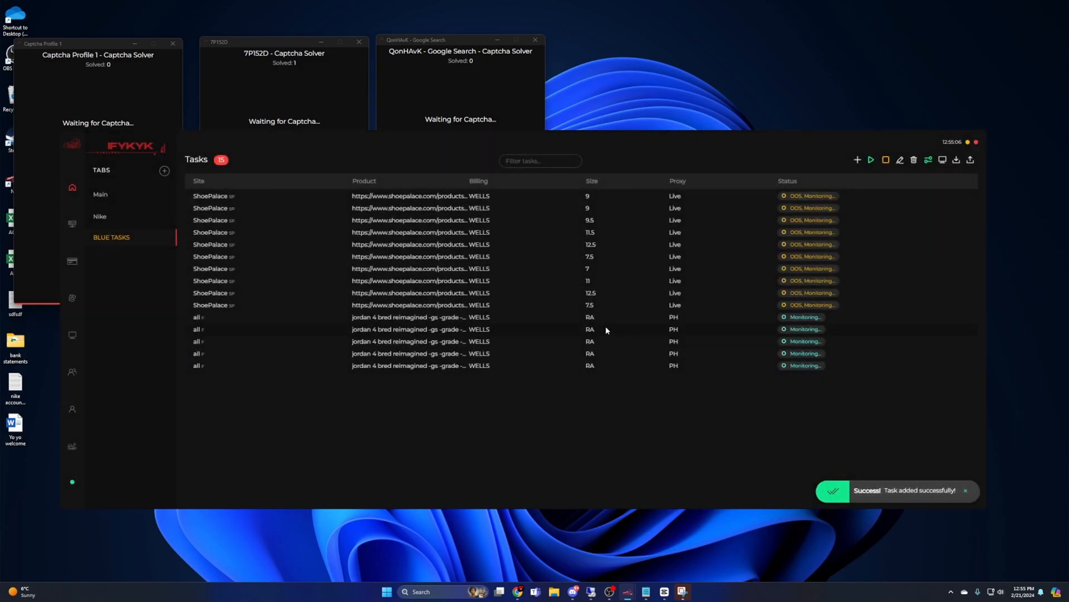